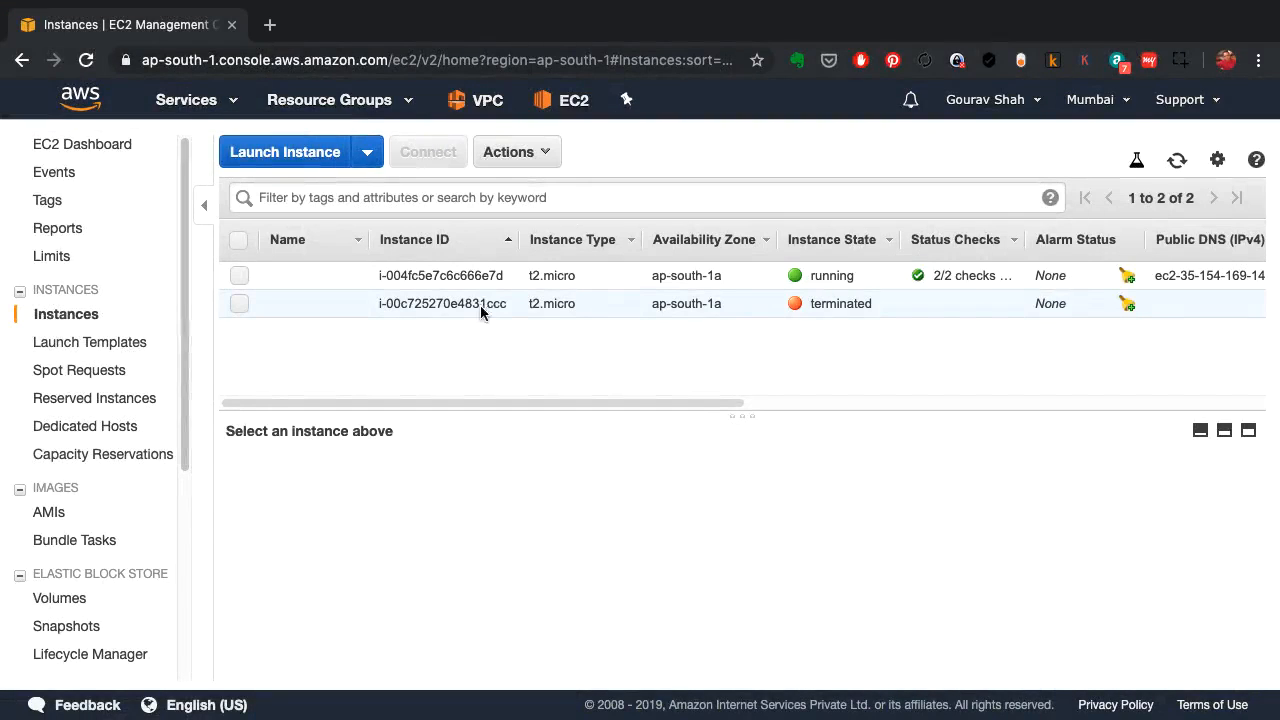
mouse_move(268, 276)
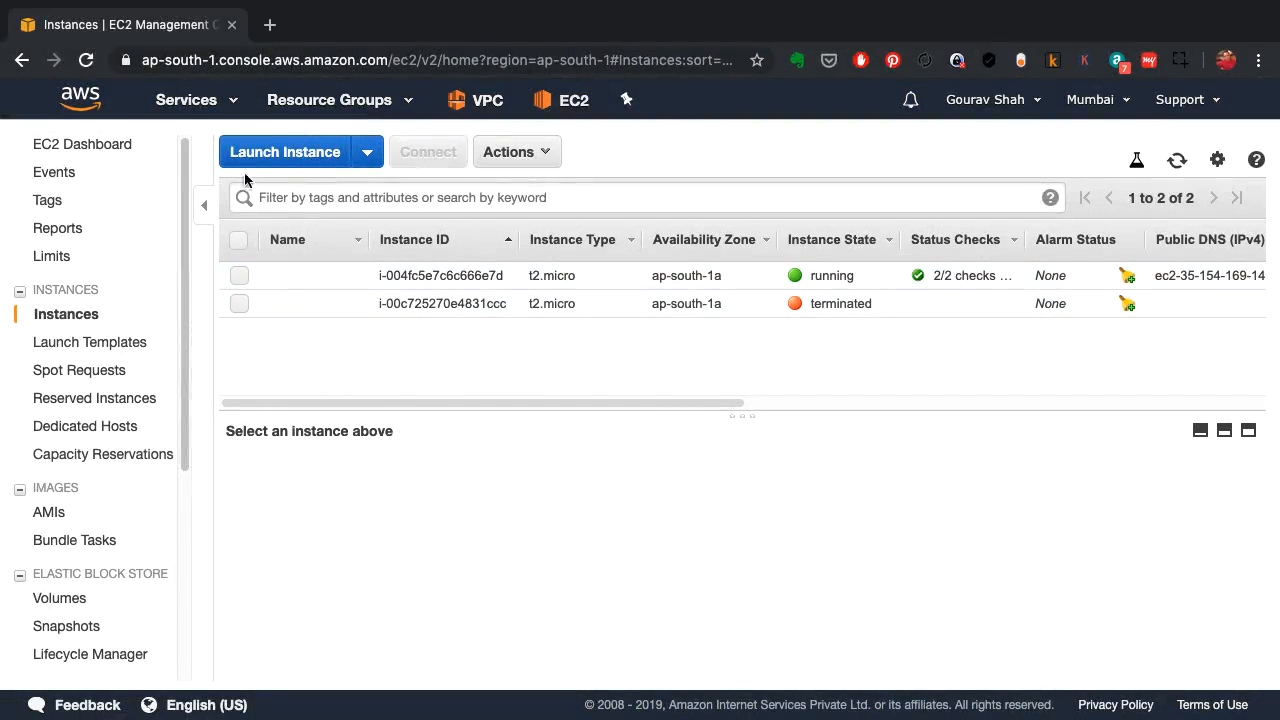
mouse_move(66, 314)
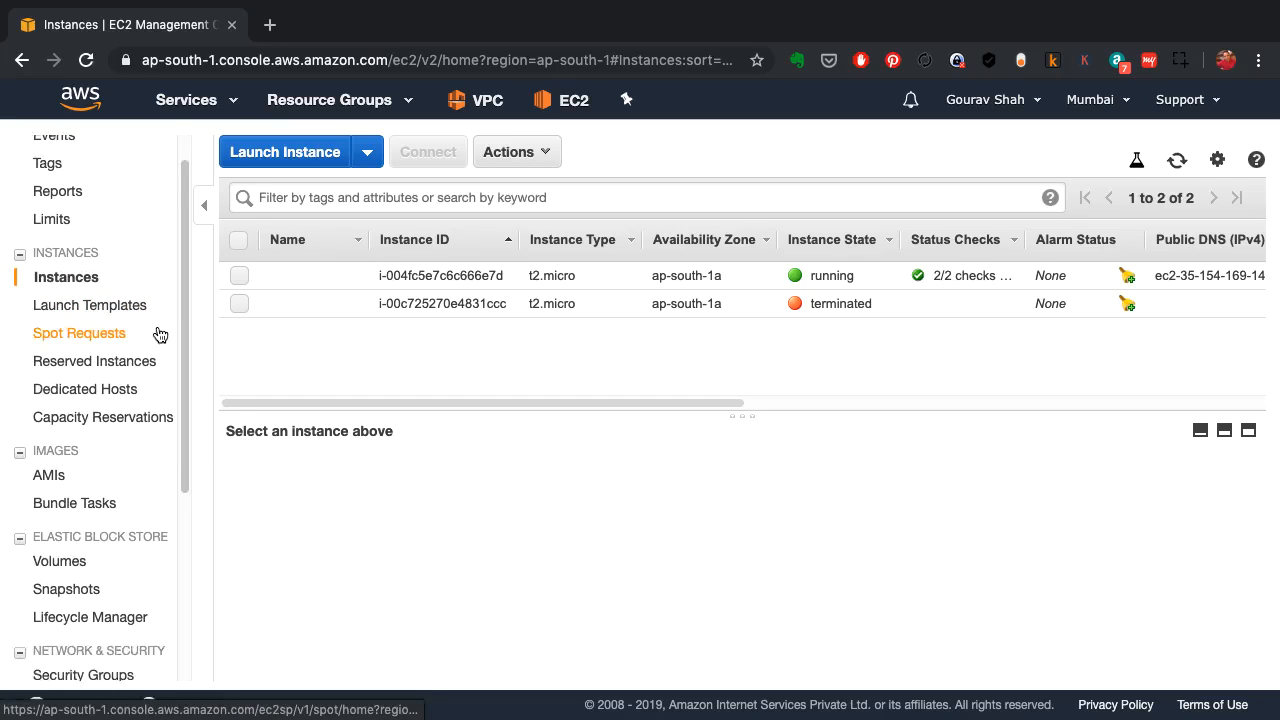
Step: Go to the EC2 Load Balancers list and begin creating a new load balancer
scroll(down, 3)
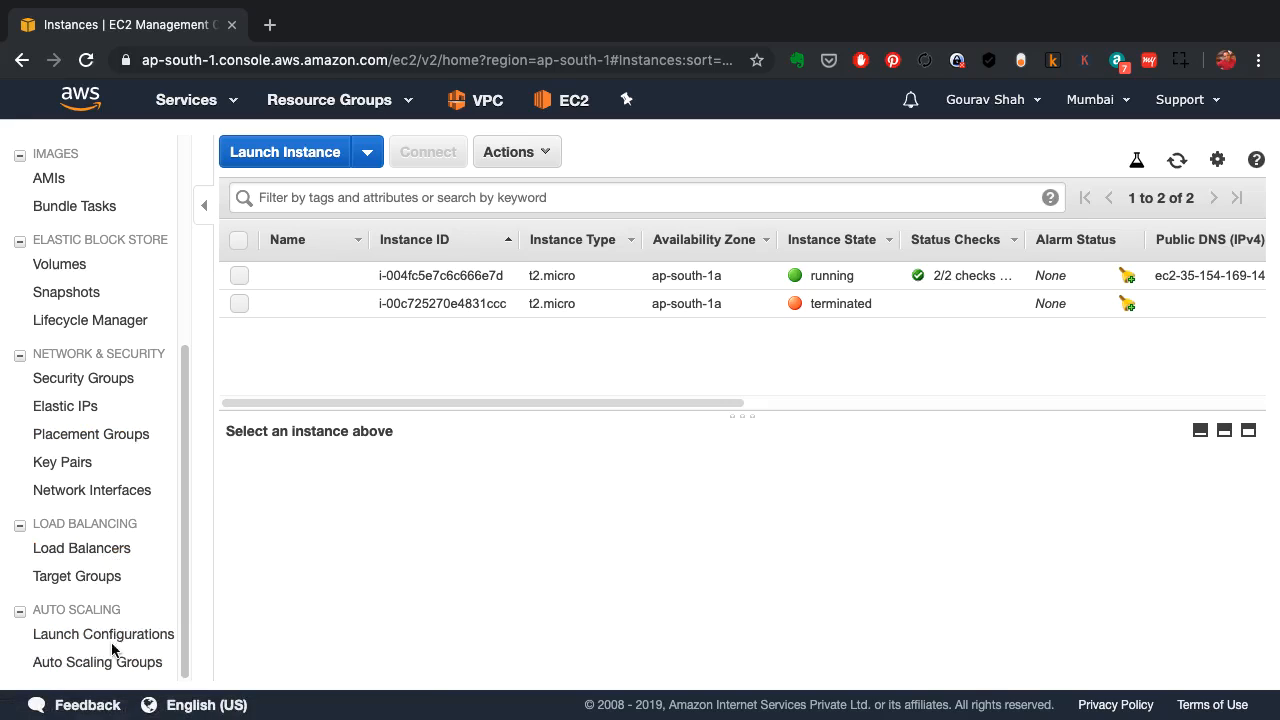
click(84, 548)
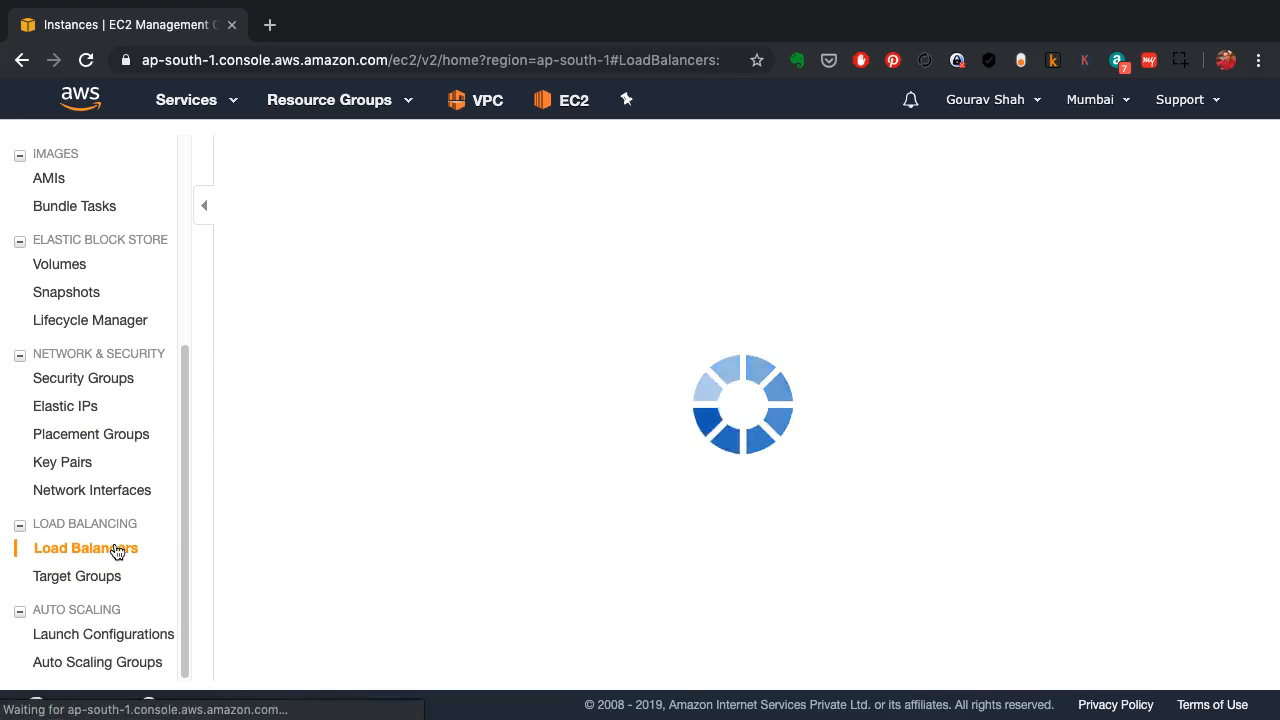
click(84, 548)
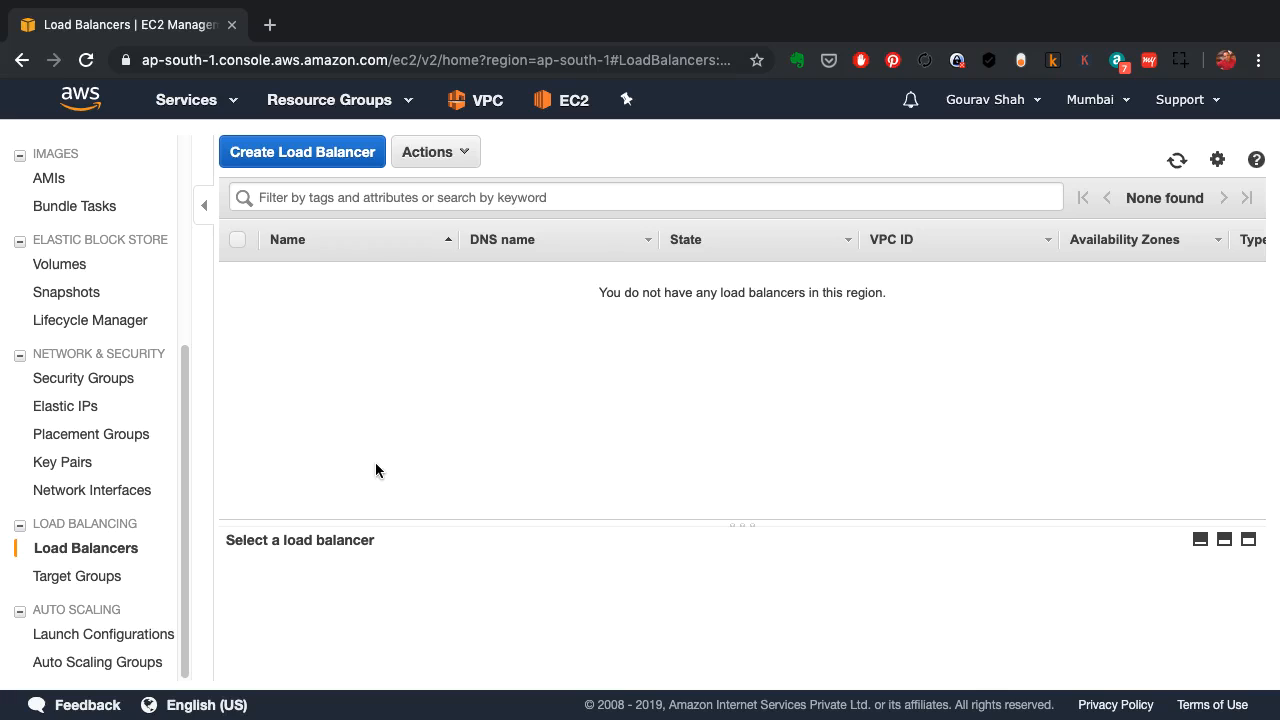
click(300, 152)
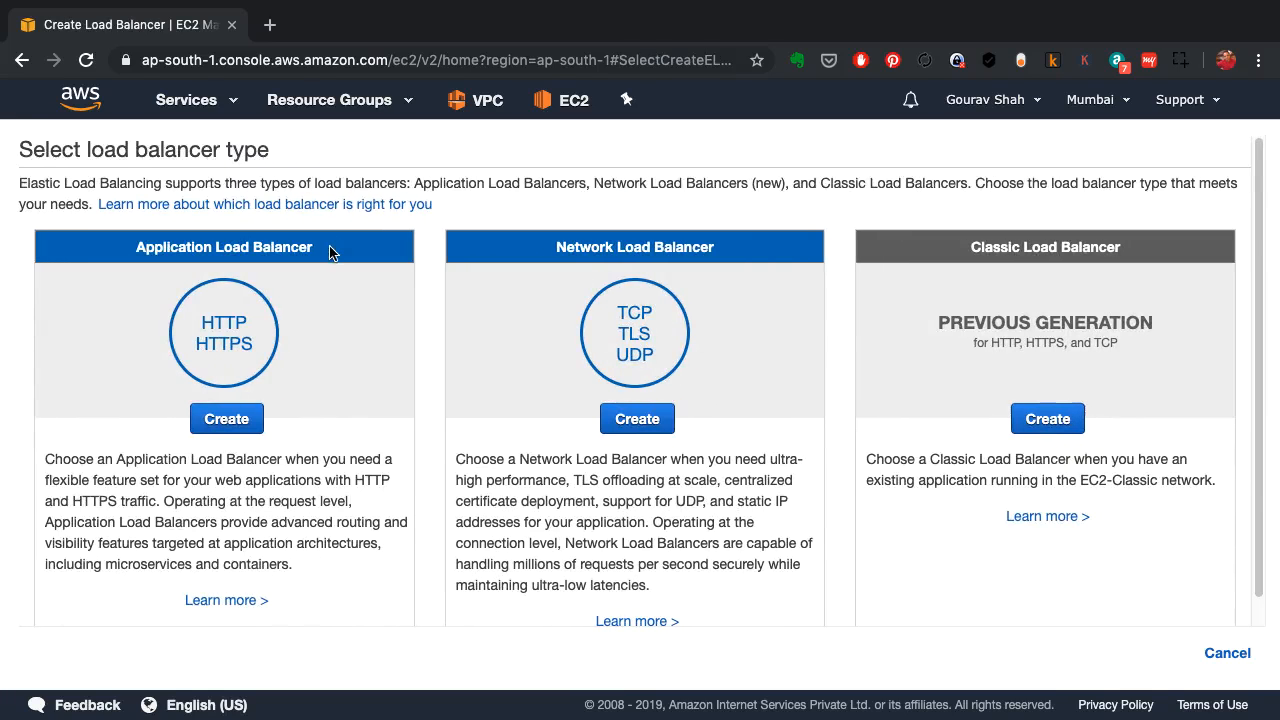
mouse_move(884, 340)
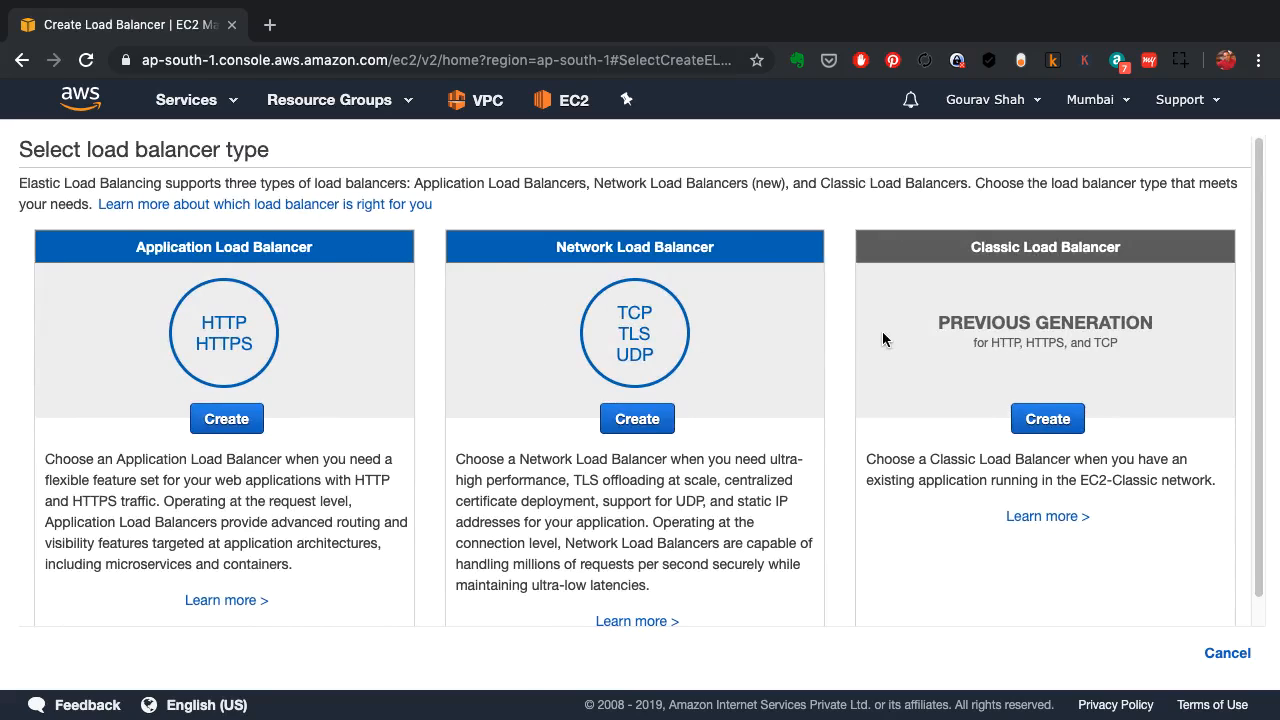
scroll(down, 3)
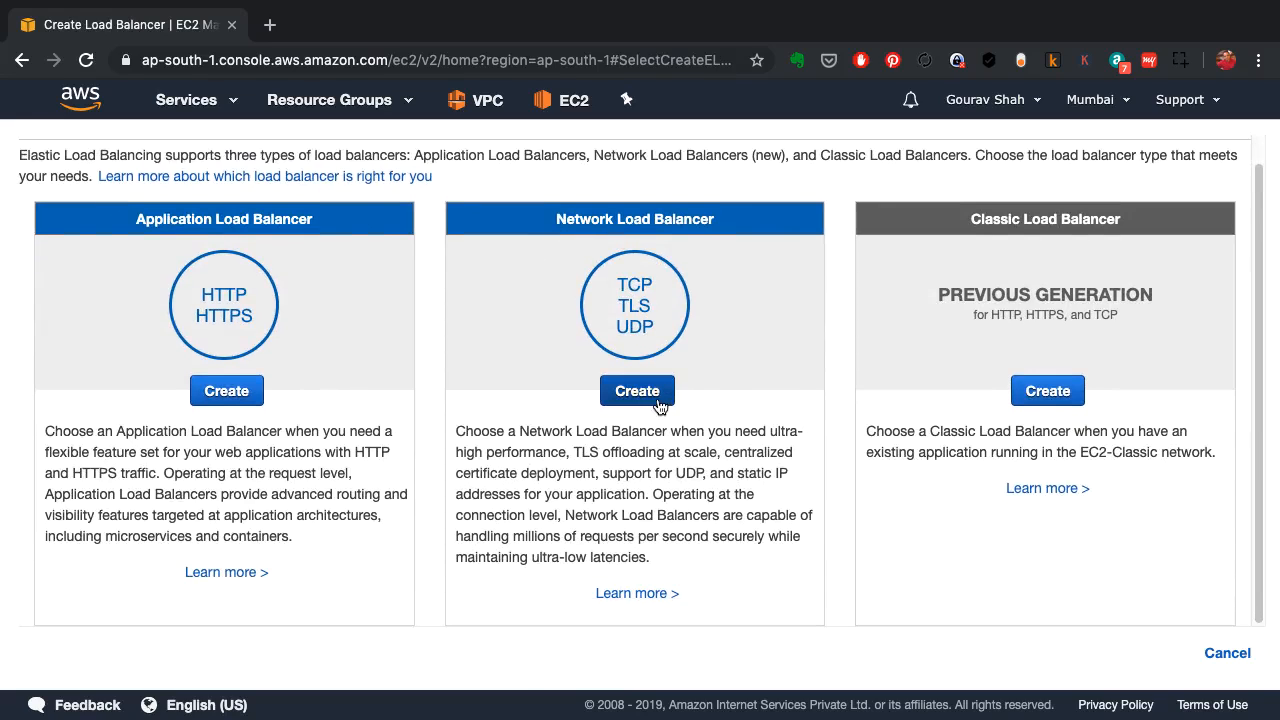
Step: Create a Network Load Balancer named 'wp' on TCP 80 with ap-south-1a and ap-south-1b enabled
click(636, 390)
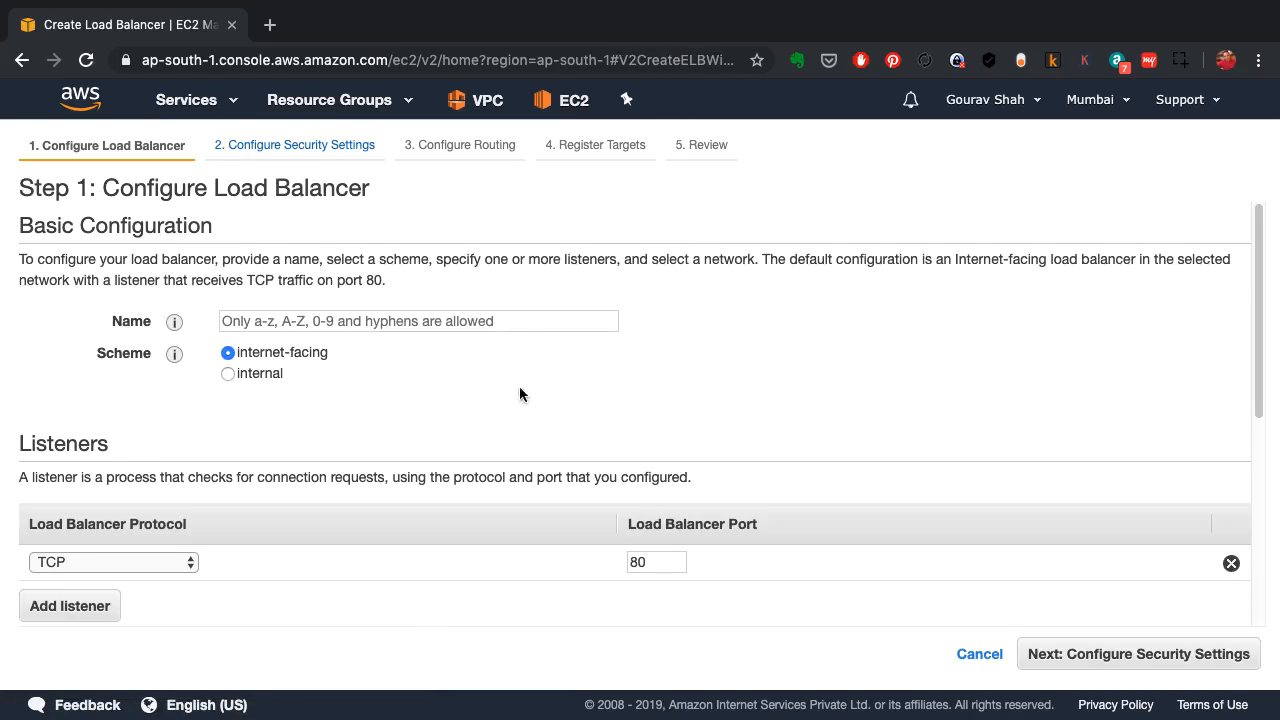
text(wp)
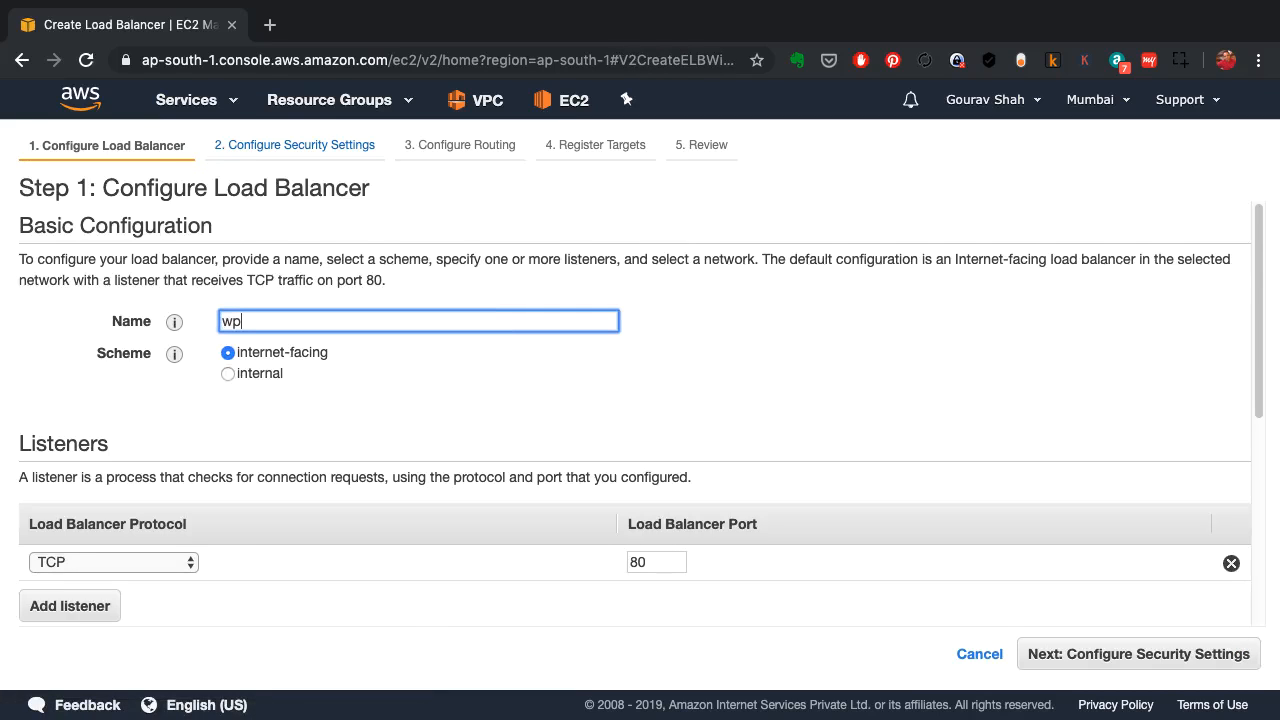
mouse_move(348, 532)
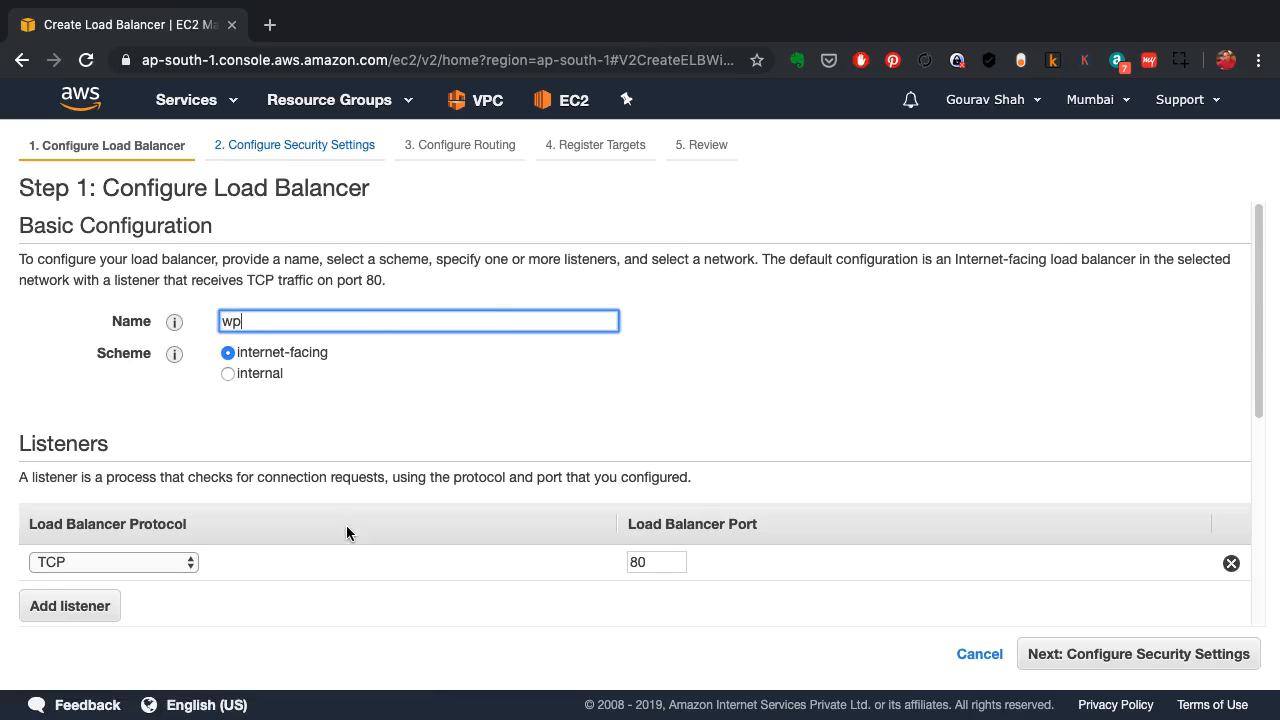
scroll(down, 3)
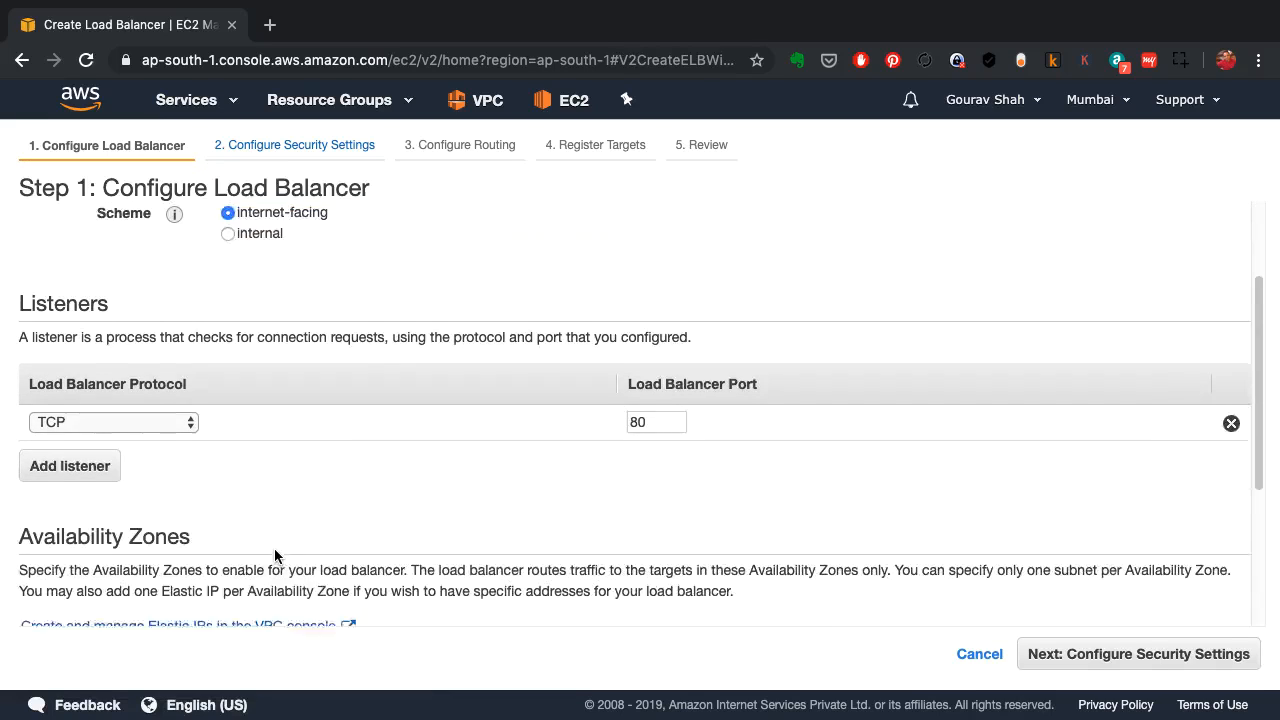
click(112, 420)
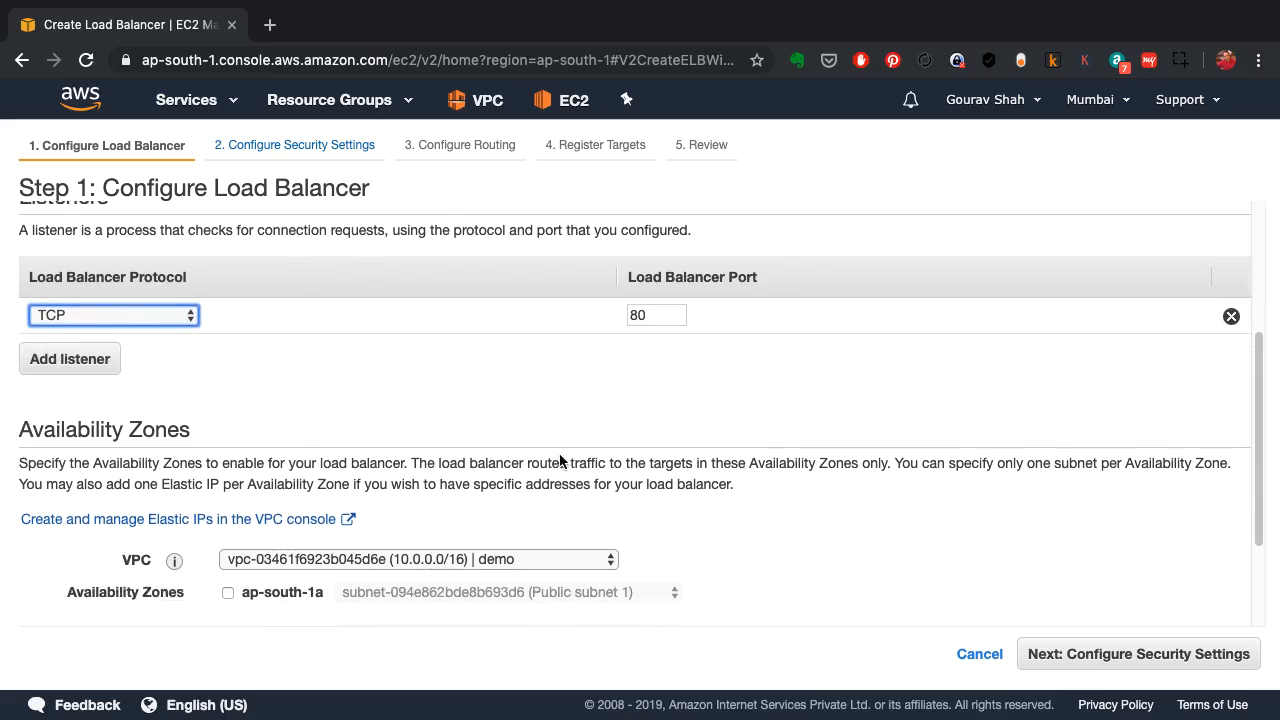
scroll(down, 3)
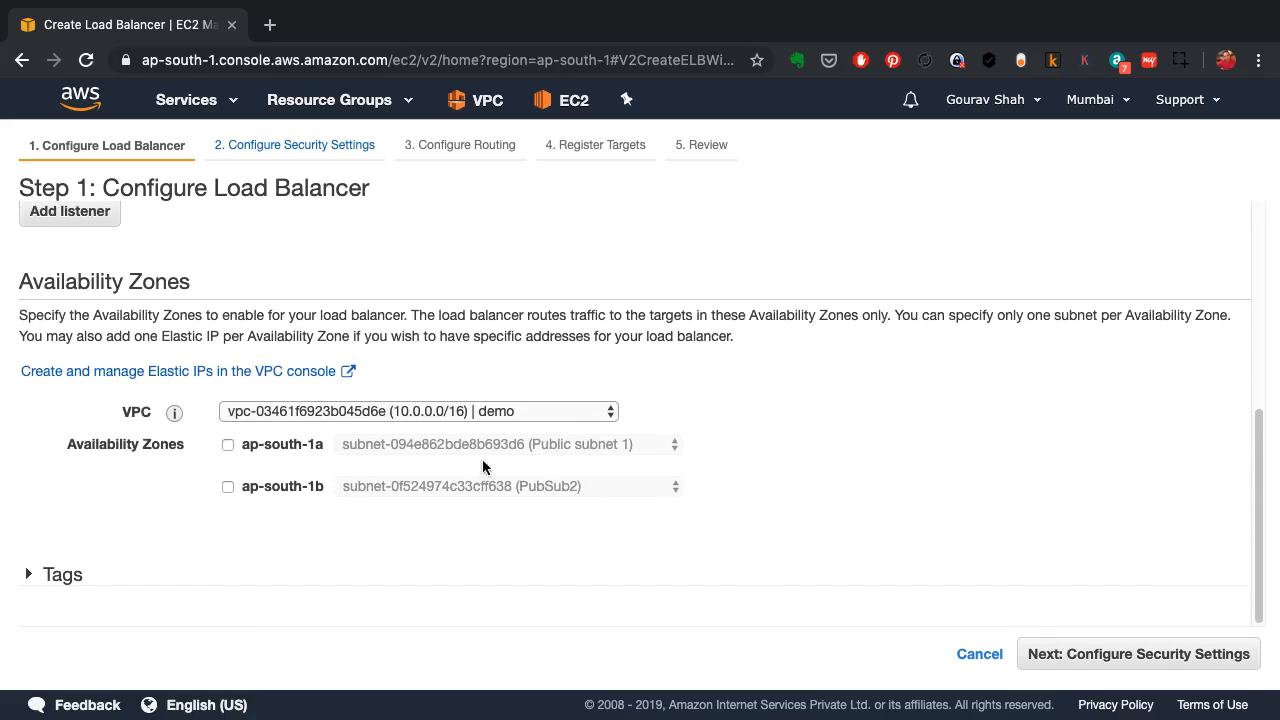
click(228, 522)
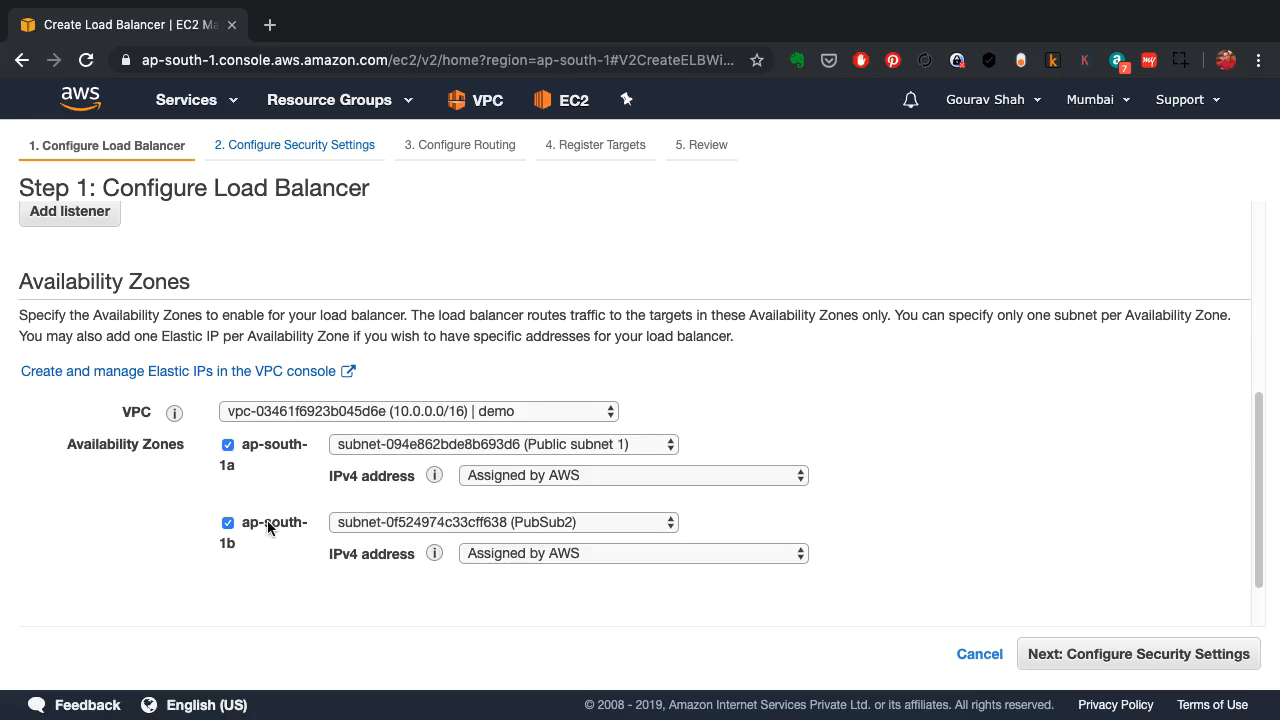
scroll(down, 3)
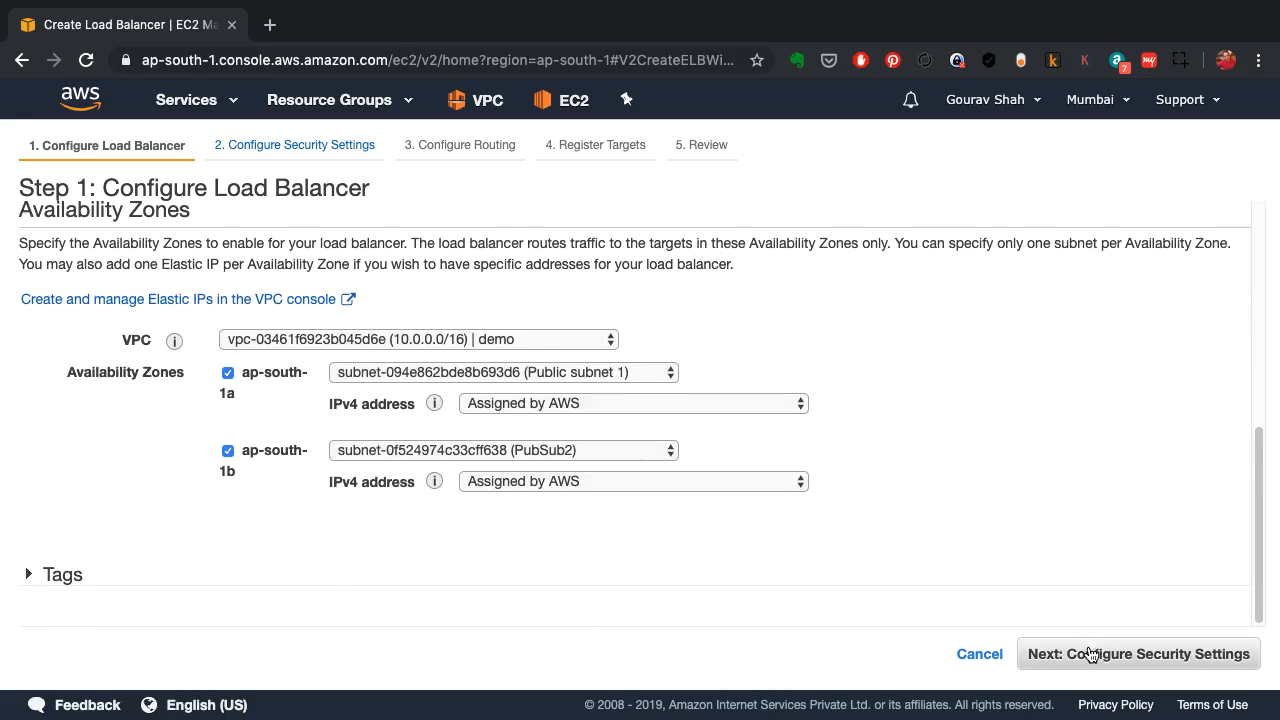
Step: Advance to routing, name the new target group 'wp' on TCP 80, review advanced health checks, and continue to targets
click(1138, 652)
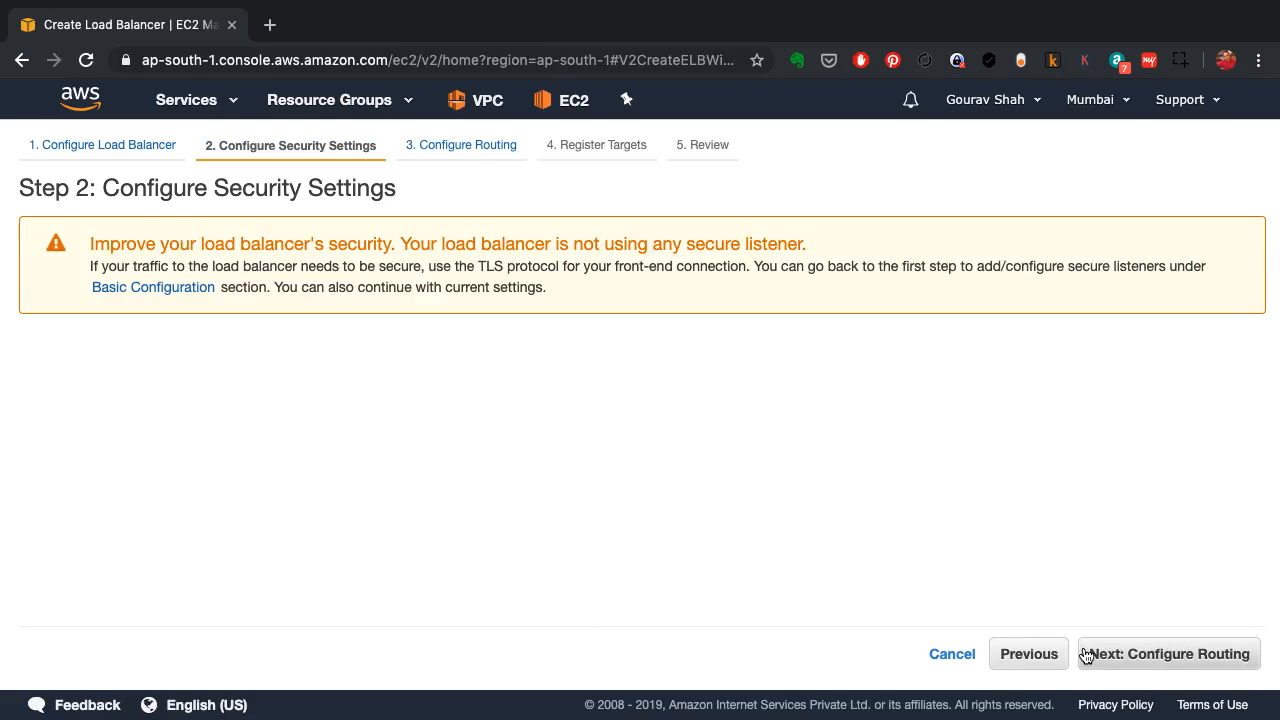
mouse_move(1076, 648)
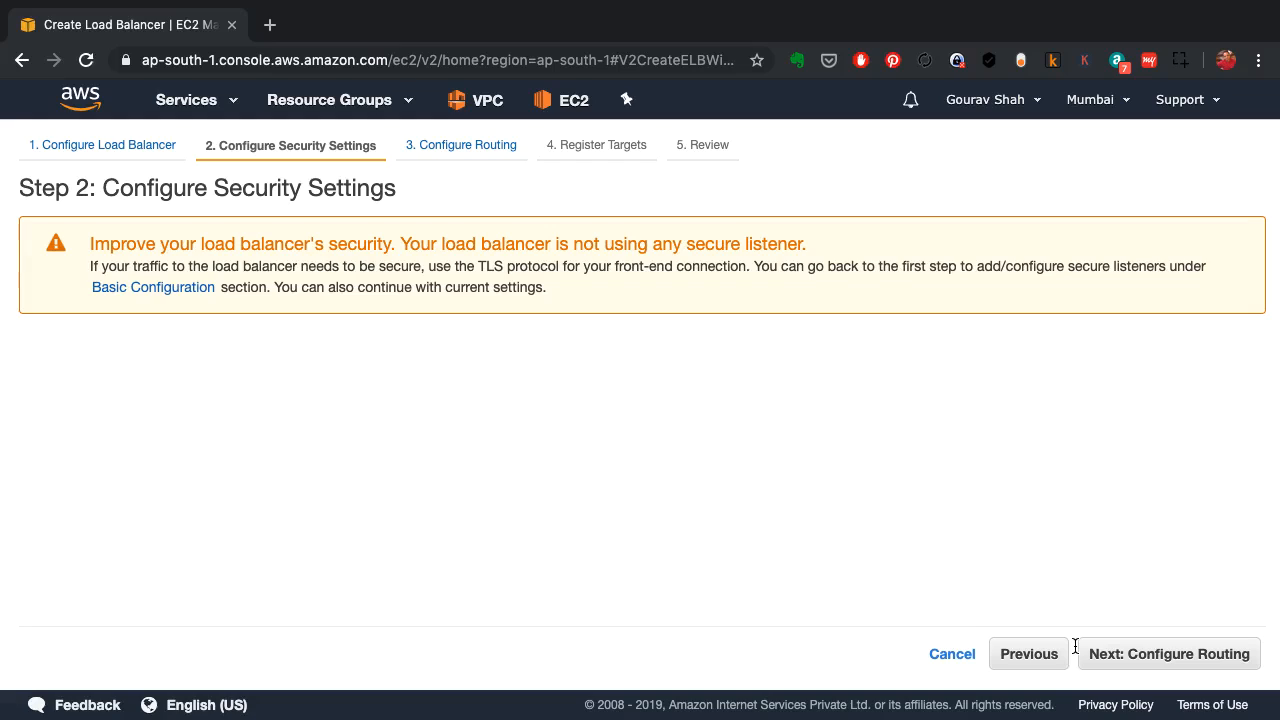
mouse_move(672, 320)
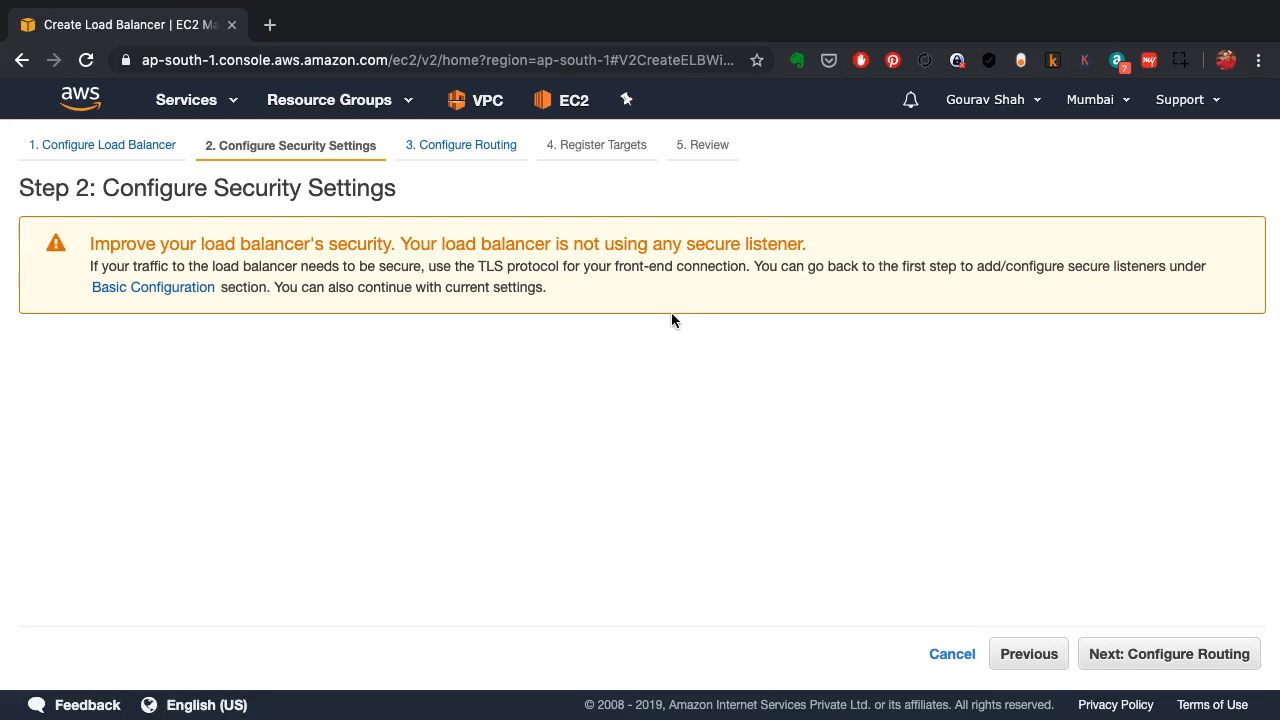
mouse_move(908, 316)
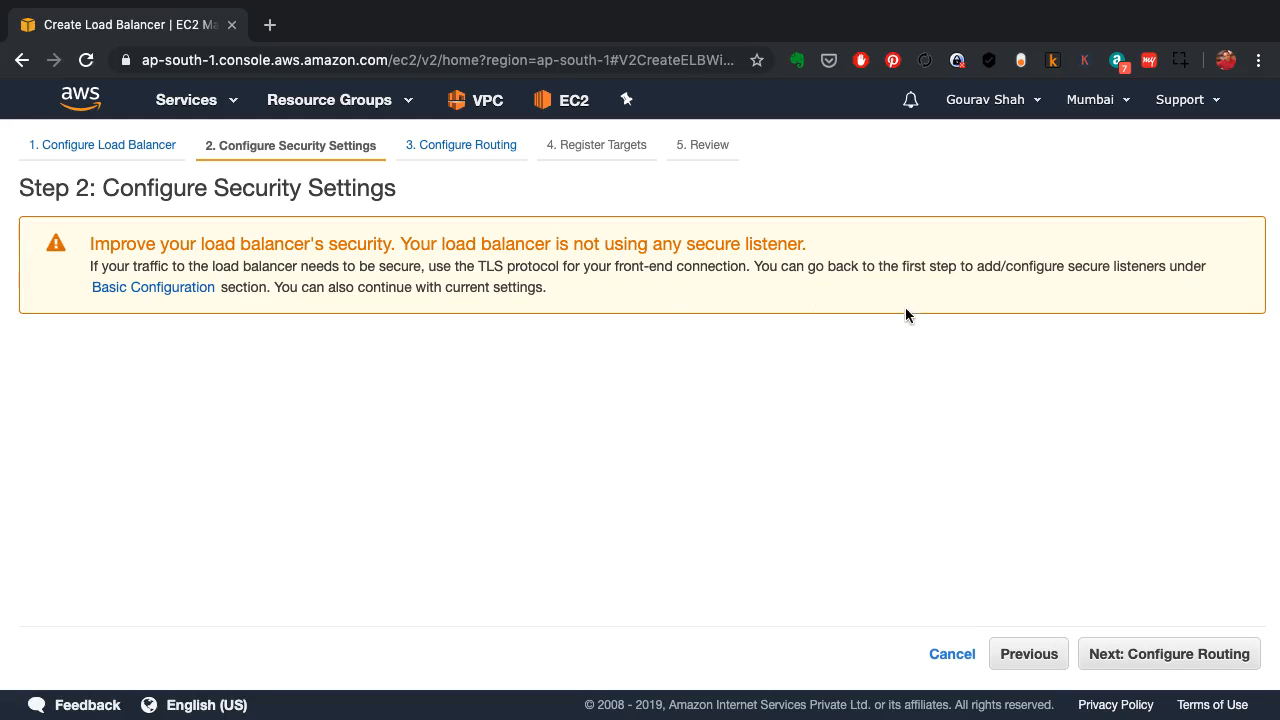
click(1168, 652)
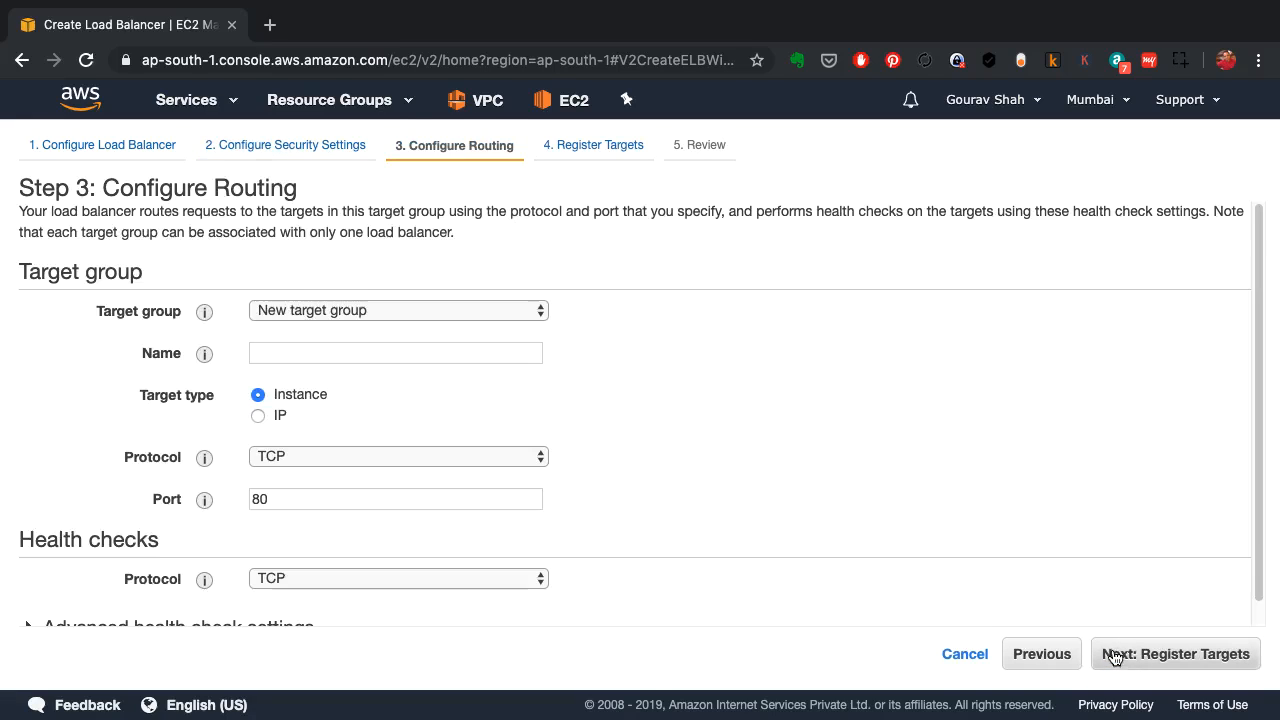
mouse_move(368, 318)
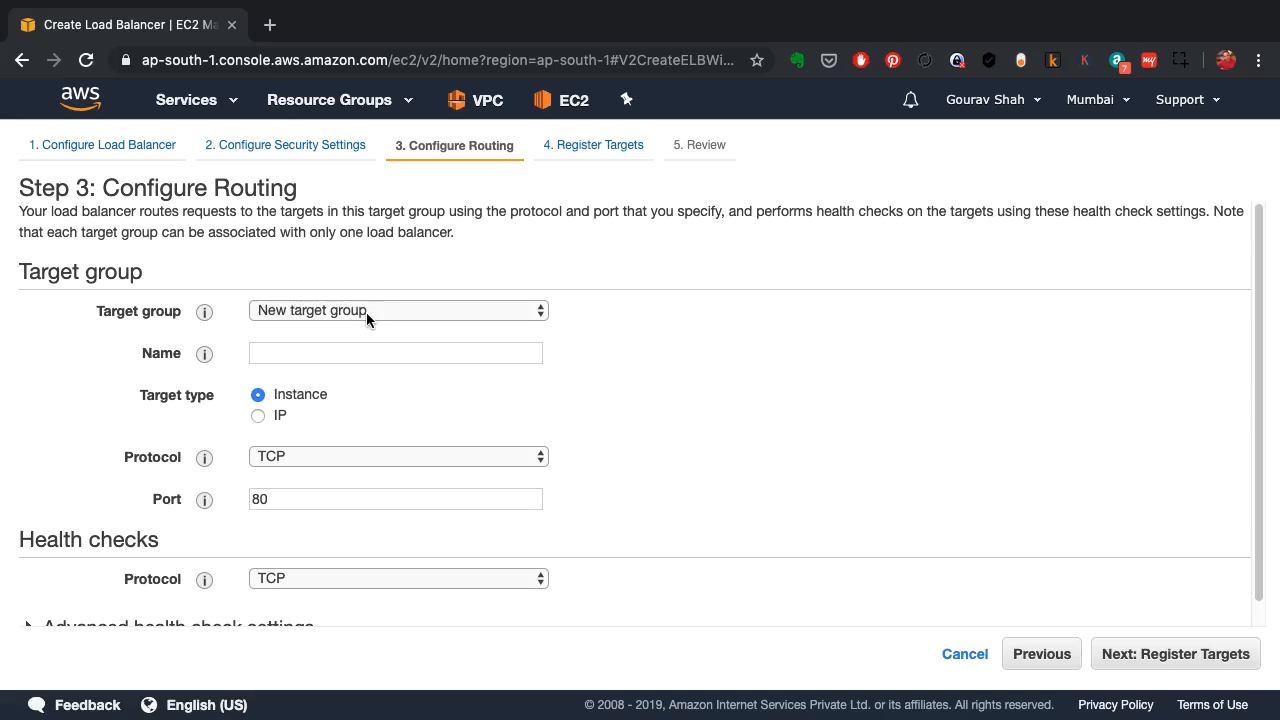
click(396, 352)
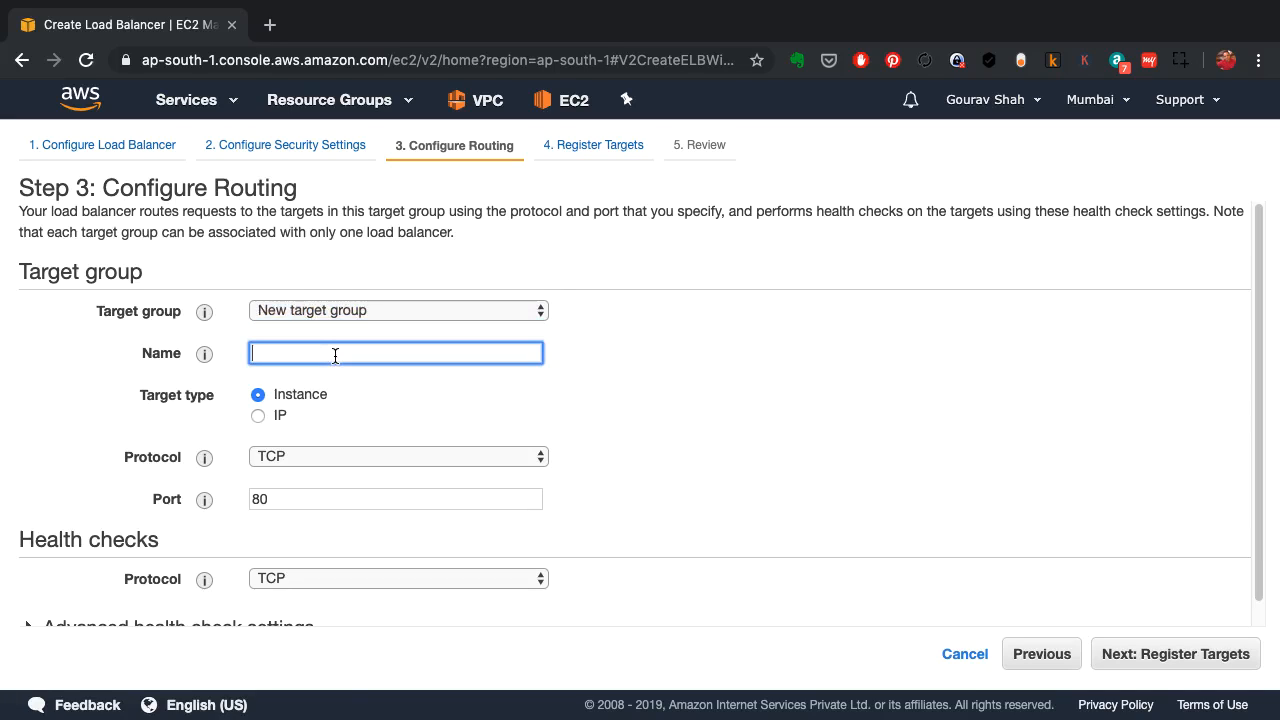
text(wp)
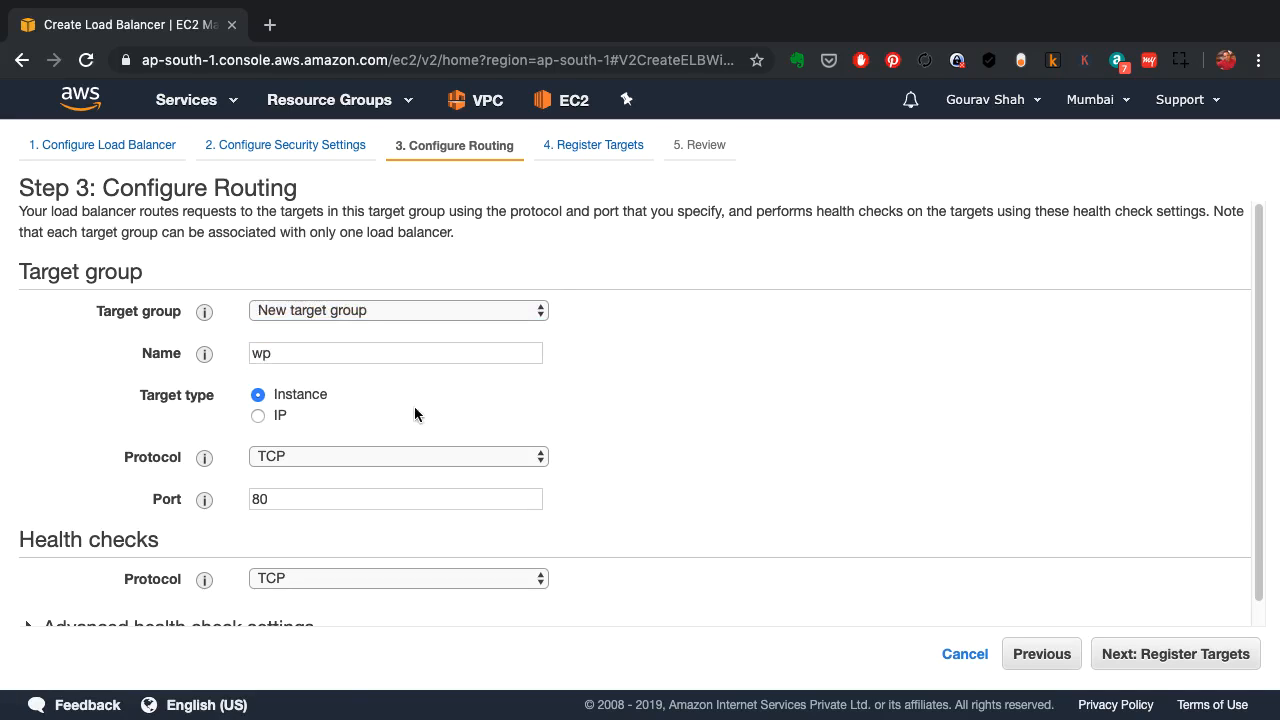
scroll(down, 3)
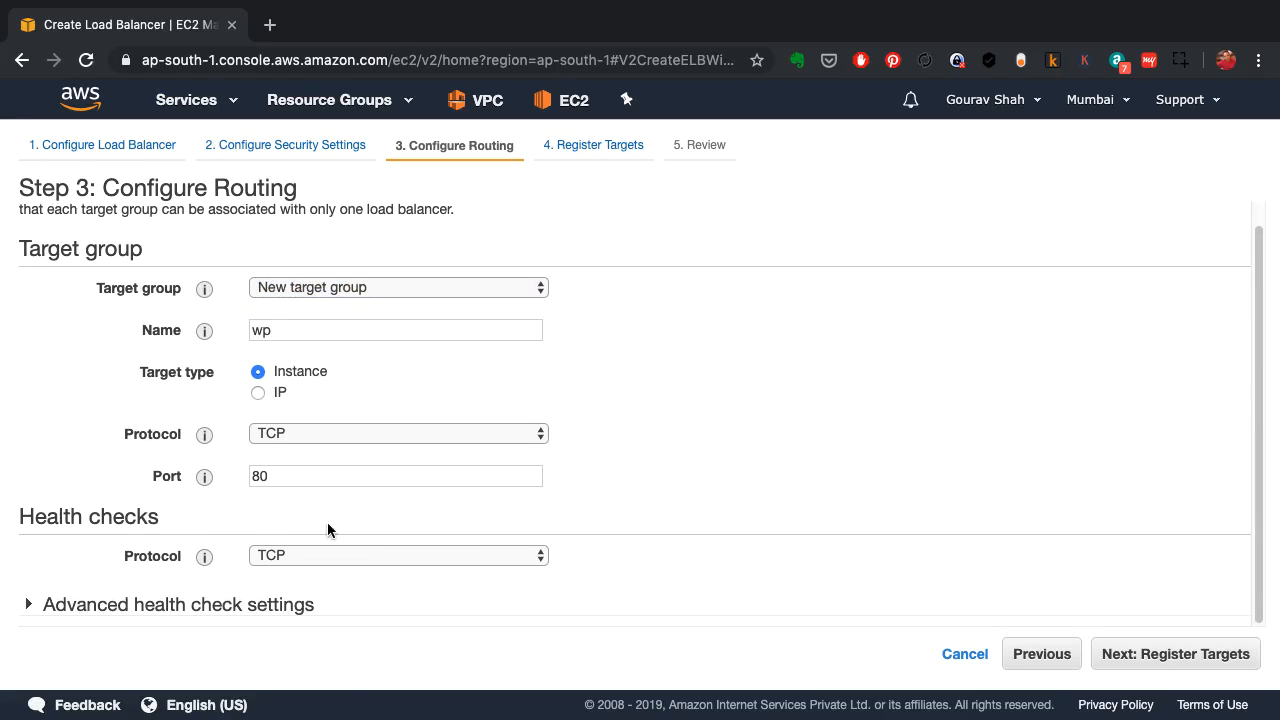
click(396, 556)
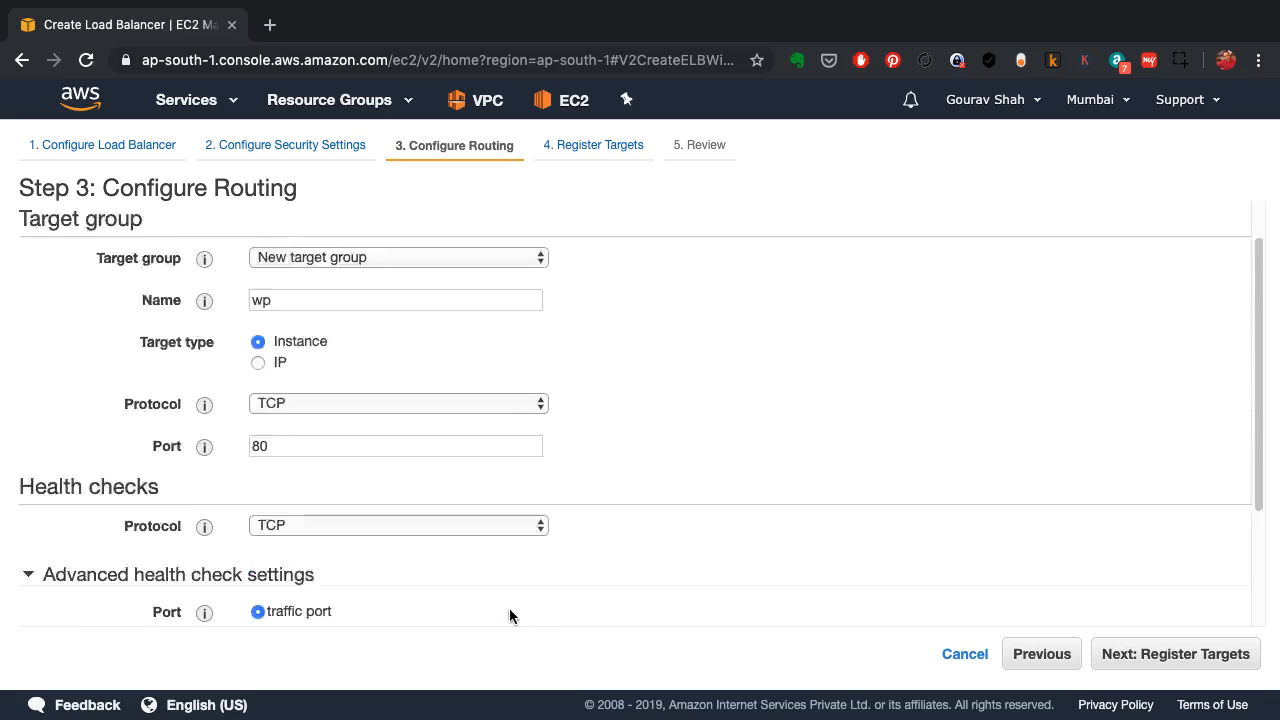
click(1176, 652)
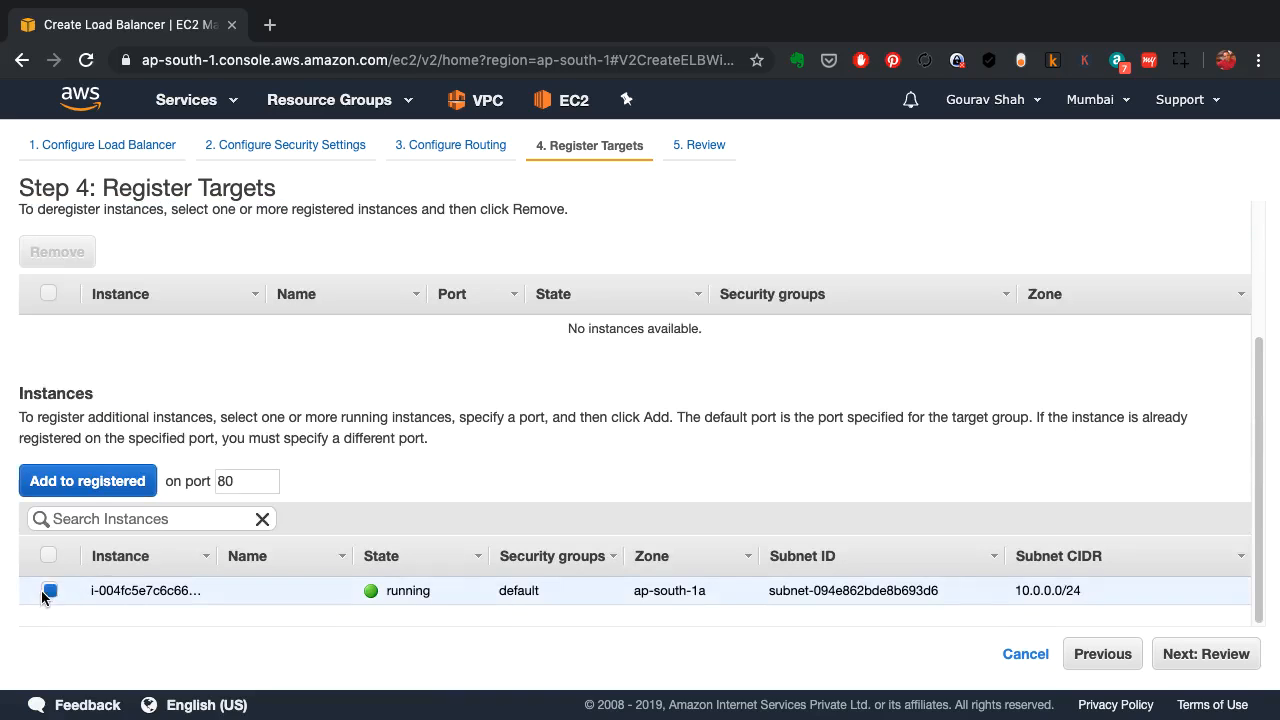
Step: Register the running ap-south-1a instance, review, create the wp load balancer and return to the list
click(88, 480)
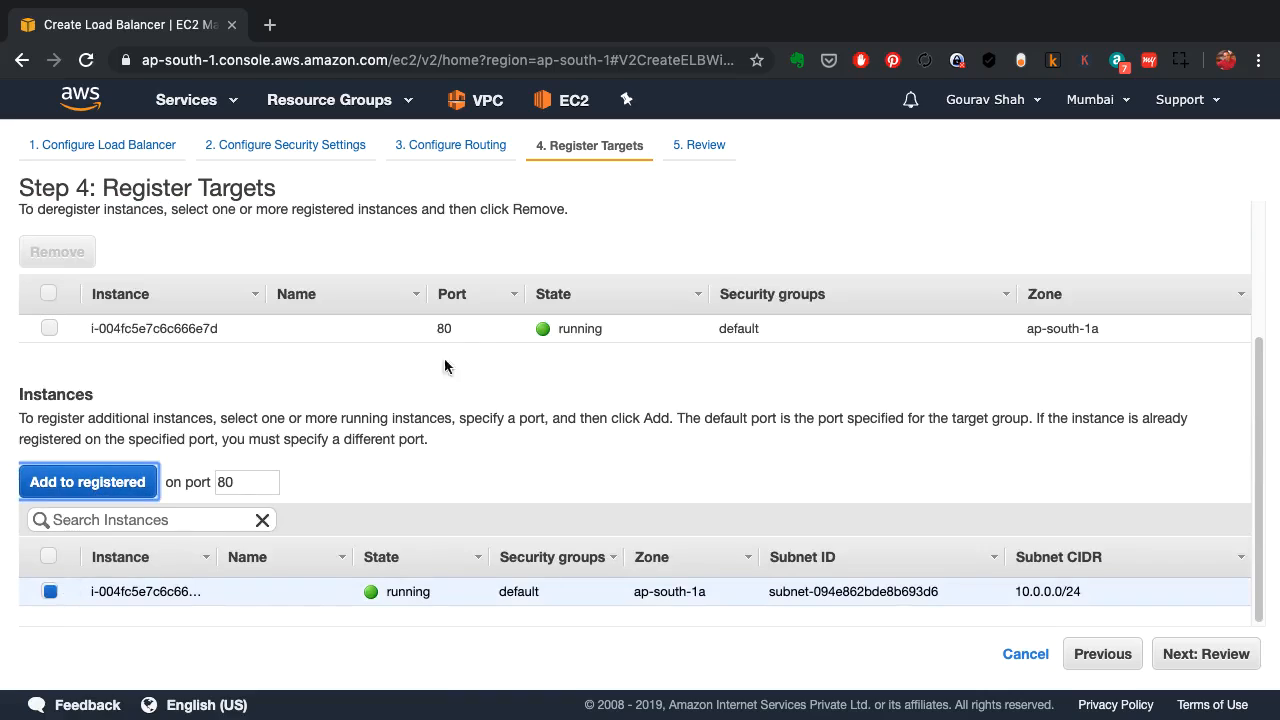
mouse_move(754, 394)
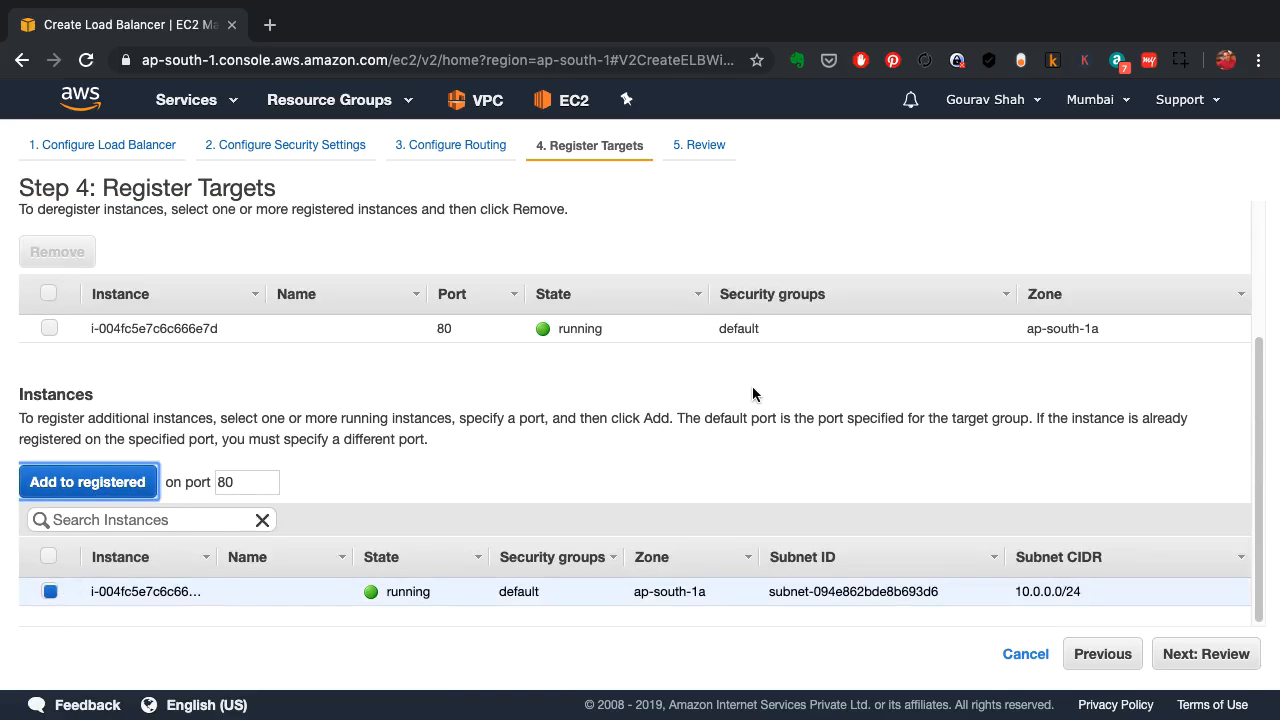
mouse_move(770, 488)
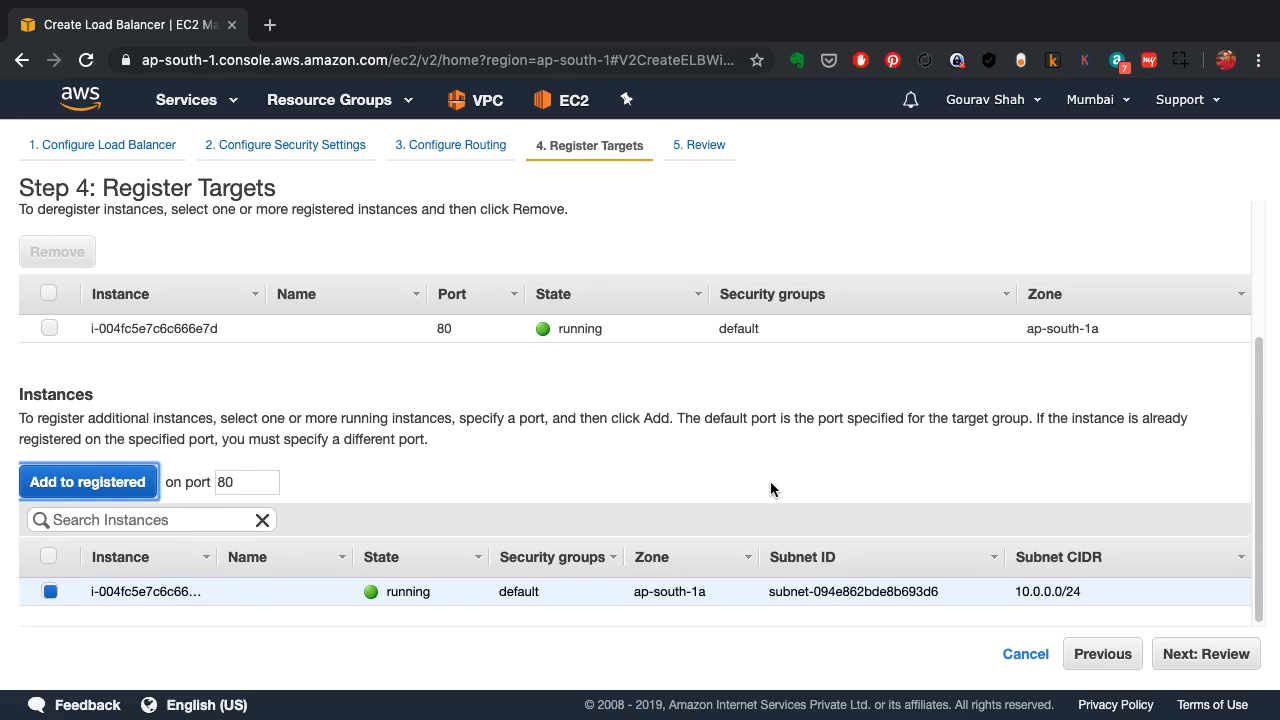
click(1204, 652)
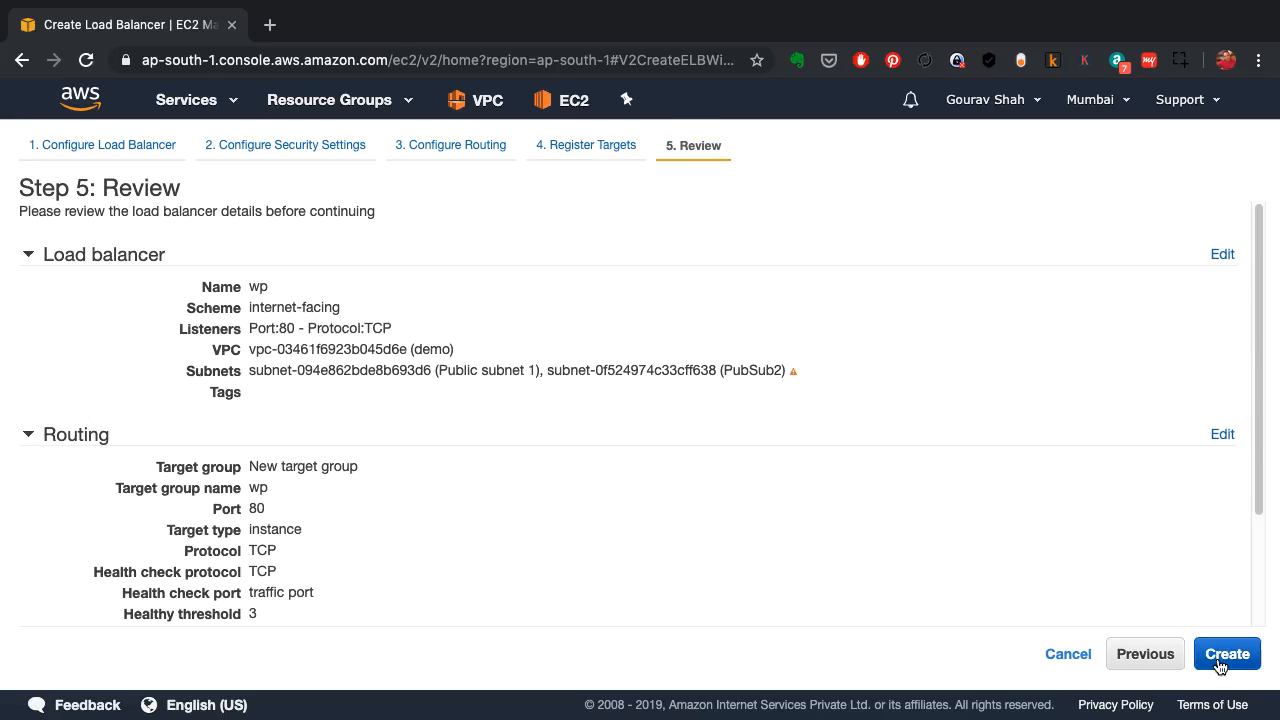
click(1228, 652)
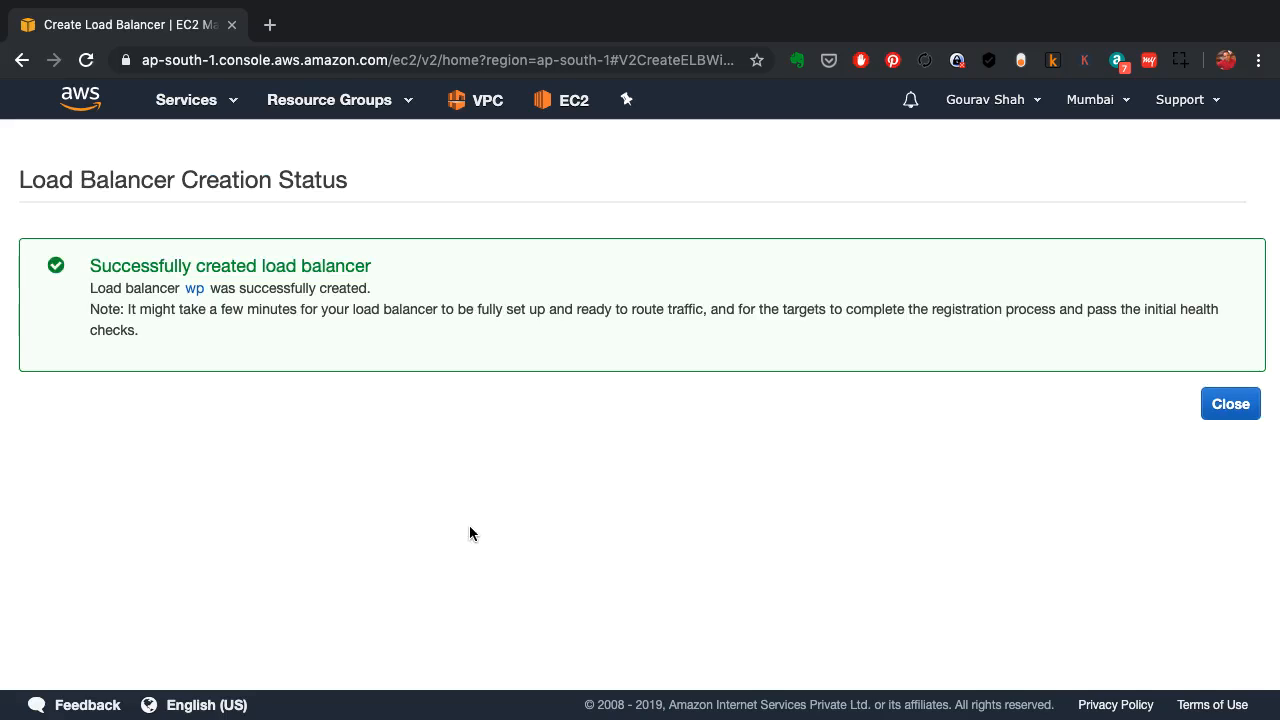
click(1230, 404)
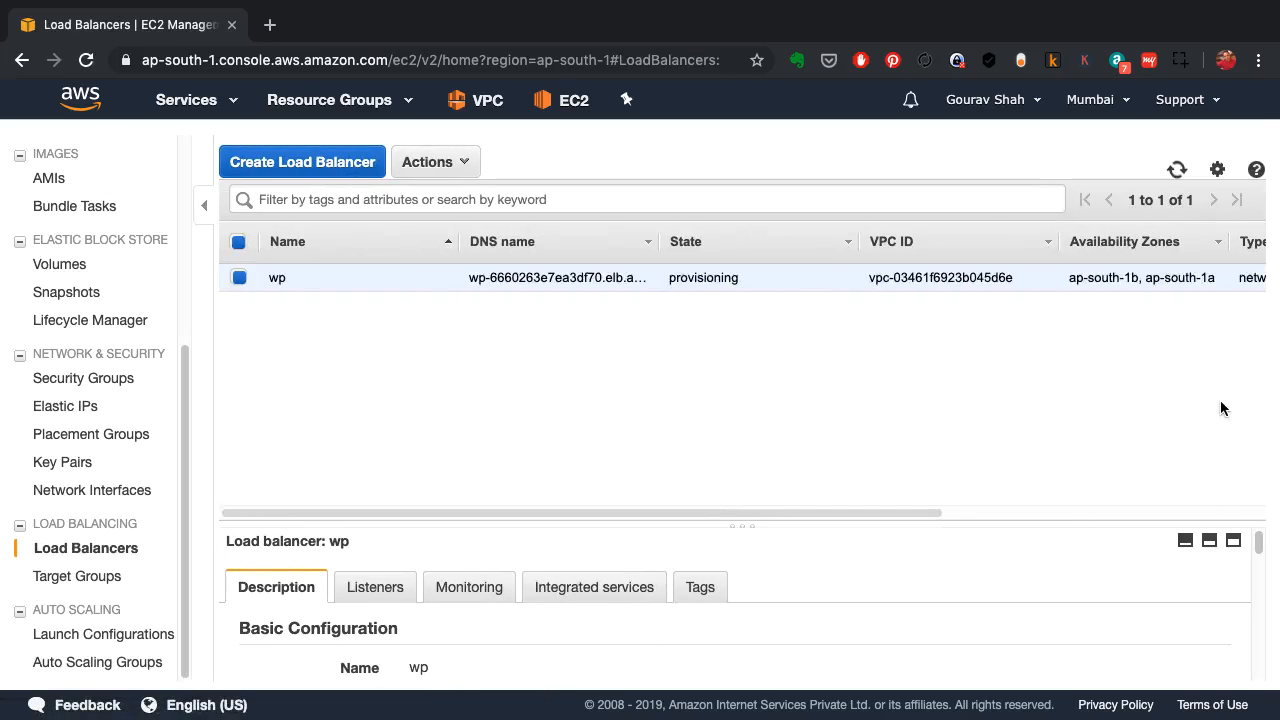
mouse_move(428, 560)
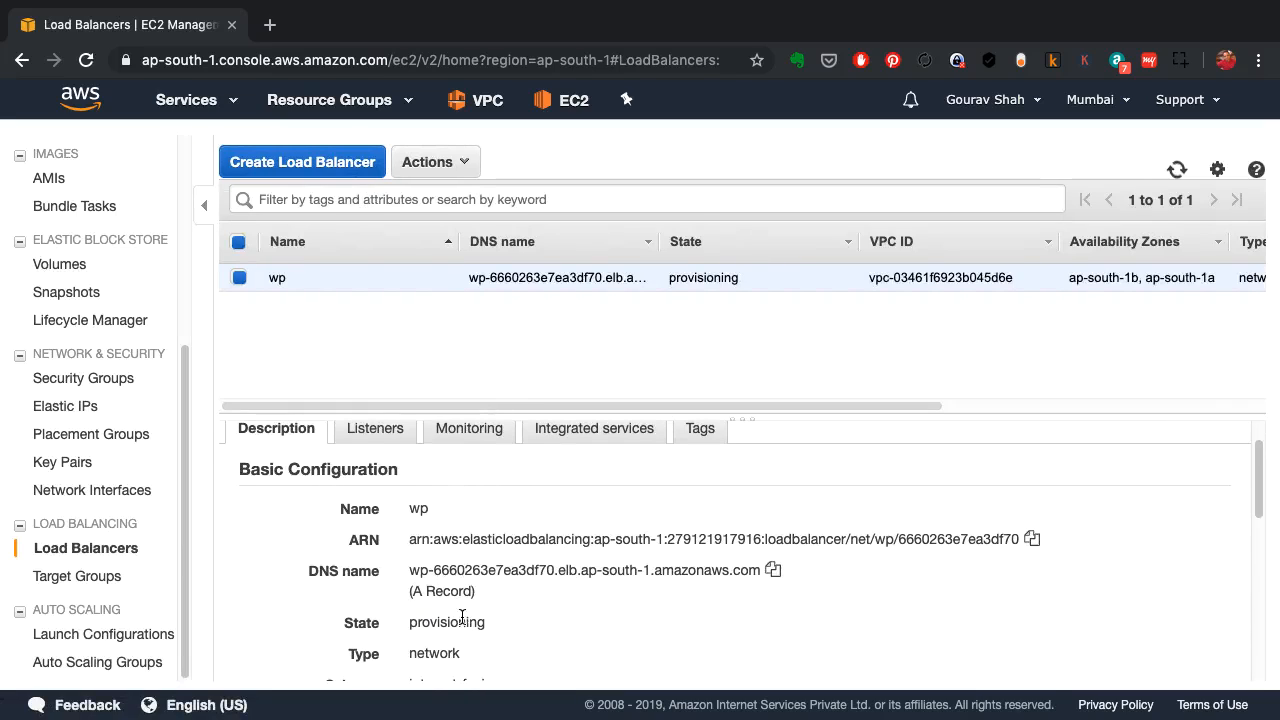
Step: Go to Auto Scaling Groups and begin the Create Auto Scaling group wizard
click(96, 660)
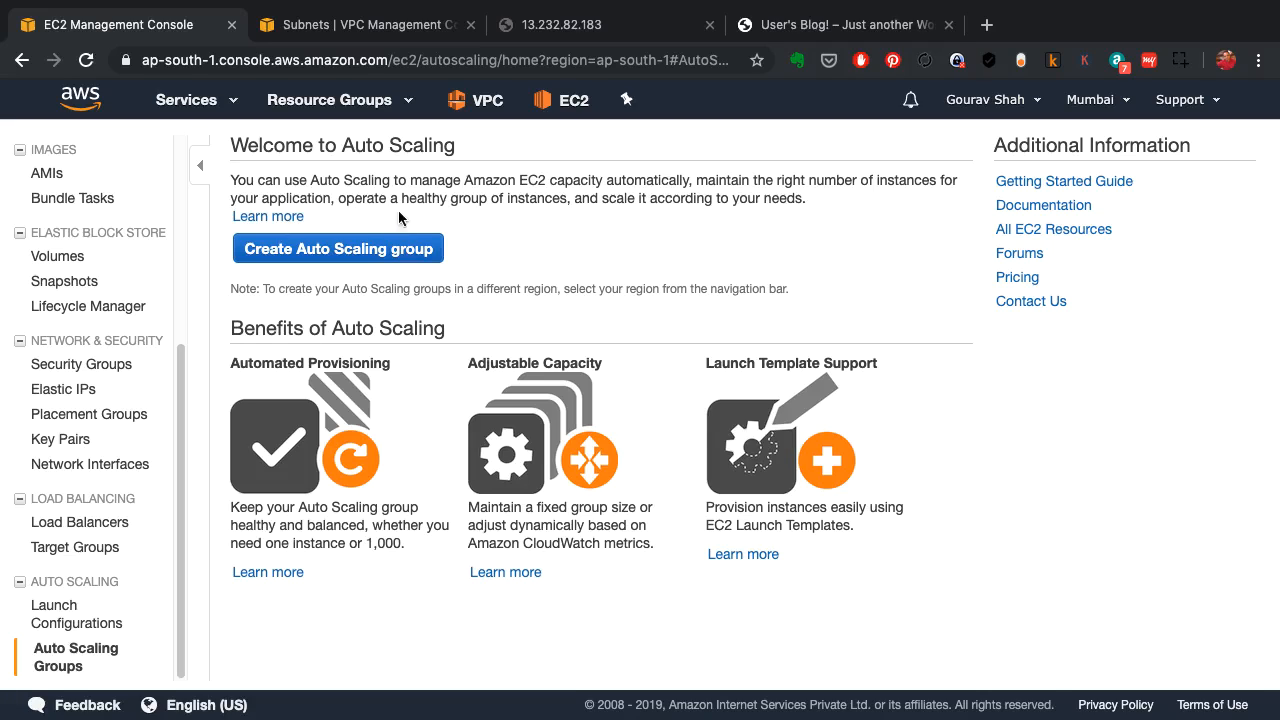
mouse_move(640, 214)
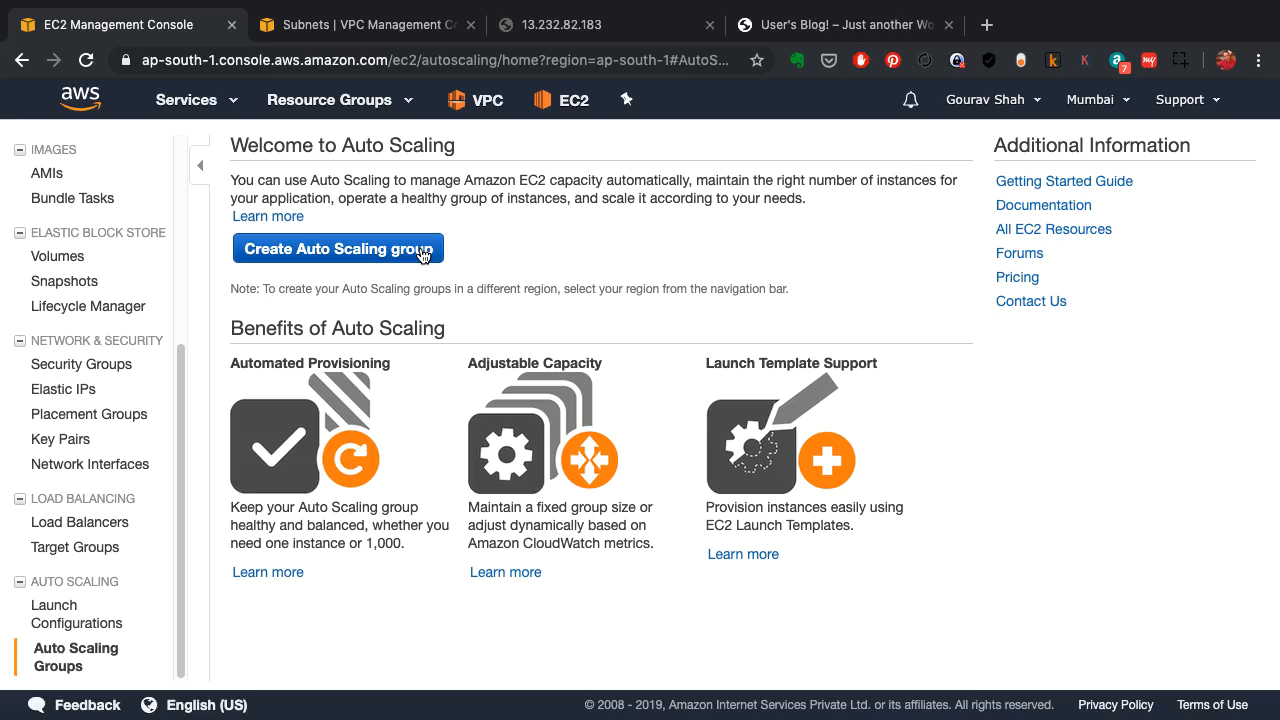
click(338, 248)
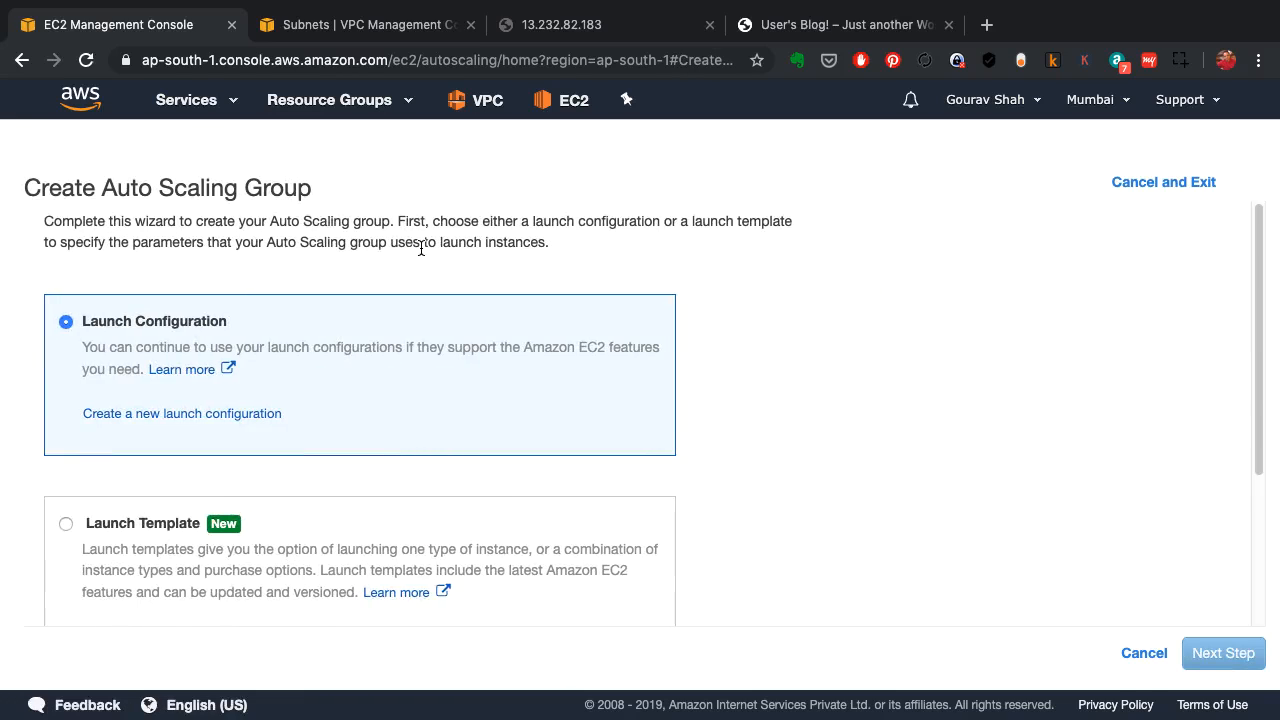
scroll(down, 3)
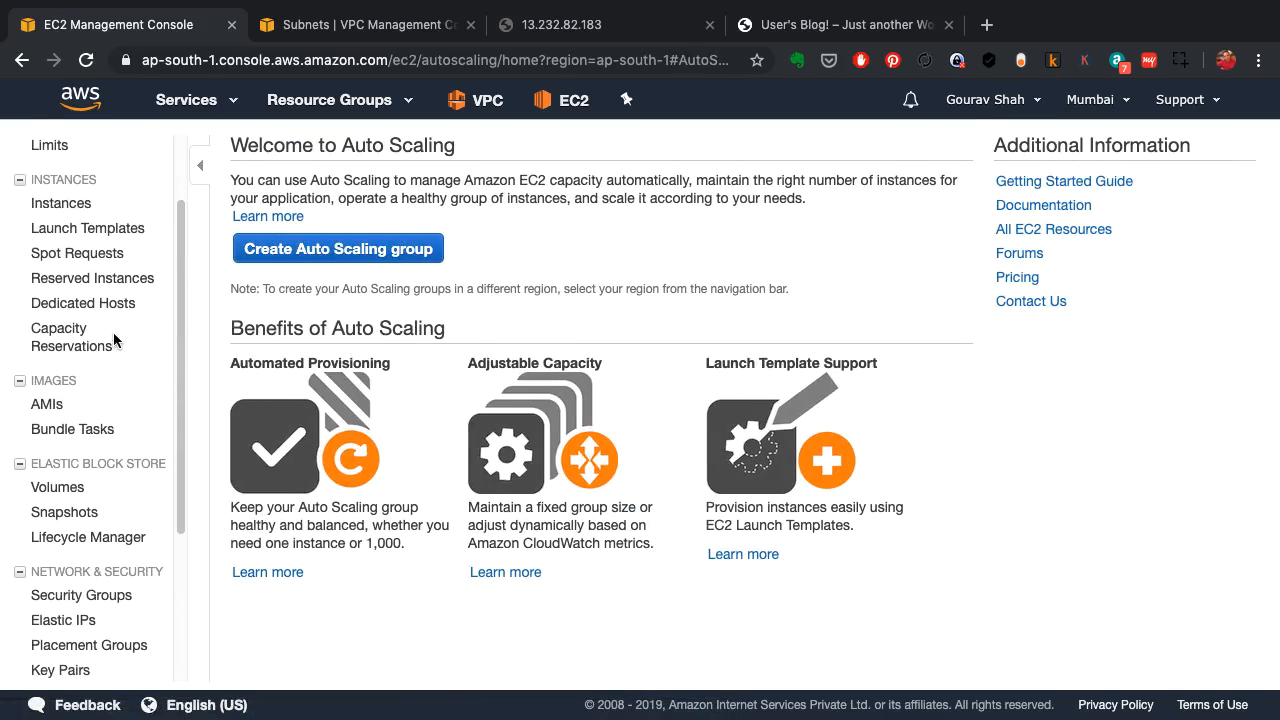
mouse_move(88, 228)
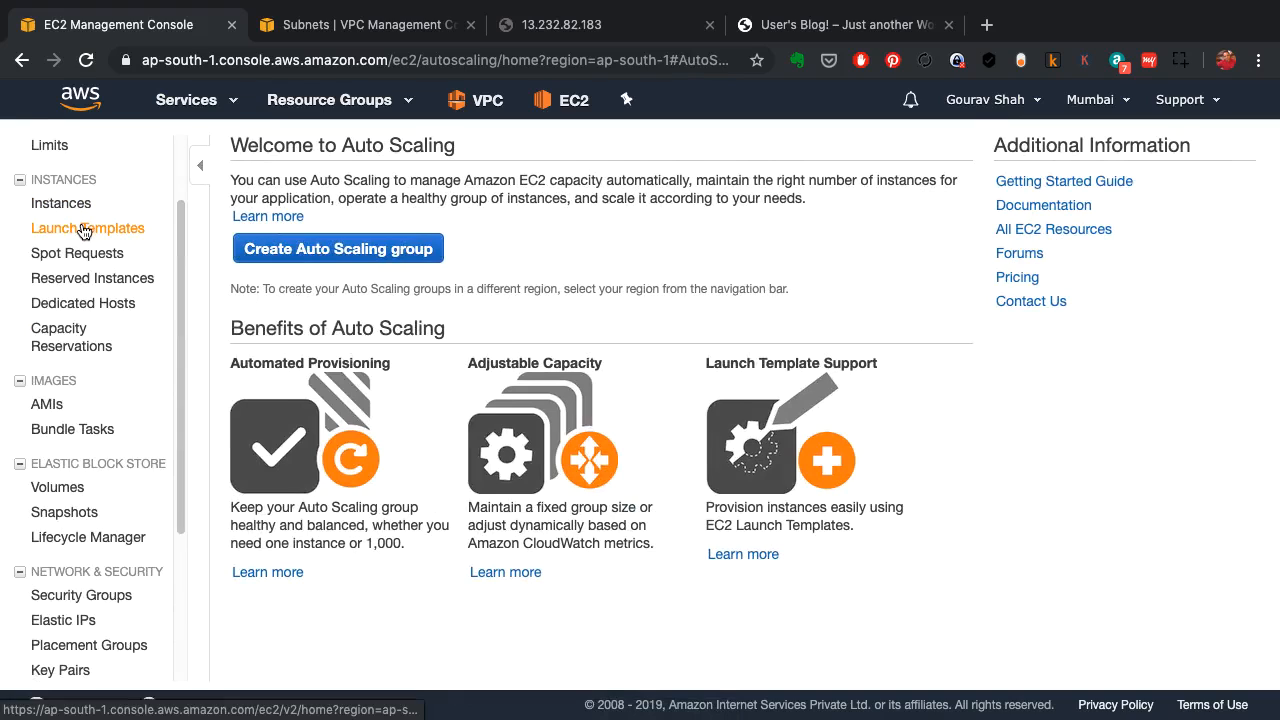
Step: Navigate to the Launch Templates welcome page from the EC2 sidebar
click(88, 228)
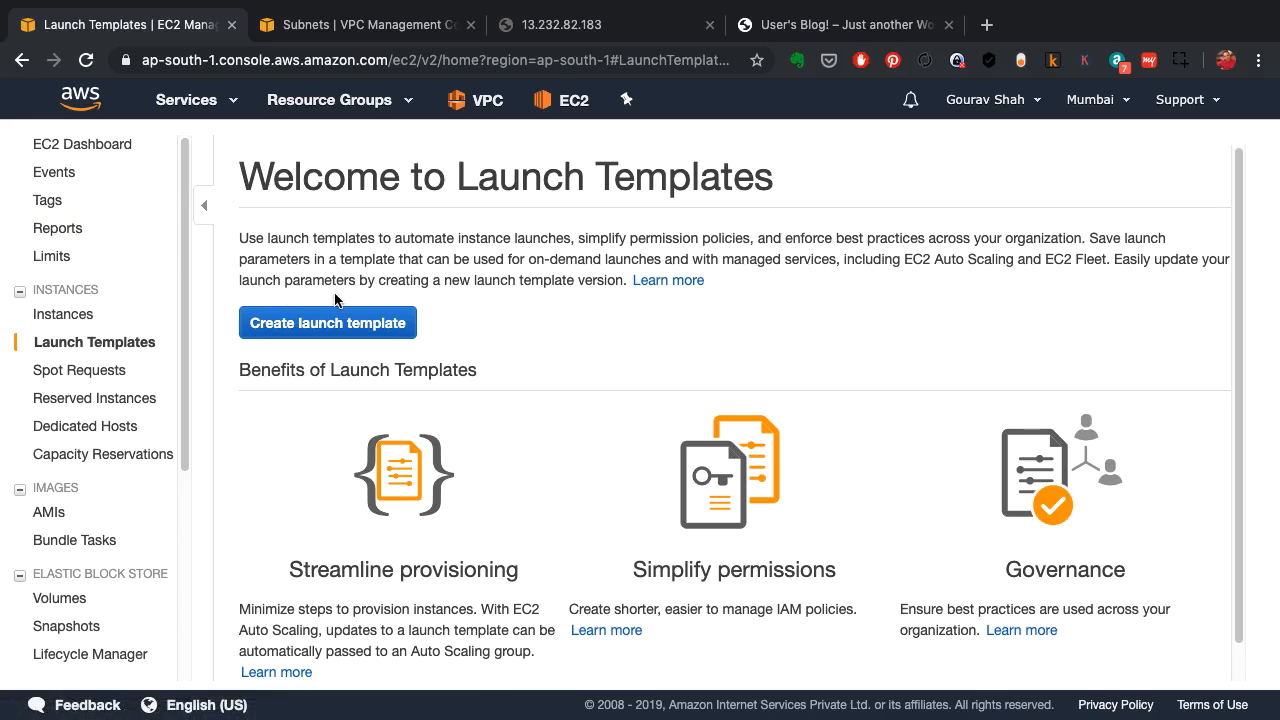
scroll(down, 3)
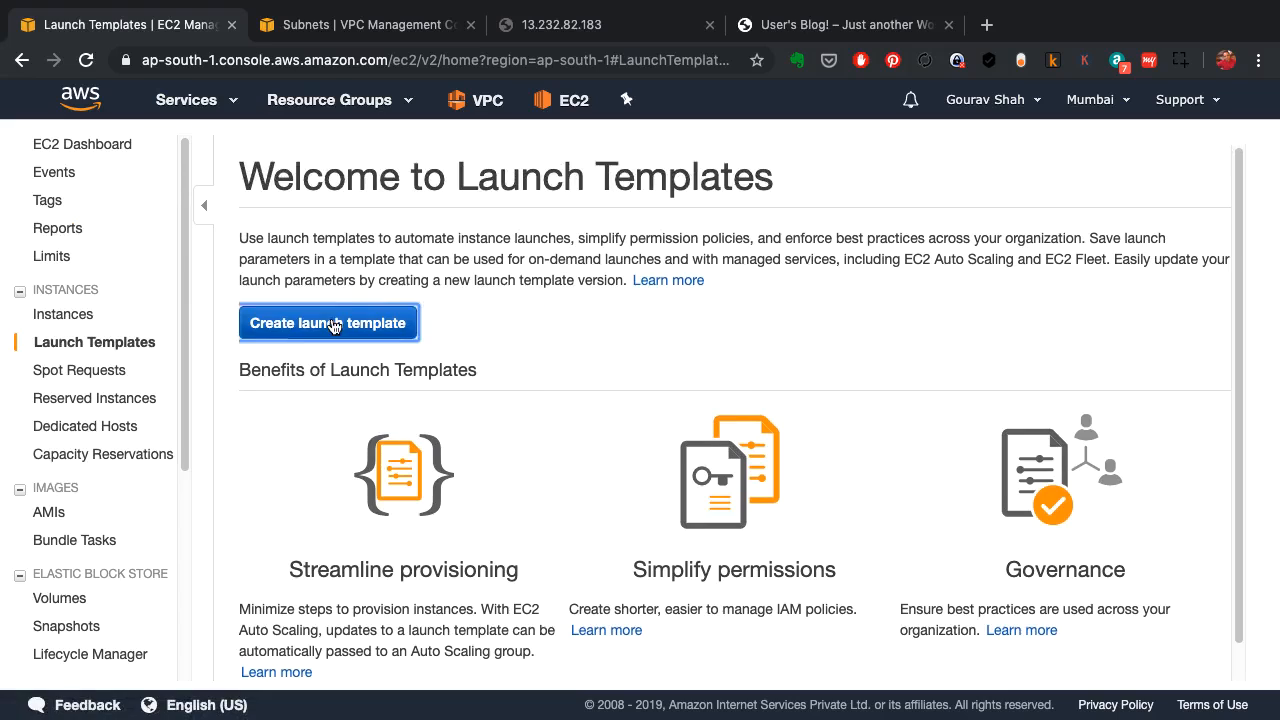
Step: Begin a launch template named 'wordpress' with description 'demo wordpress template'
click(328, 322)
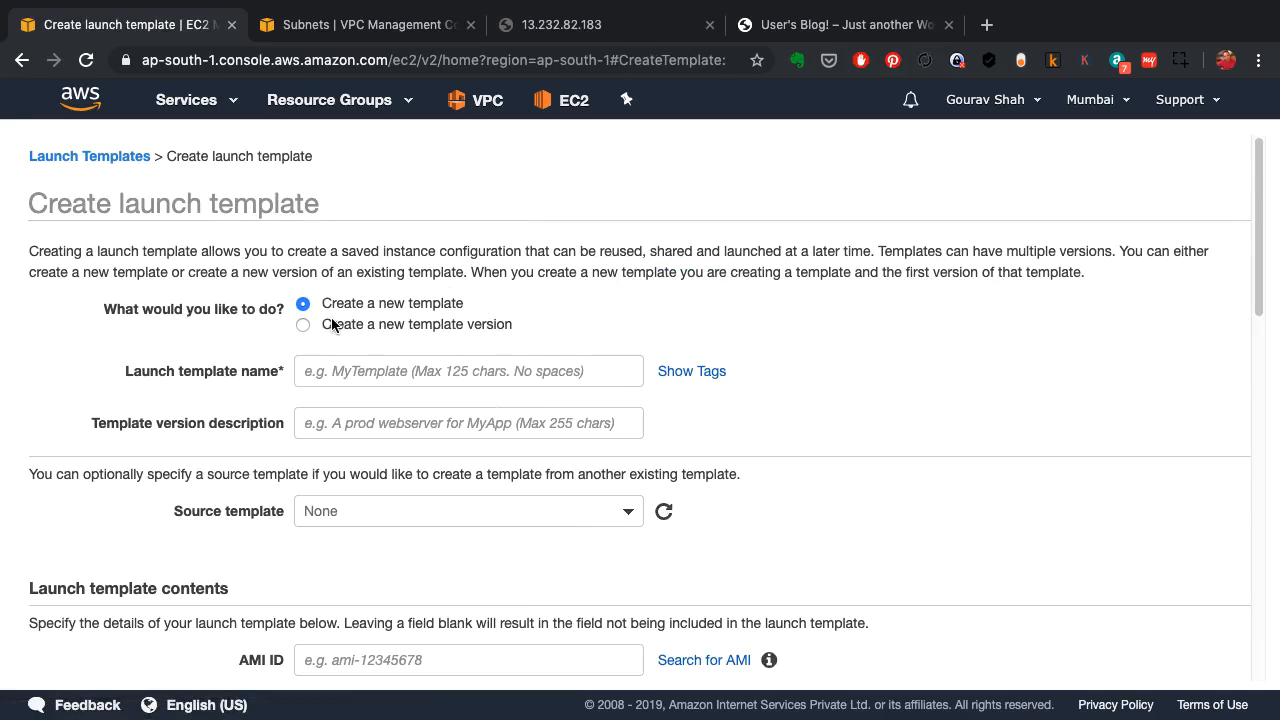
text(wordpress)
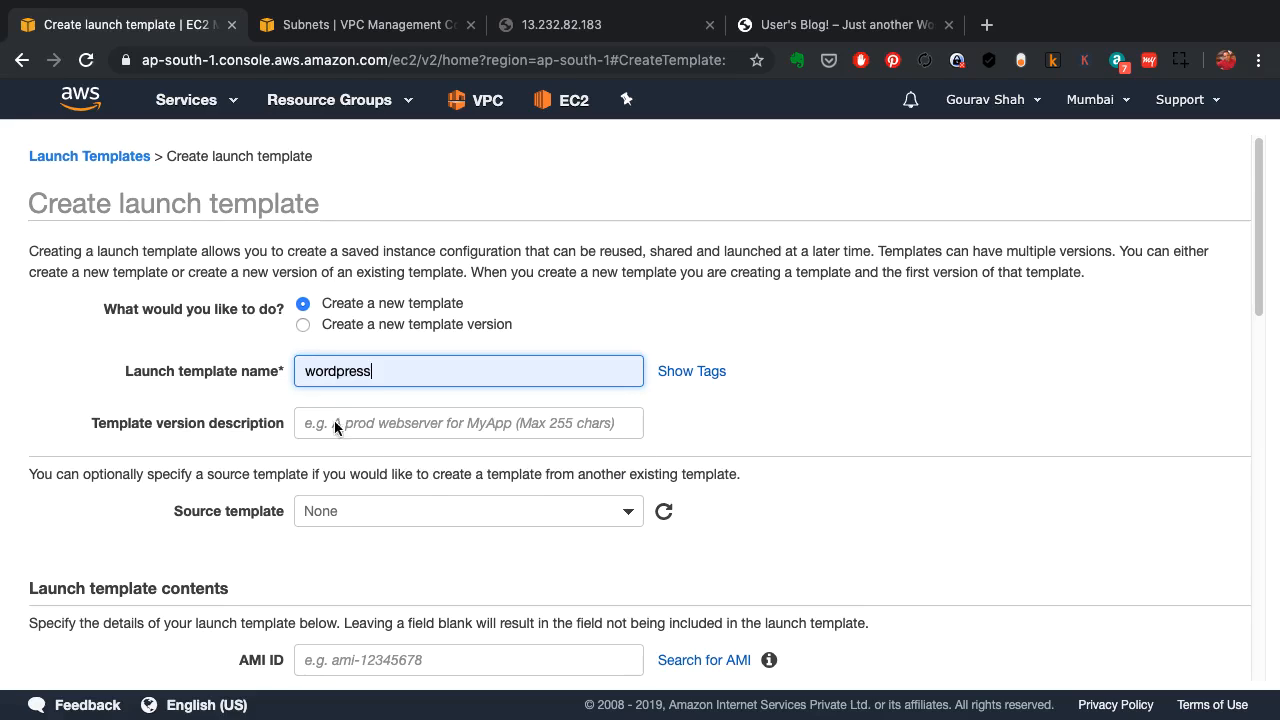
text(demo wordpress template)
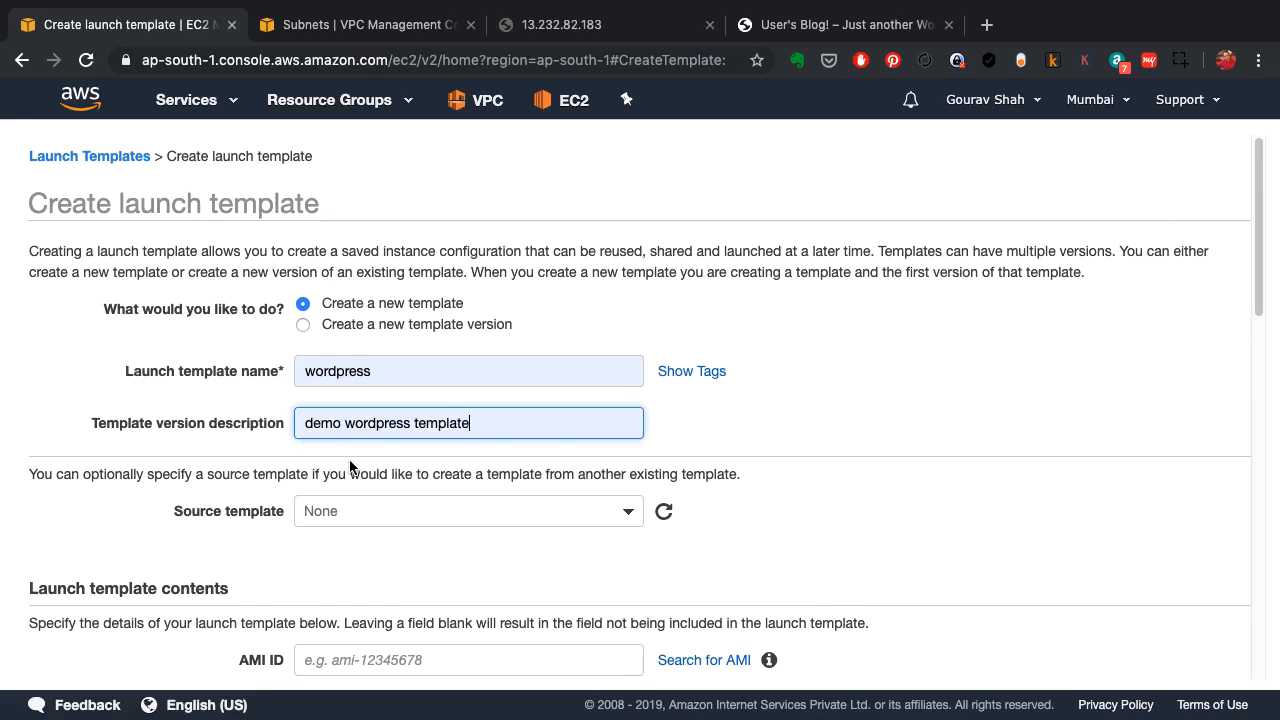
scroll(down, 3)
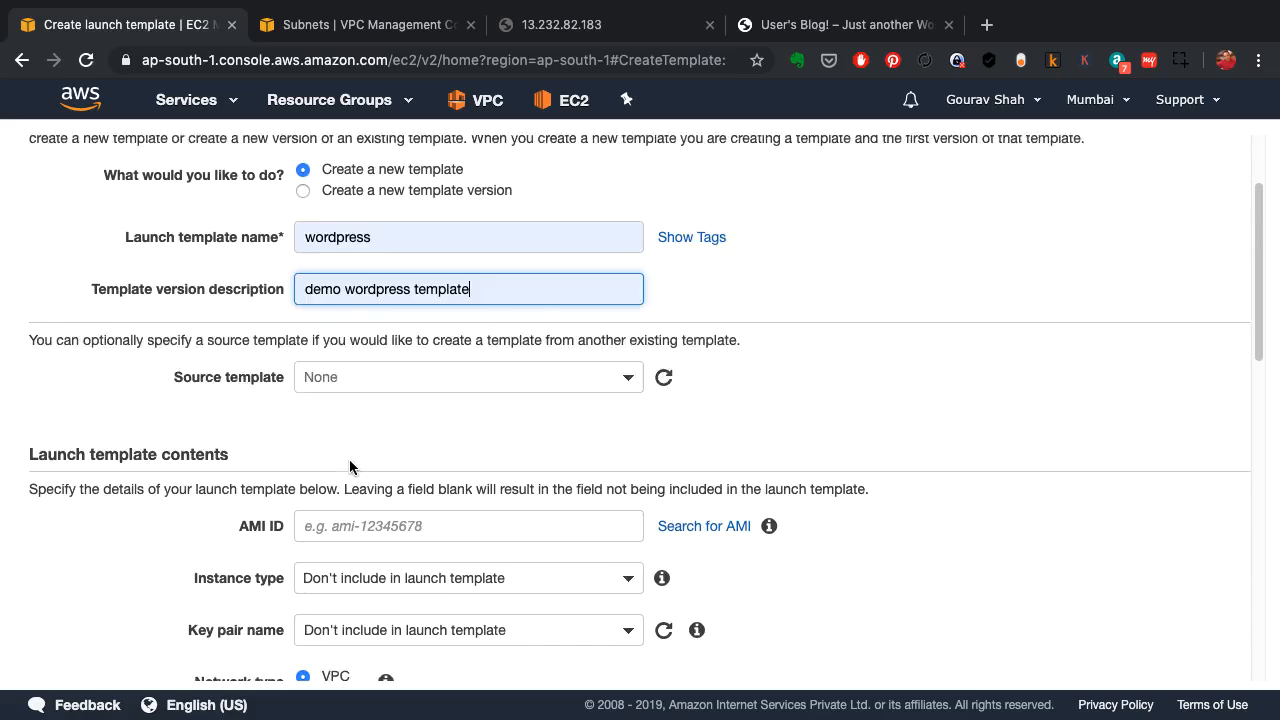
scroll(down, 3)
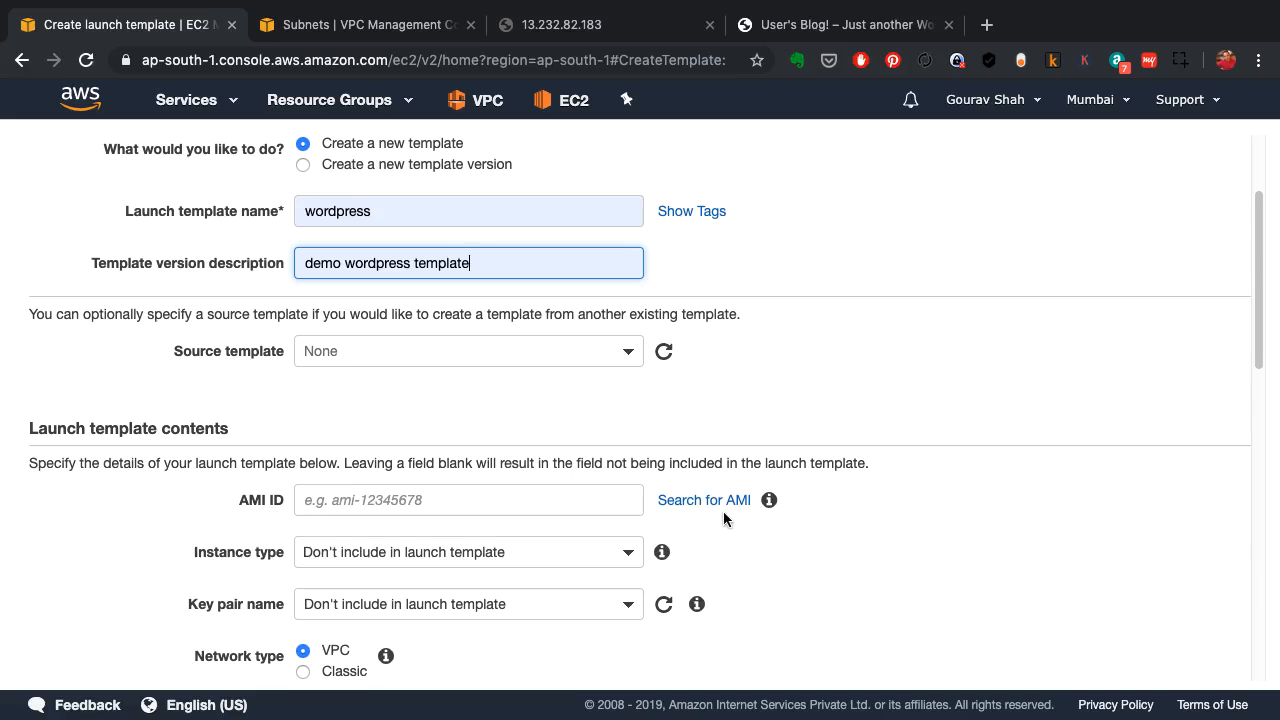
Step: Search Community AMIs for 'wordpress' and select the bitnami-wordpress-5.2.0 image ami-001aaaaa43e7c6353
click(704, 500)
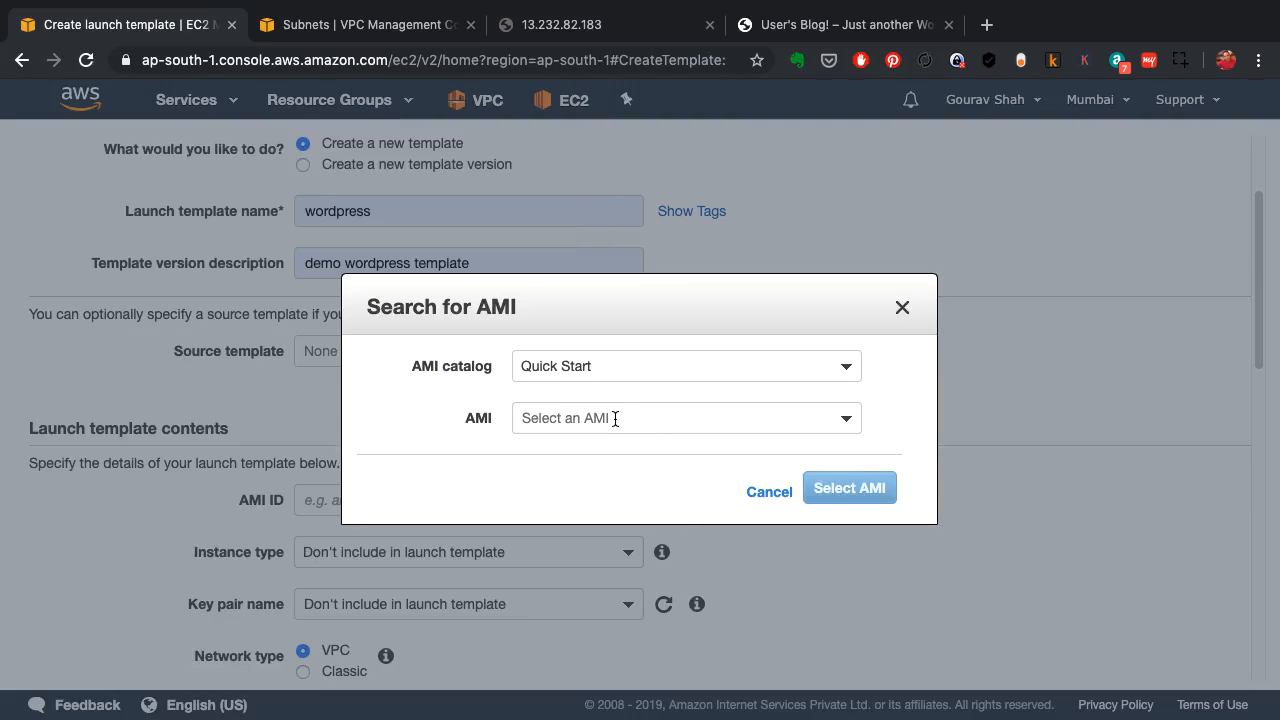
click(686, 364)
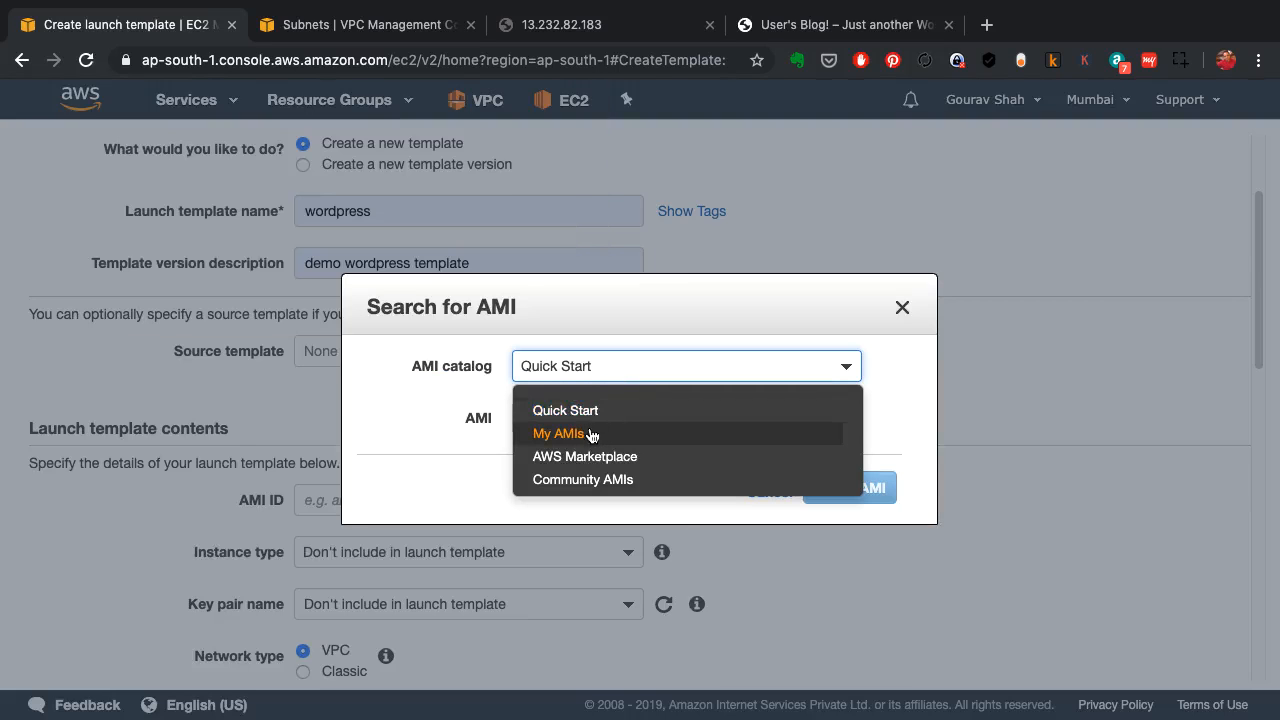
click(584, 480)
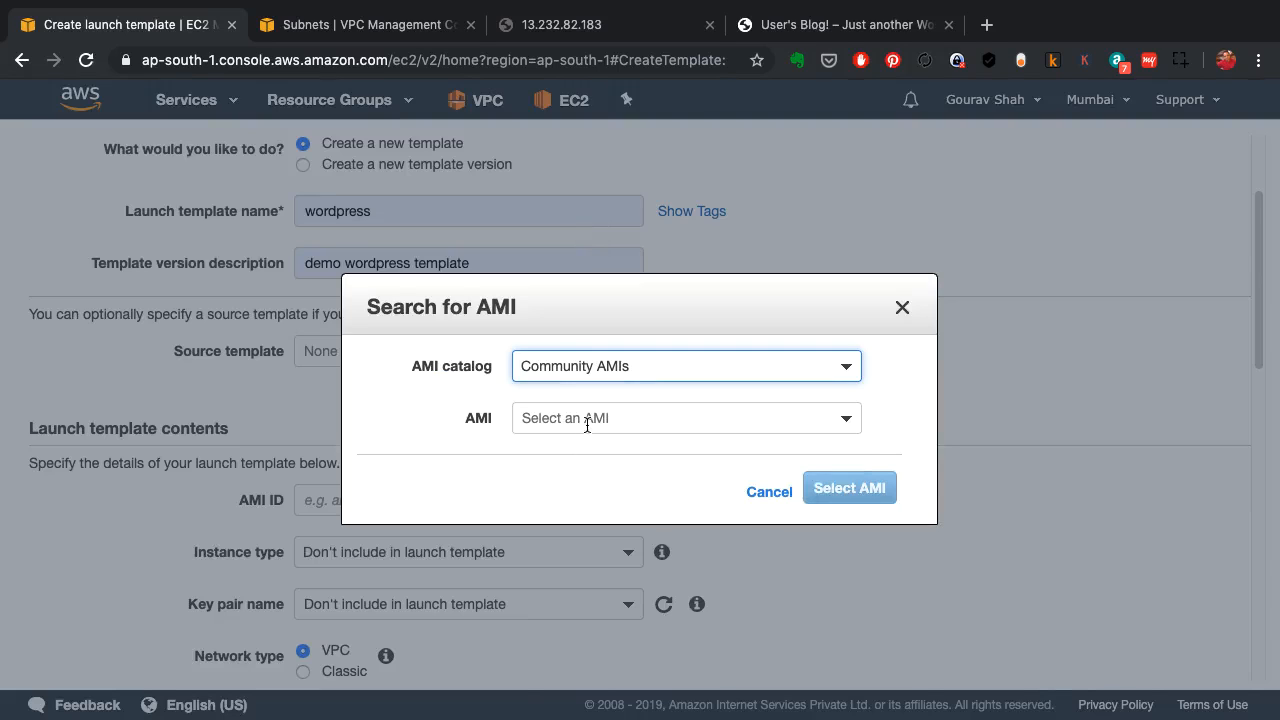
click(686, 418)
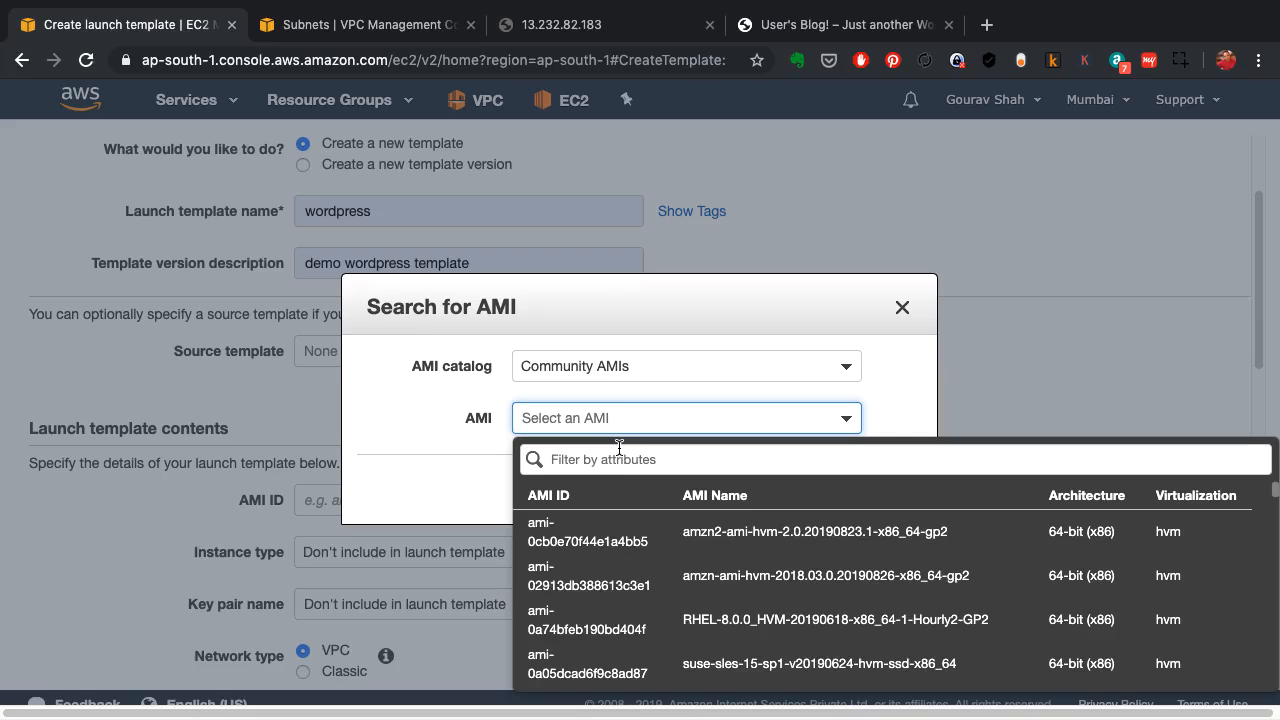
text(wordpress)
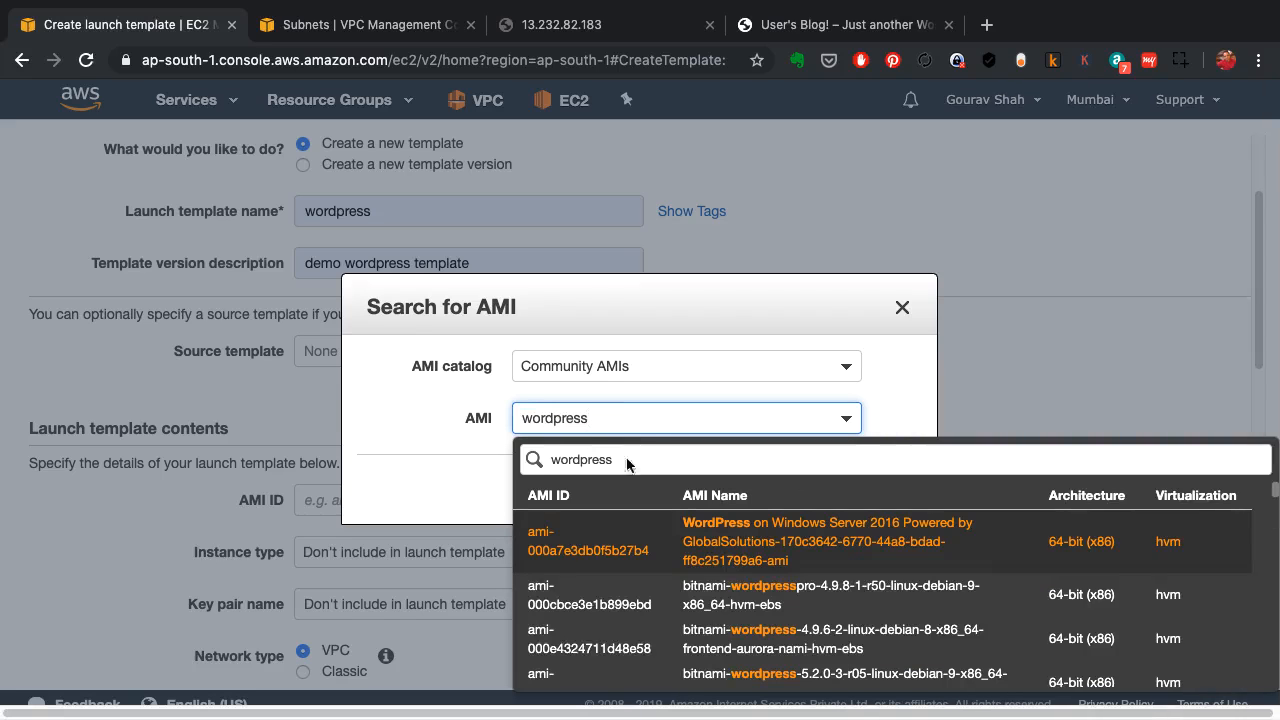
scroll(down, 3)
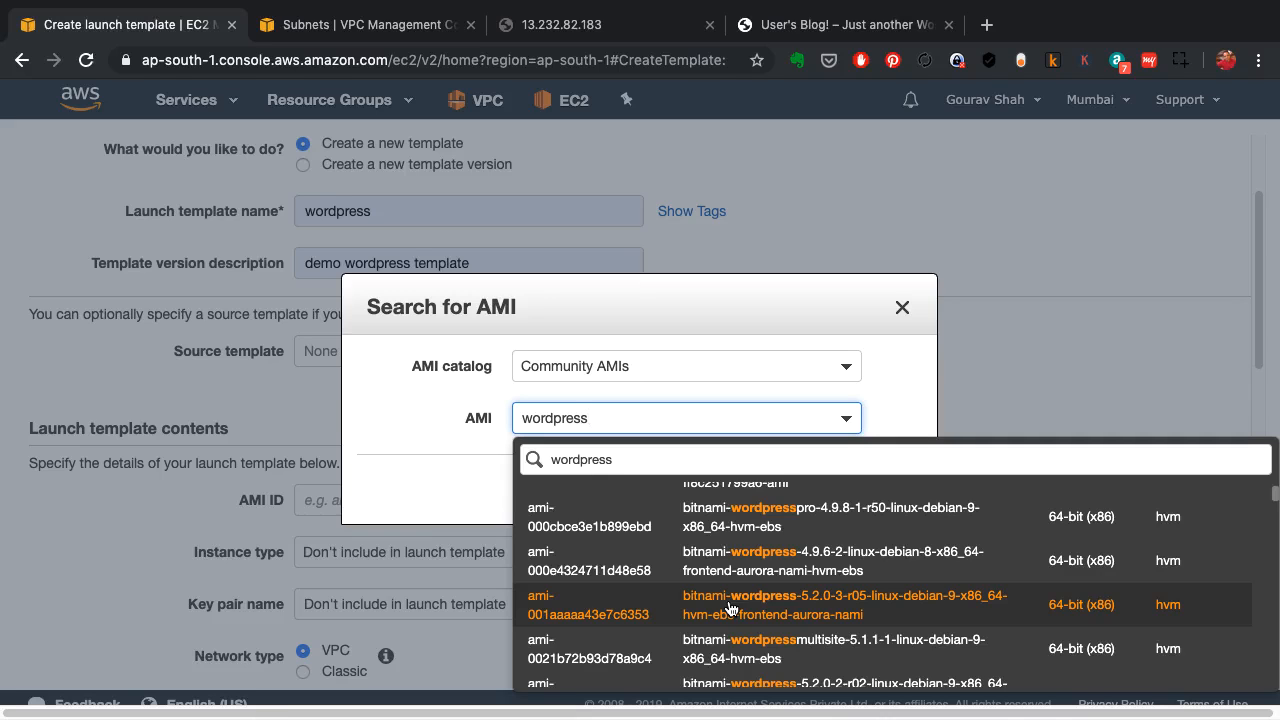
click(588, 604)
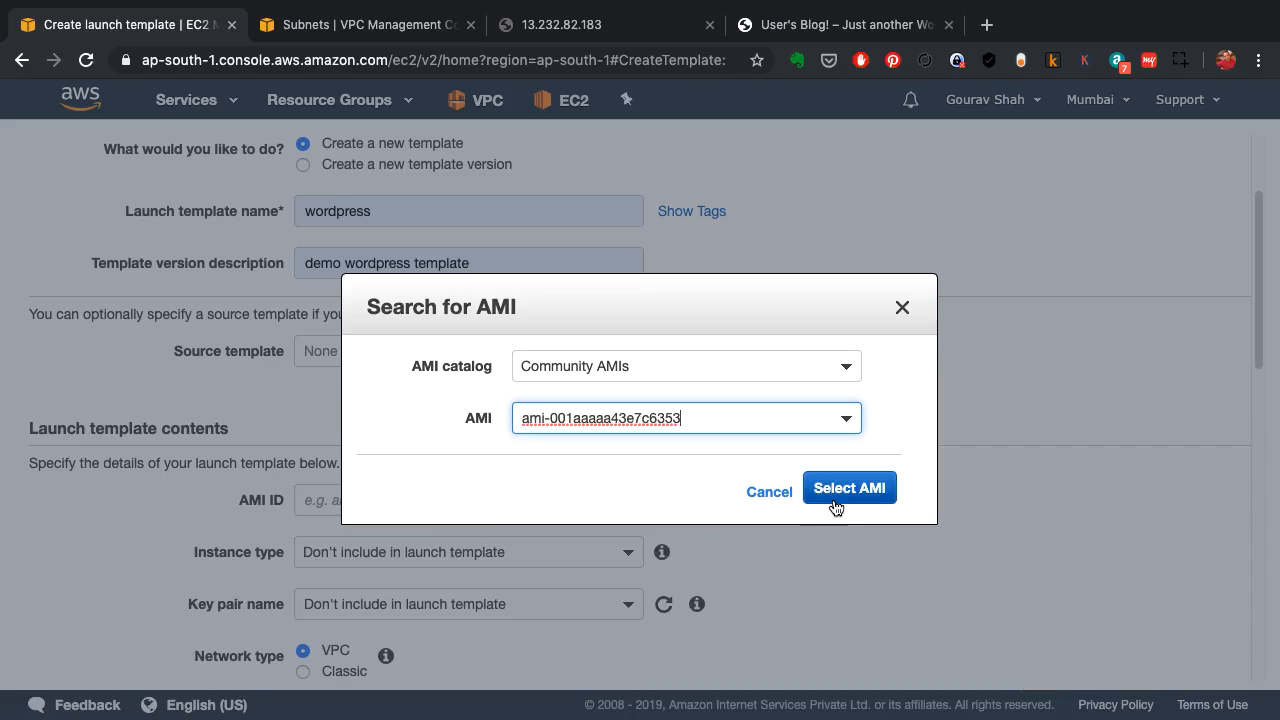
click(848, 488)
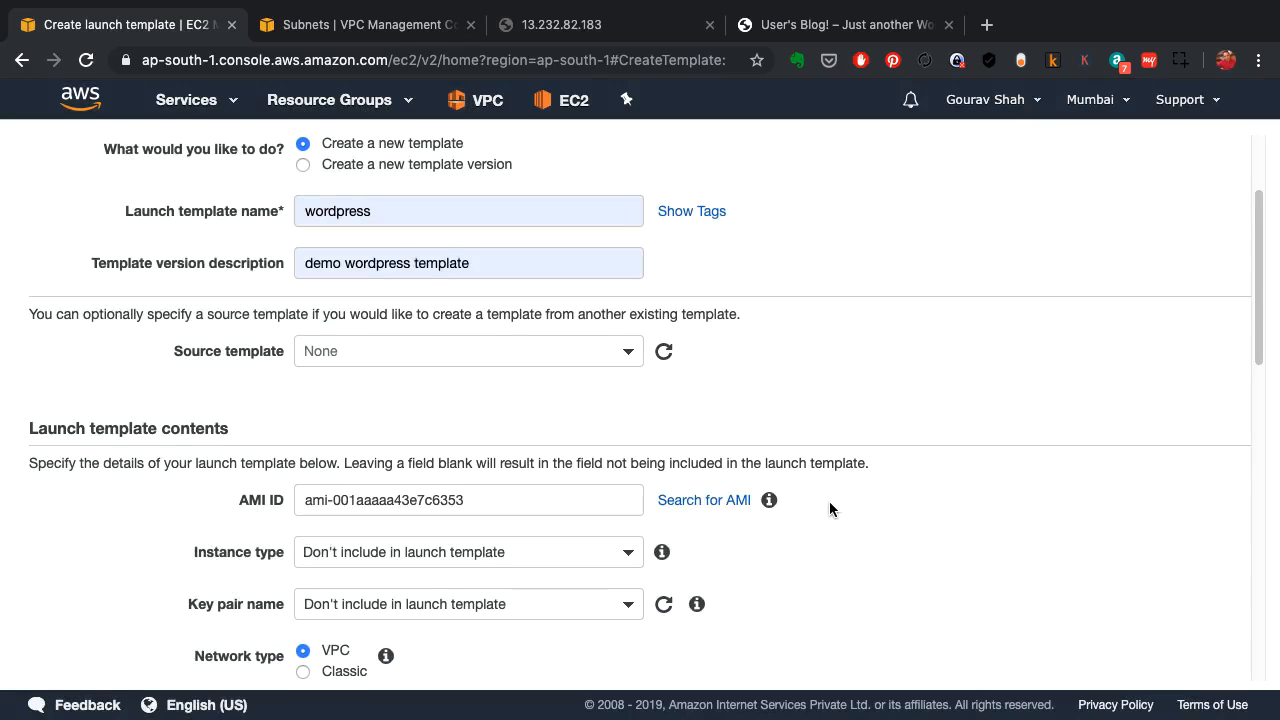
Step: Choose instance type t2.micro, key pair demo-mumbai and the default security group sg-092110e5cf63141cb
scroll(down, 3)
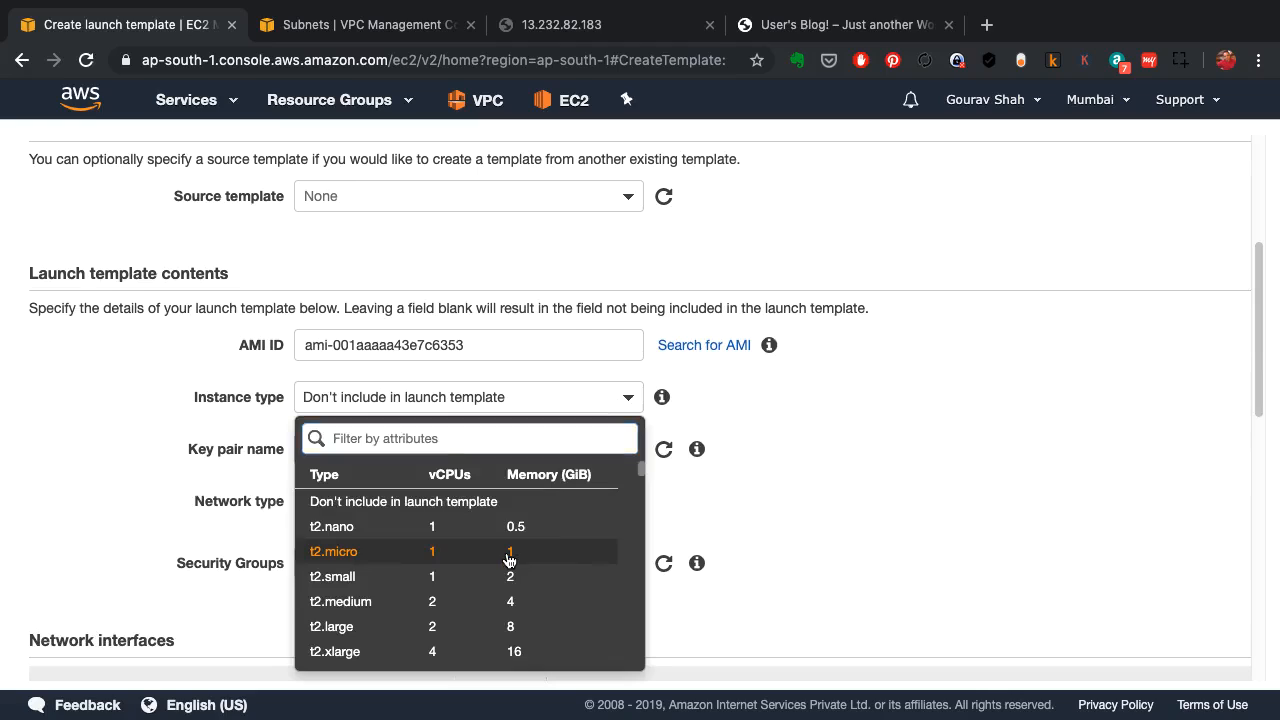
click(332, 552)
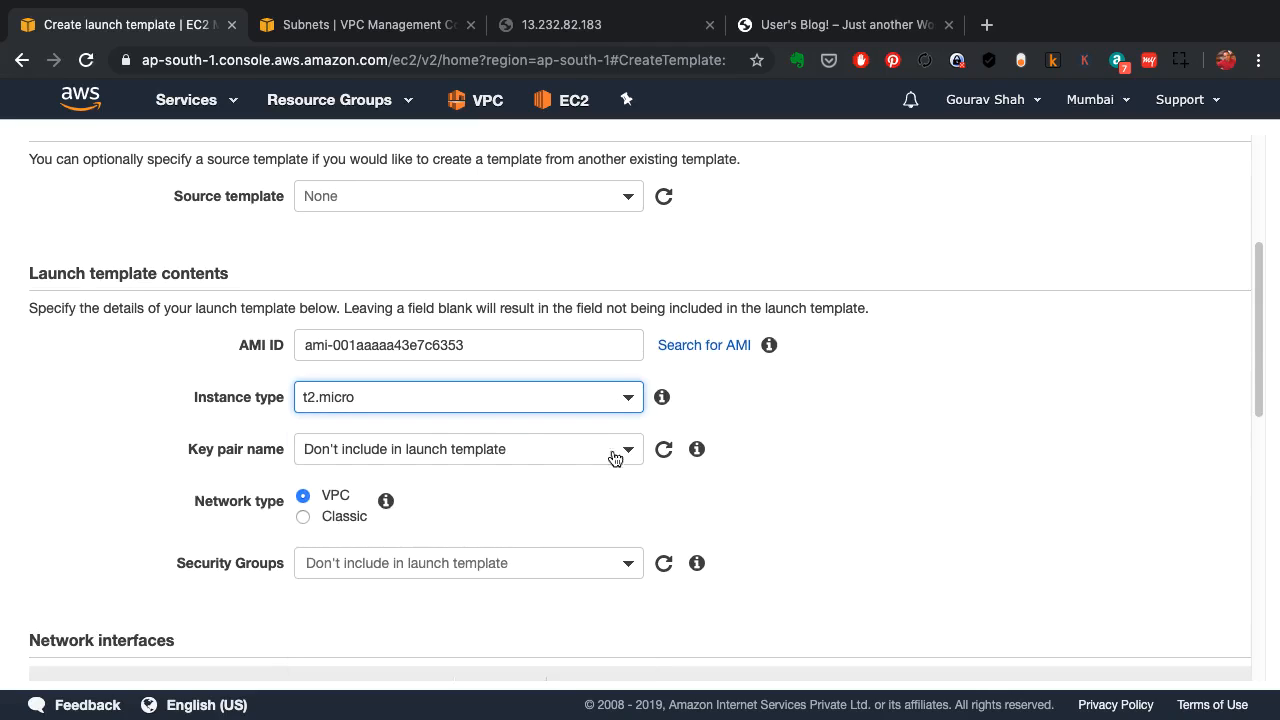
click(468, 448)
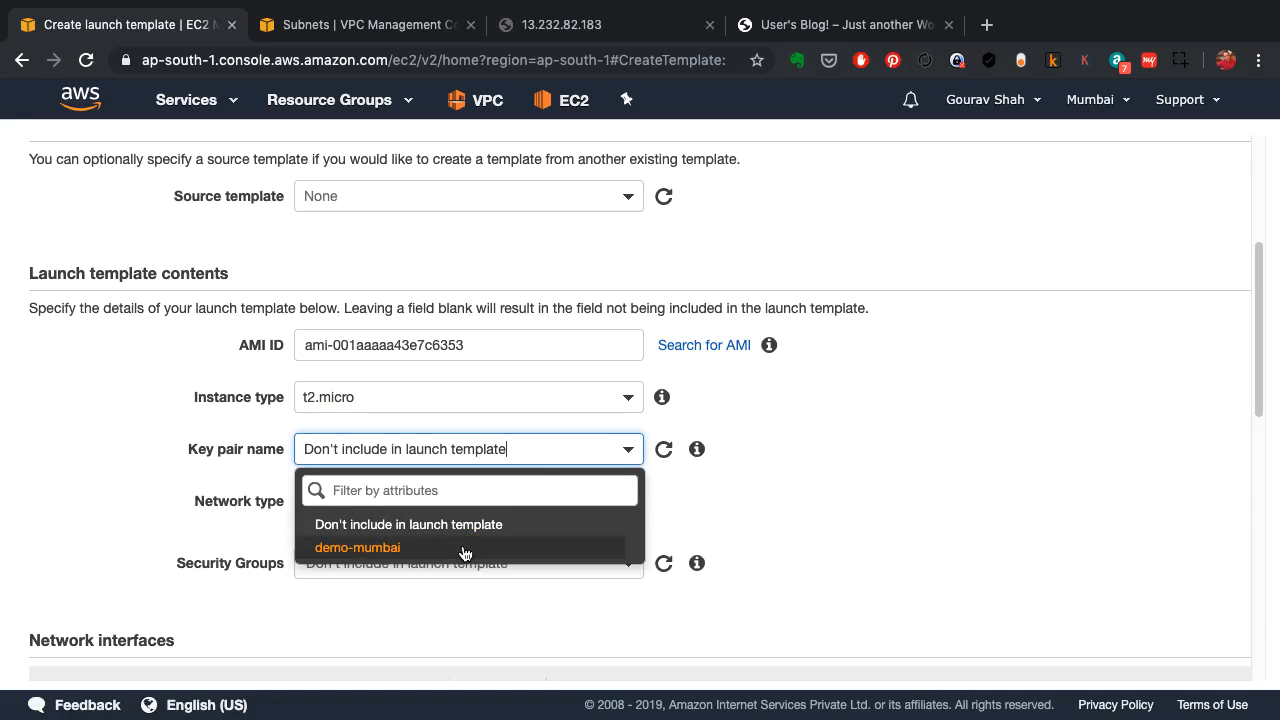
click(356, 548)
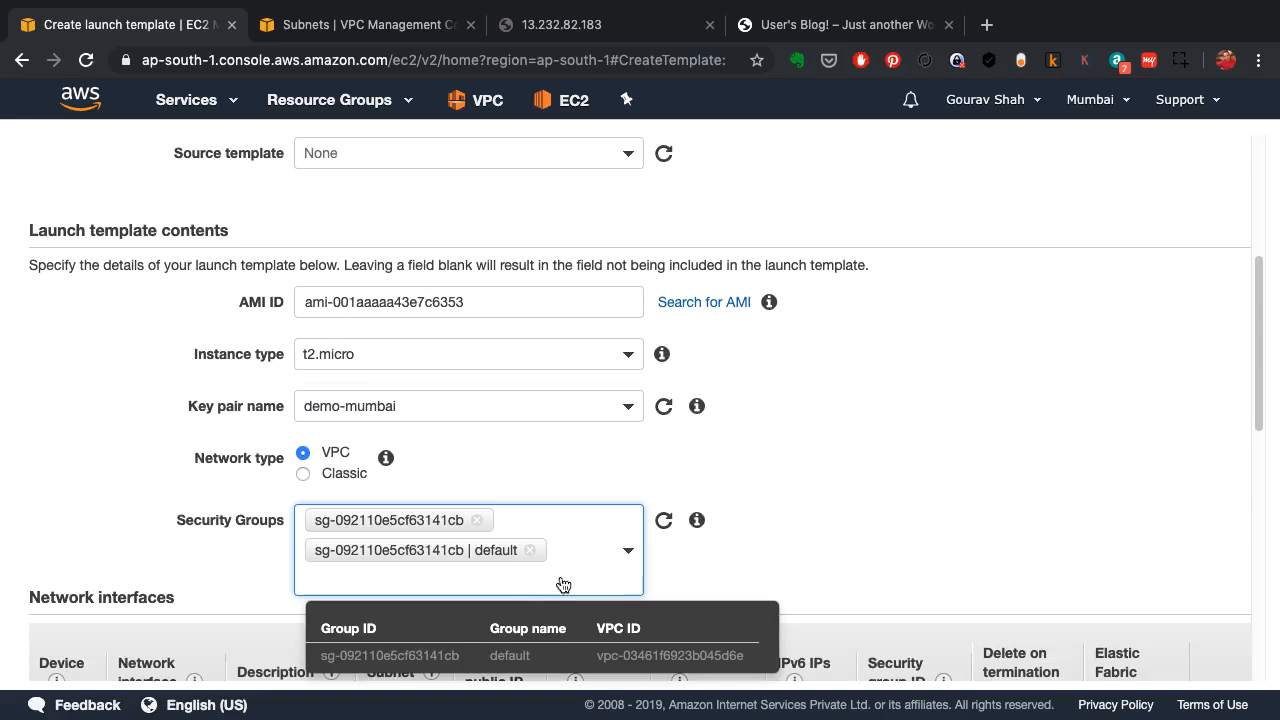
click(530, 550)
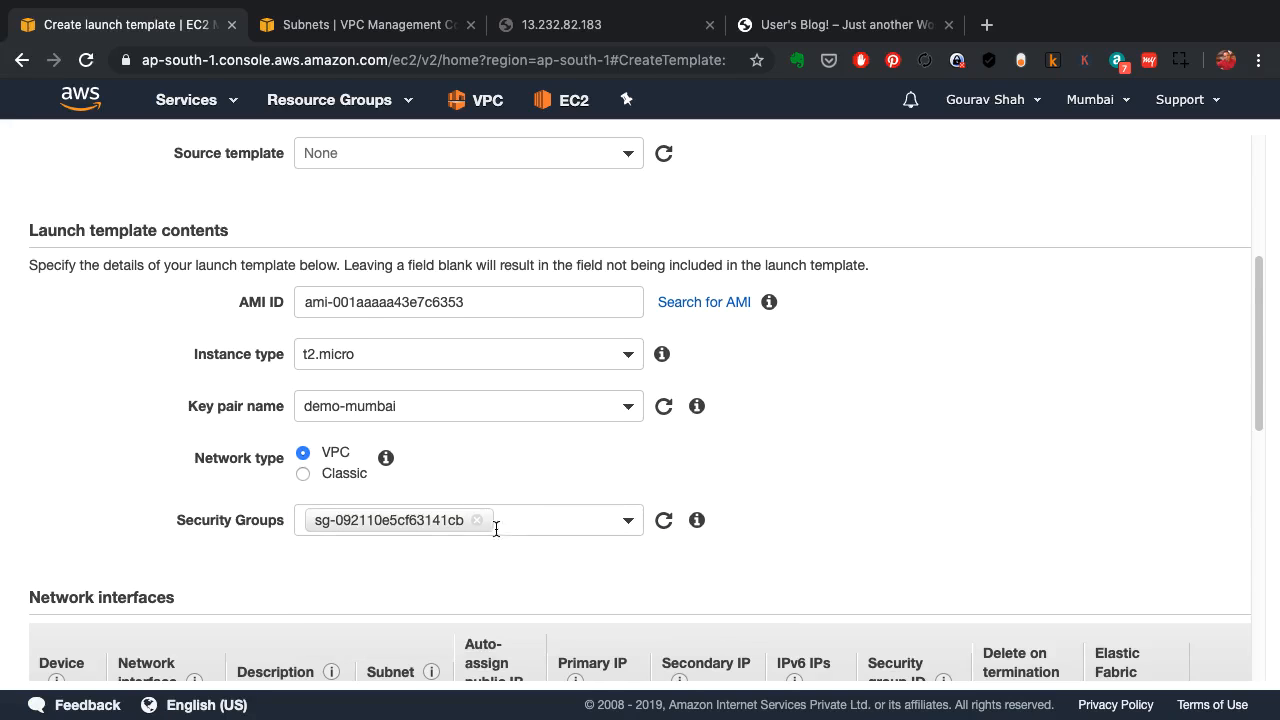
Step: Add instance tags name=wordpress and env=demo, applied to both instances and volumes
scroll(down, 3)
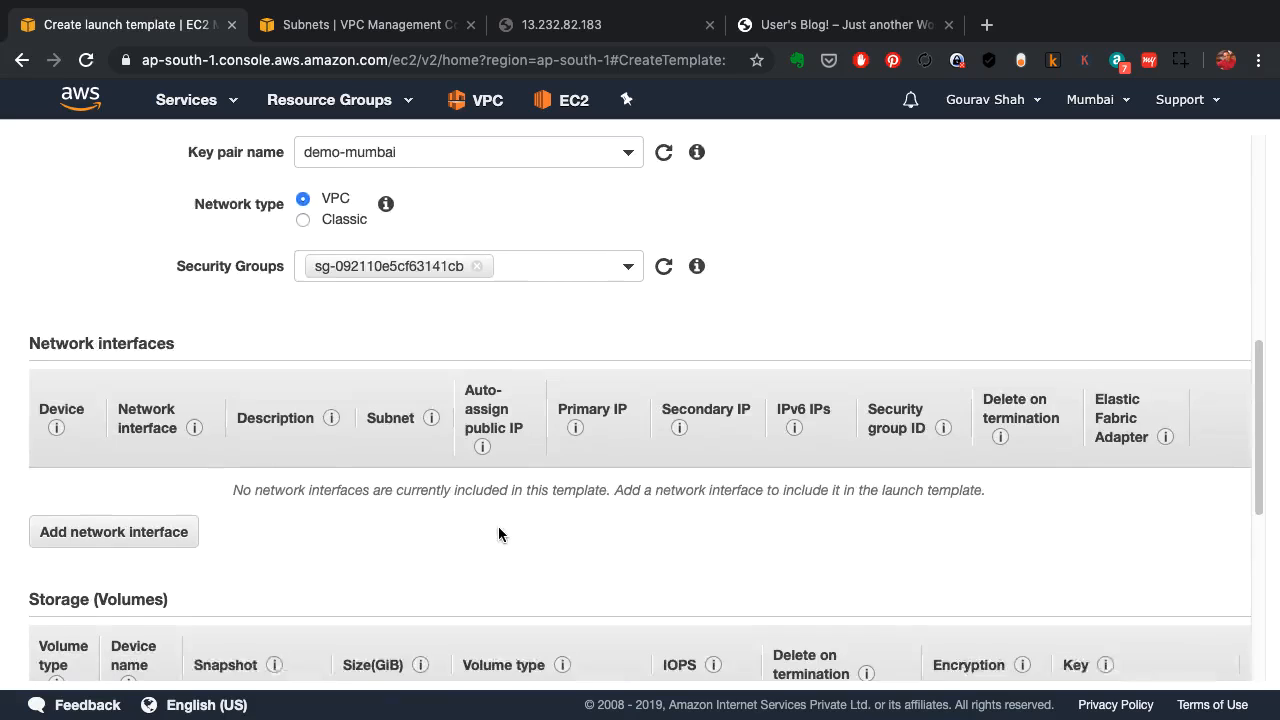
scroll(down, 3)
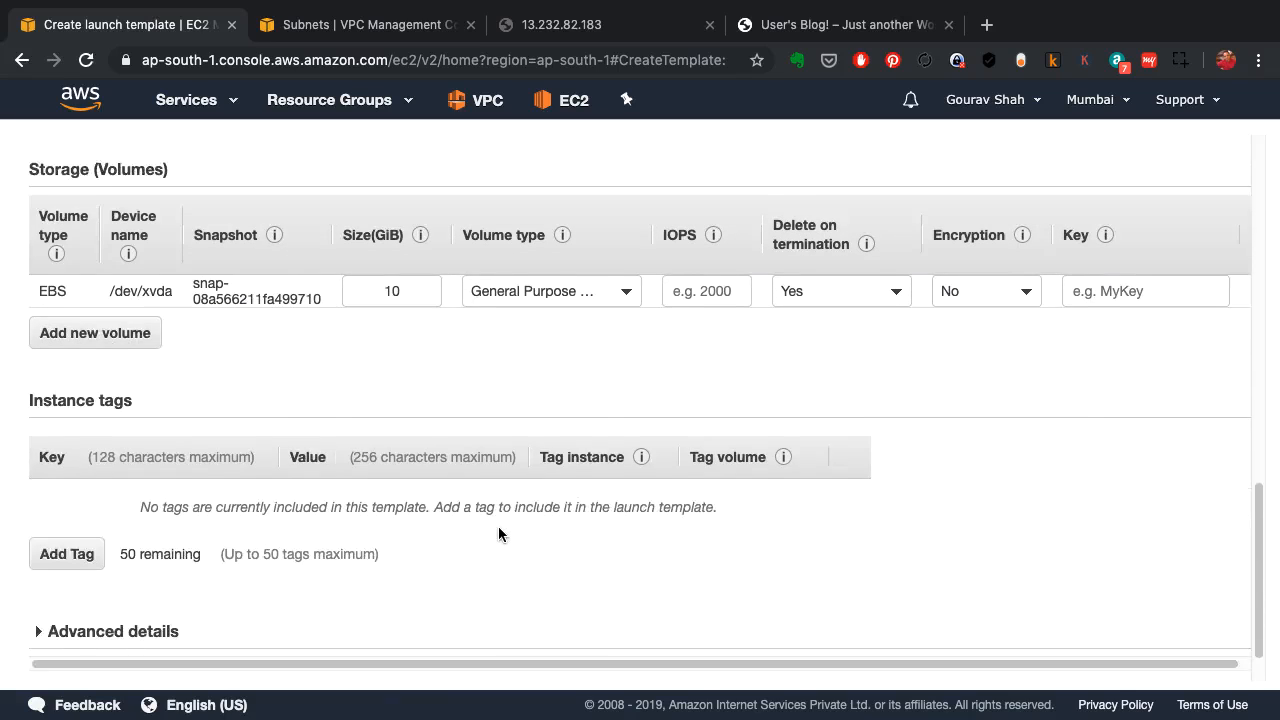
scroll(down, 3)
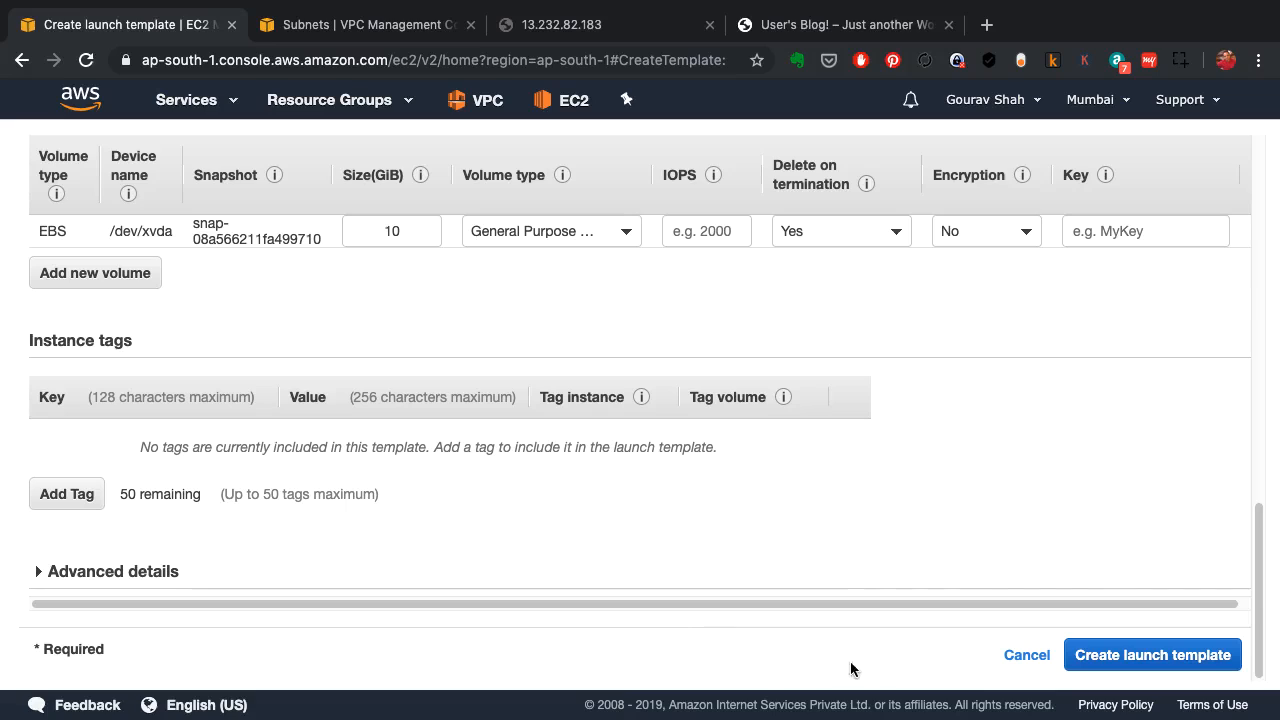
click(66, 492)
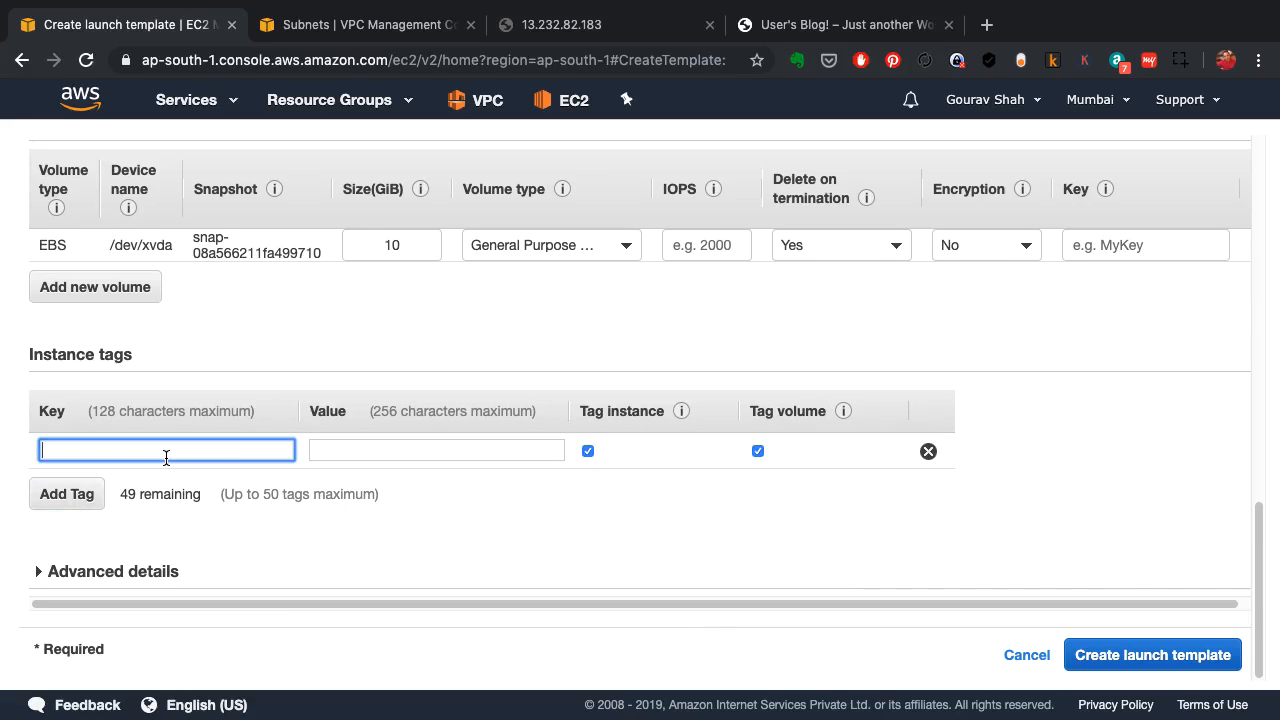
text(name)
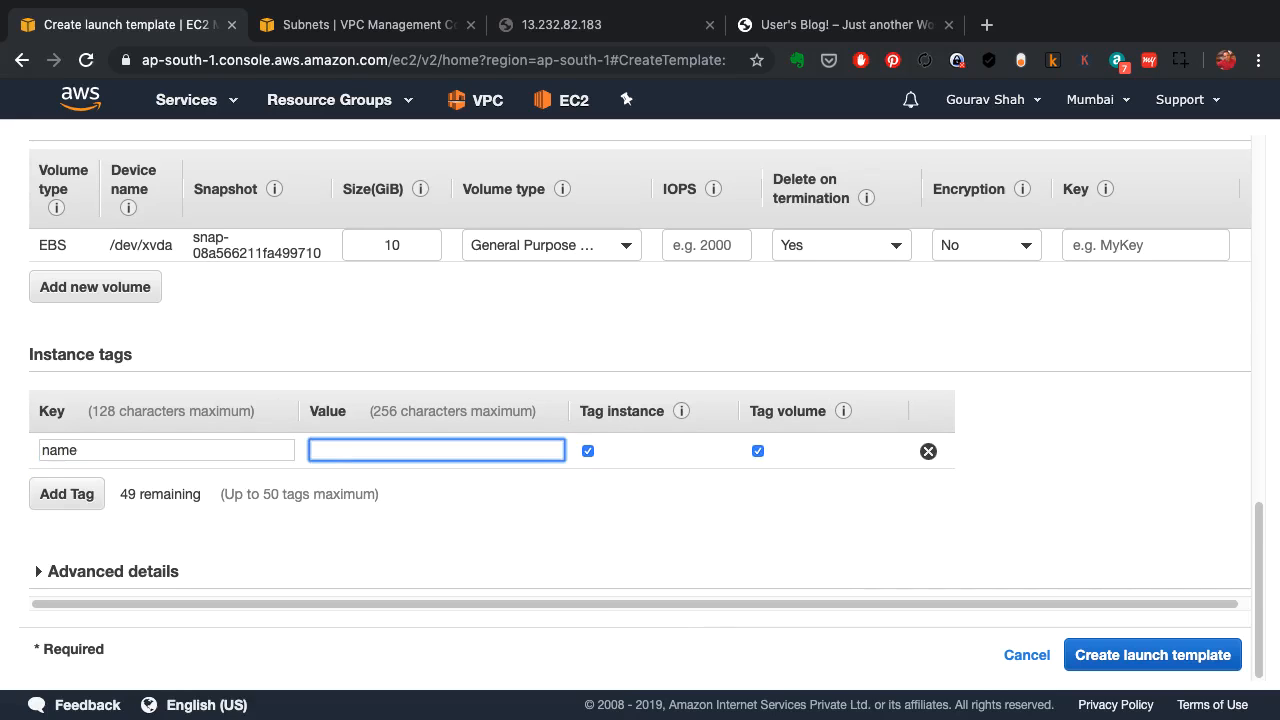
text(wordpress)
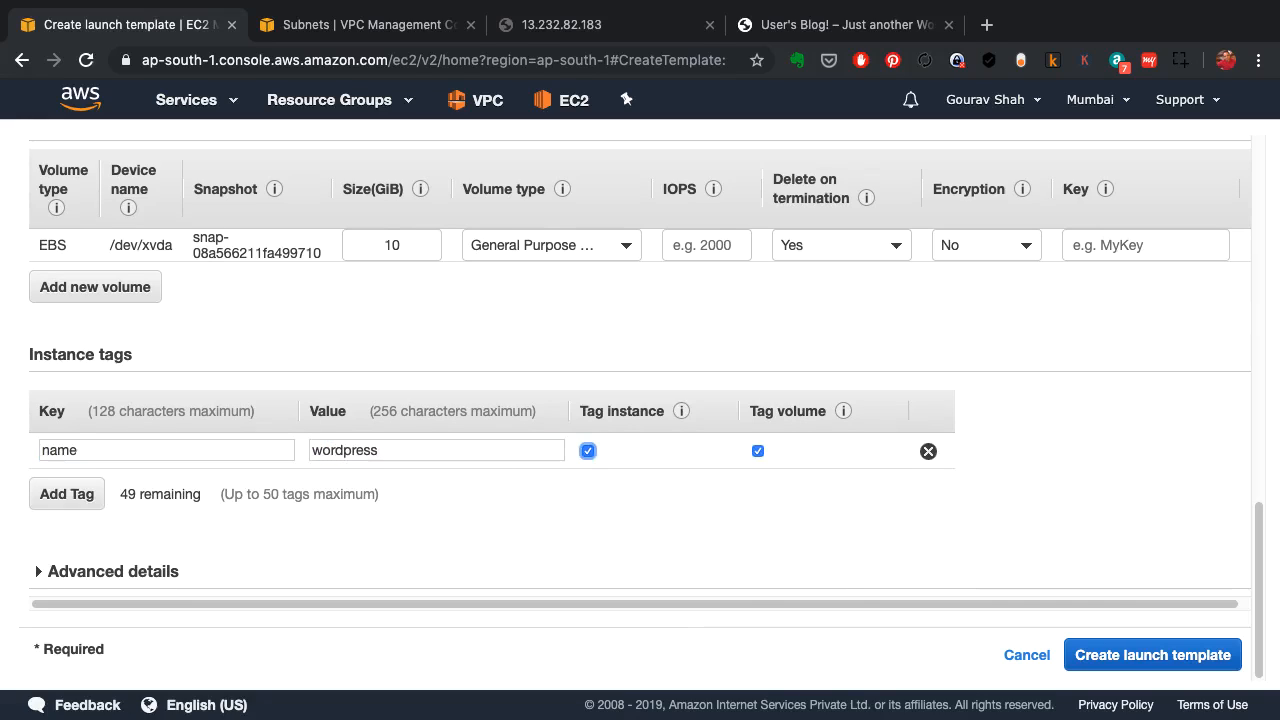
text(env)
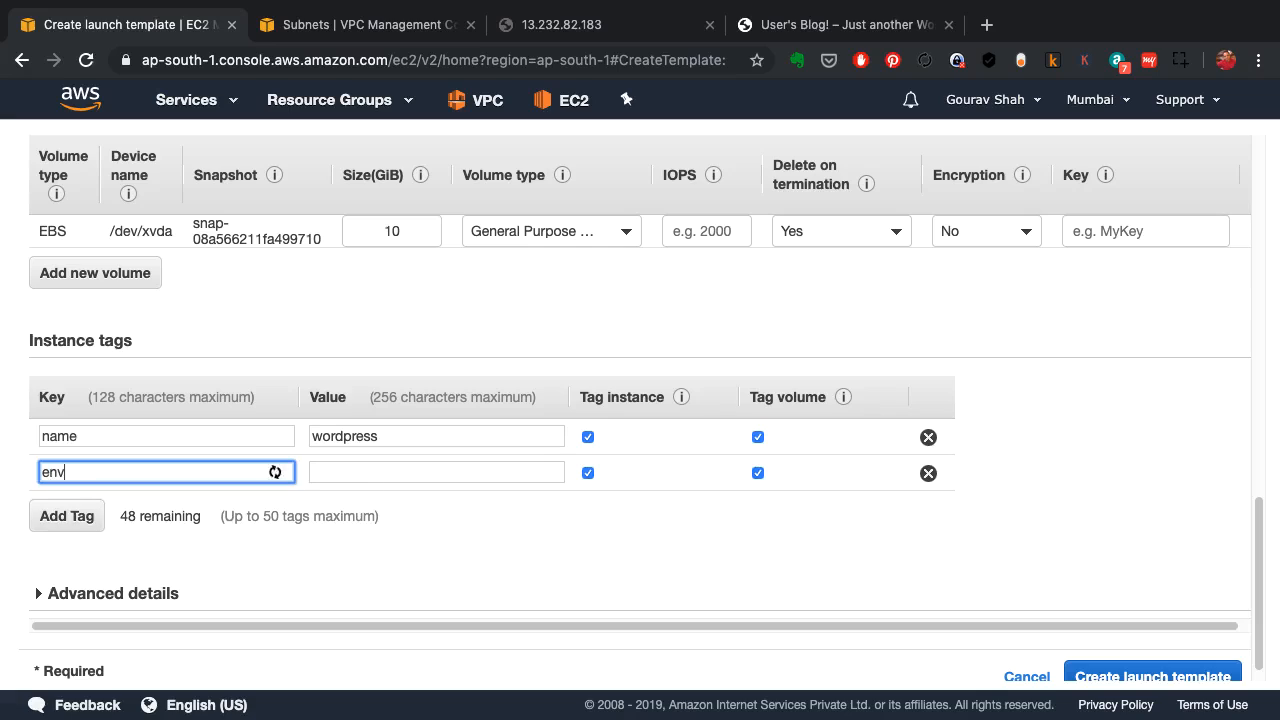
click(436, 472)
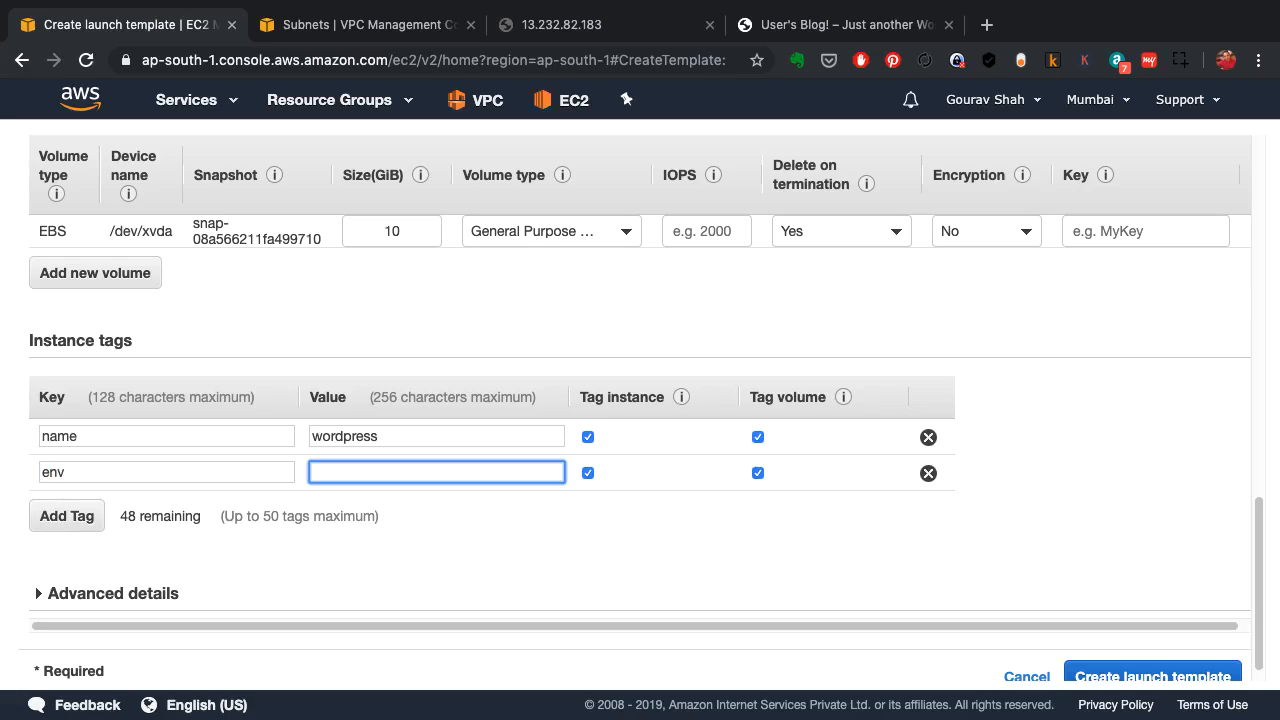
Step: Create the wordpress launch template and show it in the Launch Templates list
text(demo)
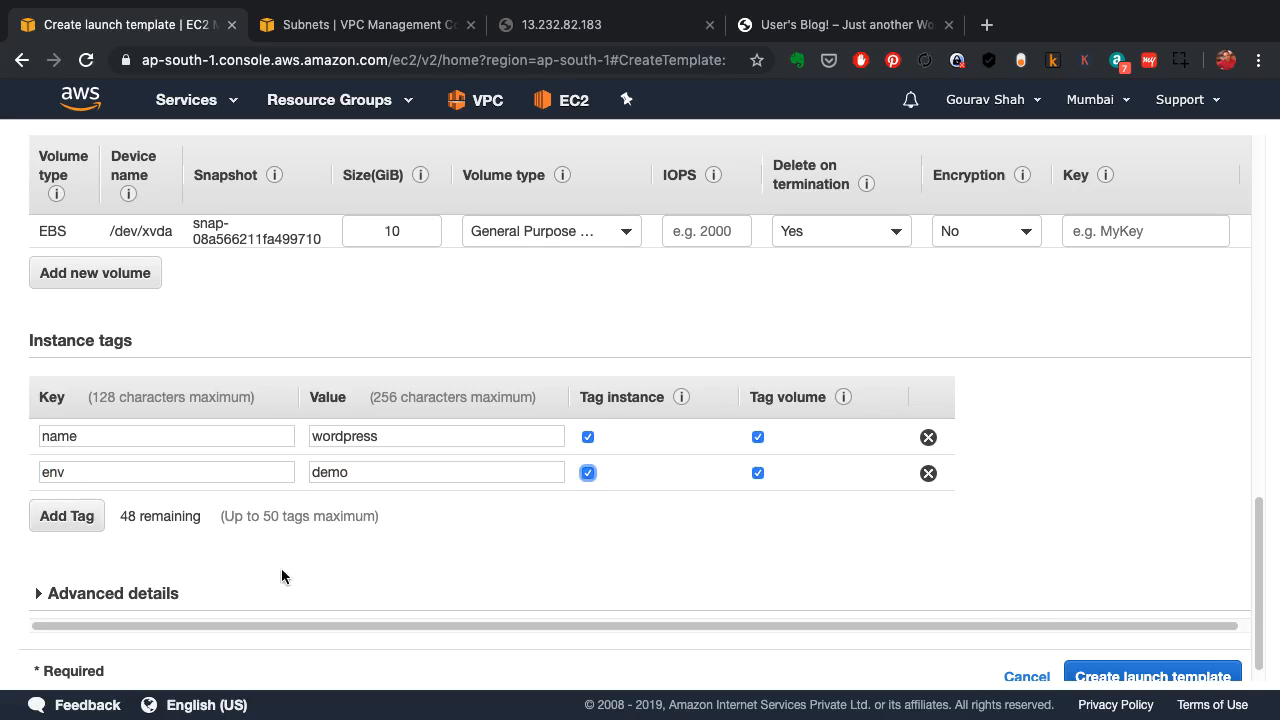
click(1150, 676)
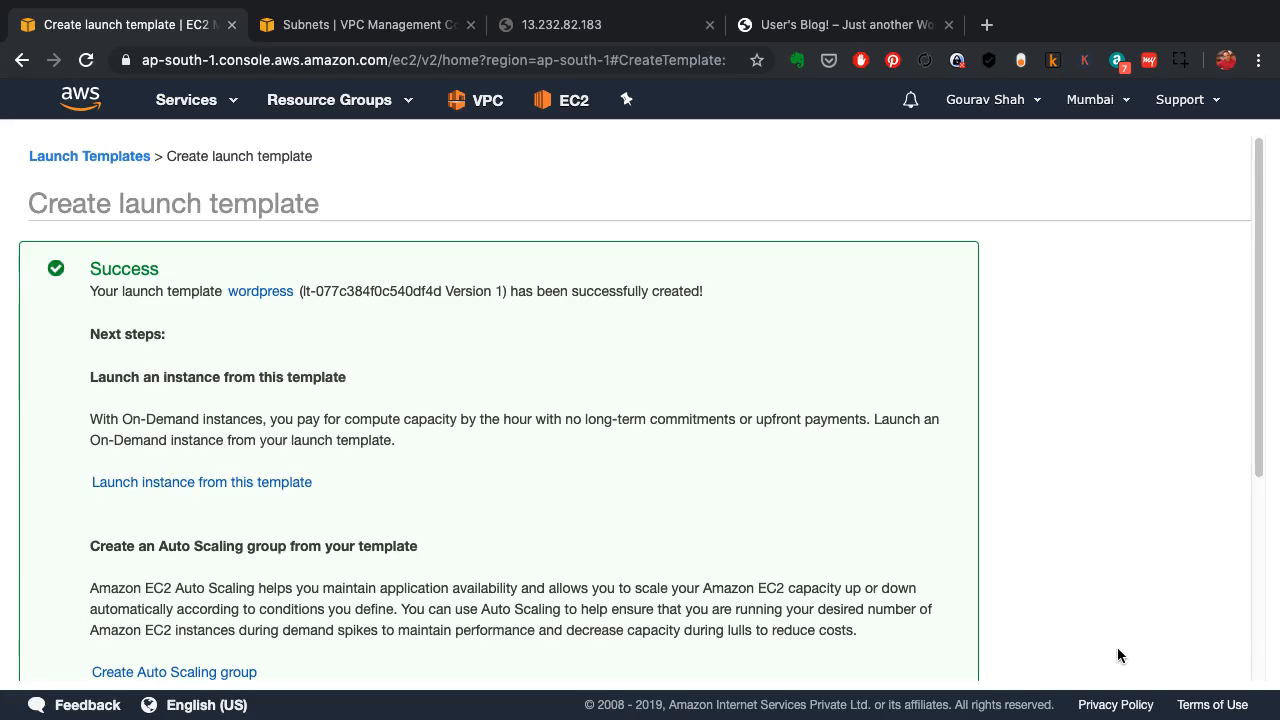
scroll(down, 3)
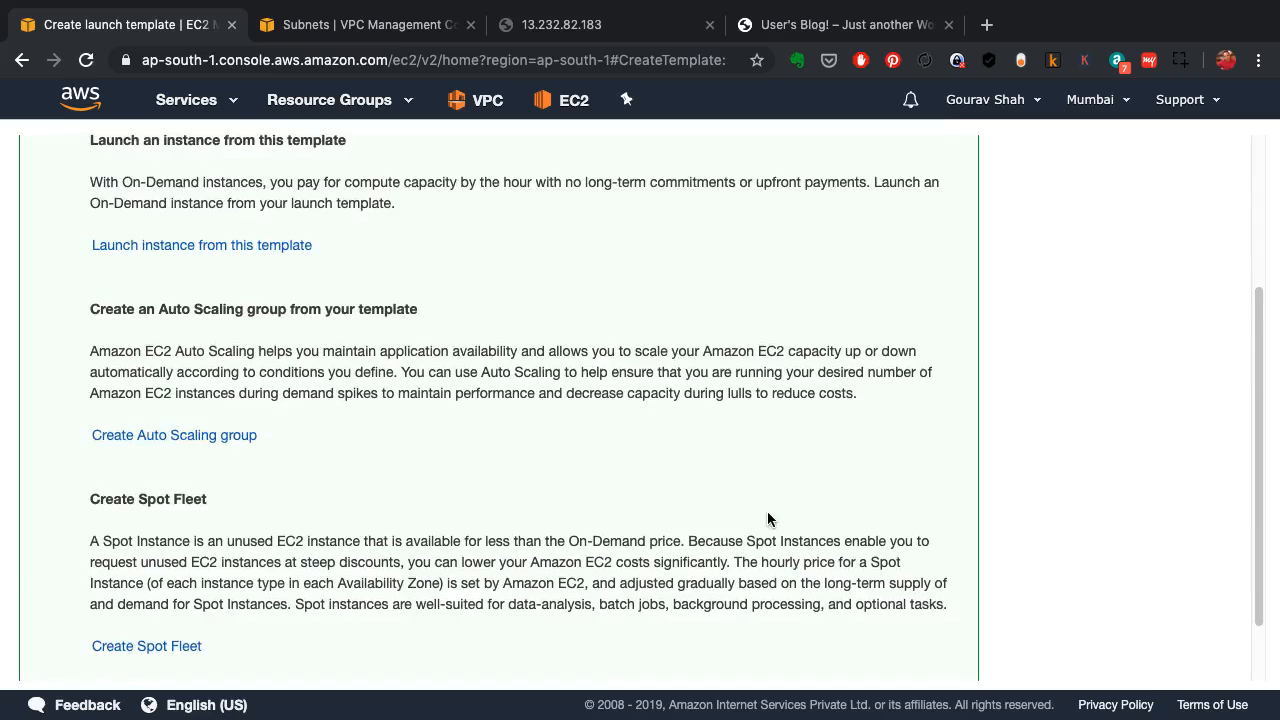
scroll(down, 3)
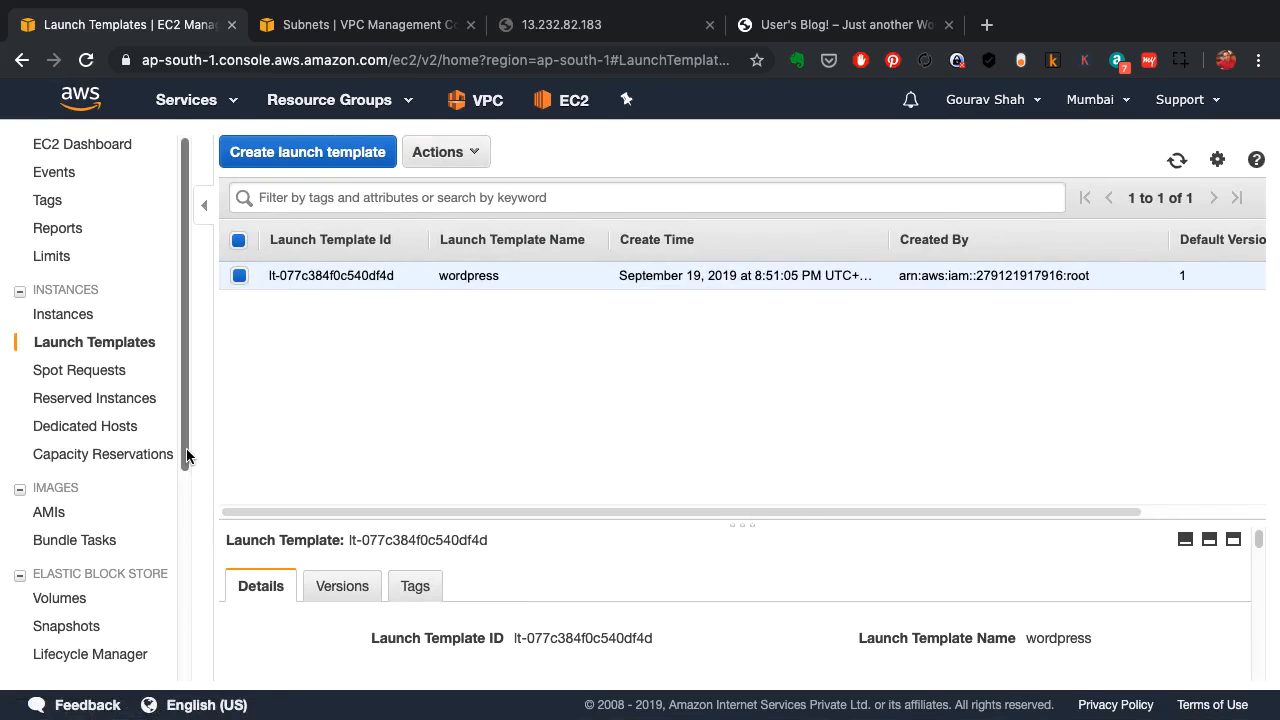
scroll(down, 3)
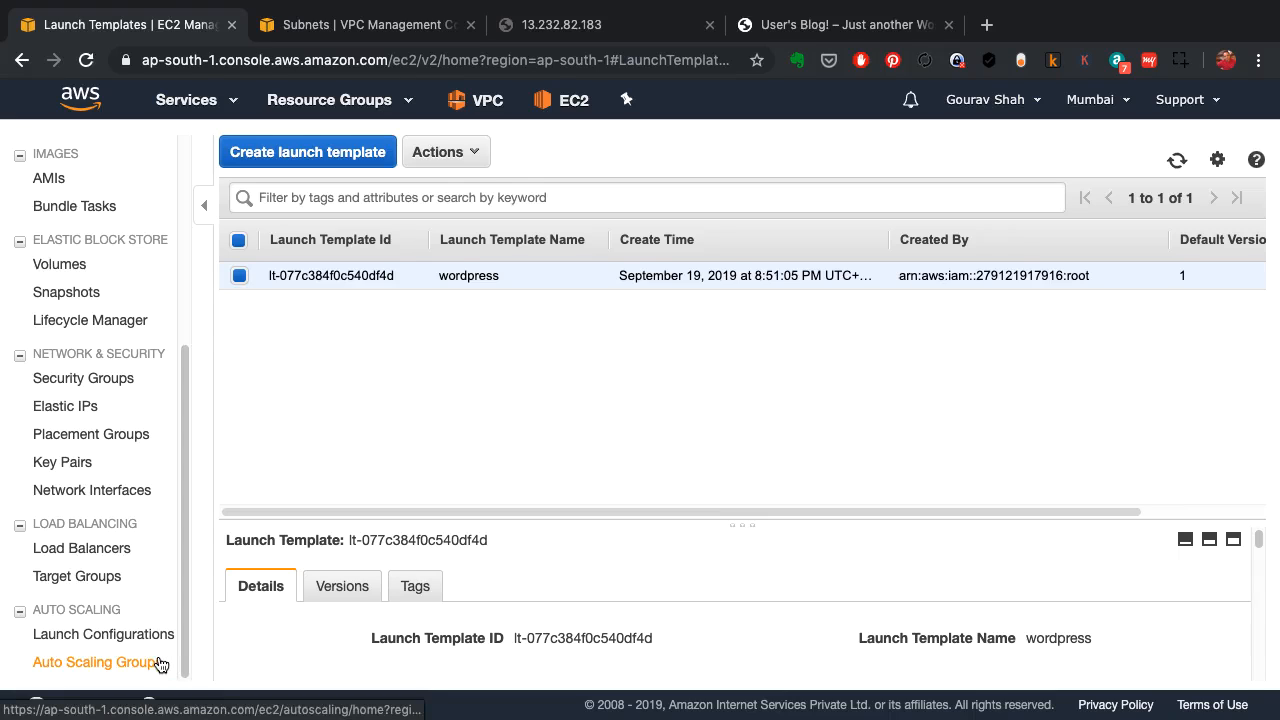
Step: Begin a new Auto Scaling group from the wordpress launch template and continue to group details
click(94, 662)
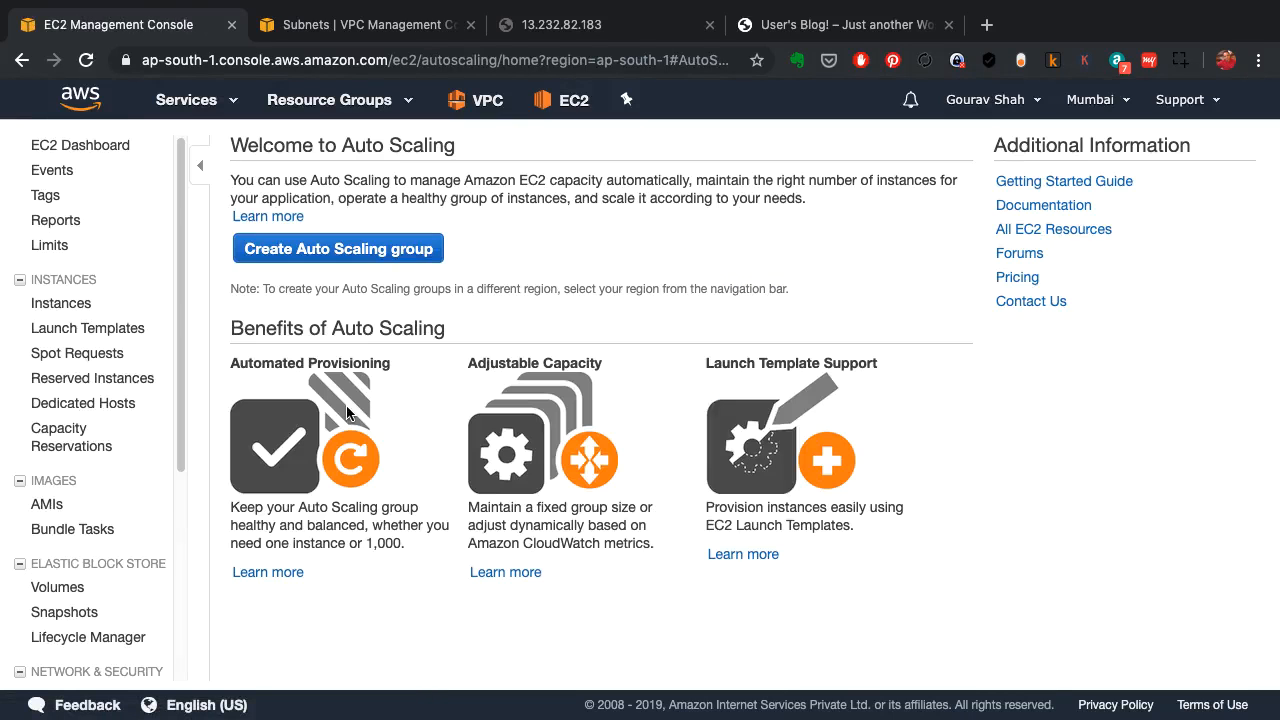
click(336, 248)
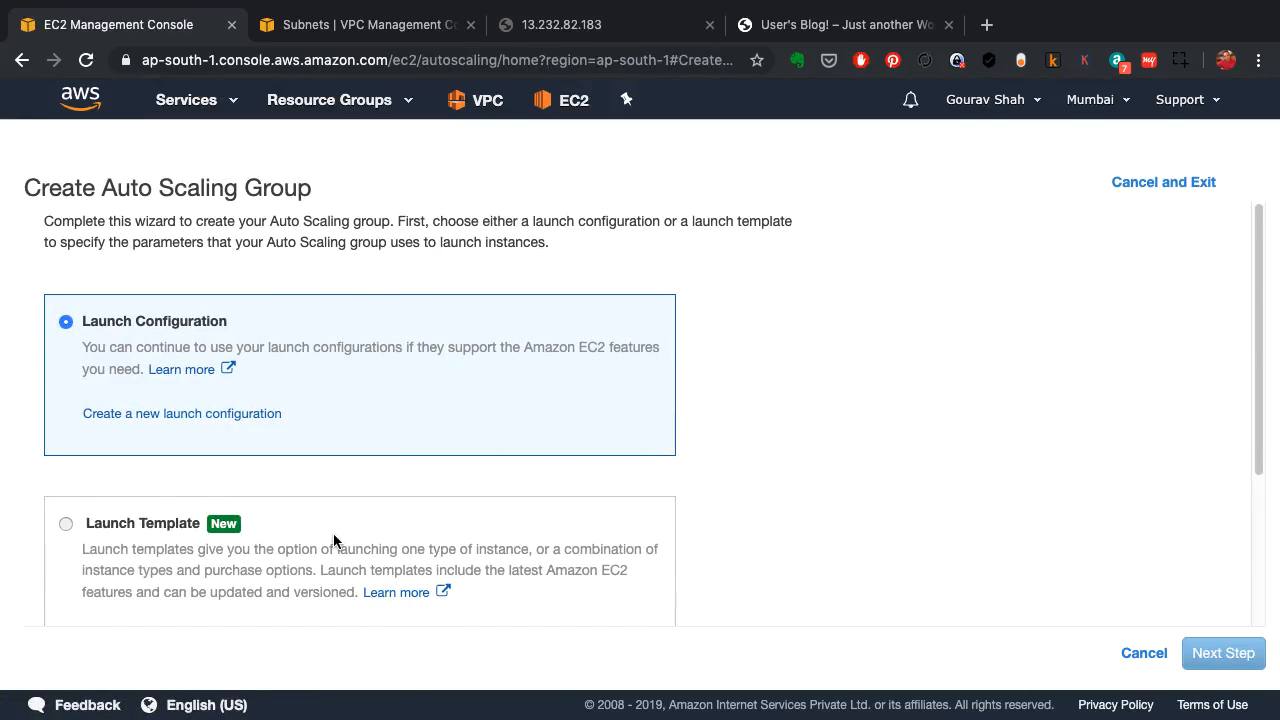
click(66, 524)
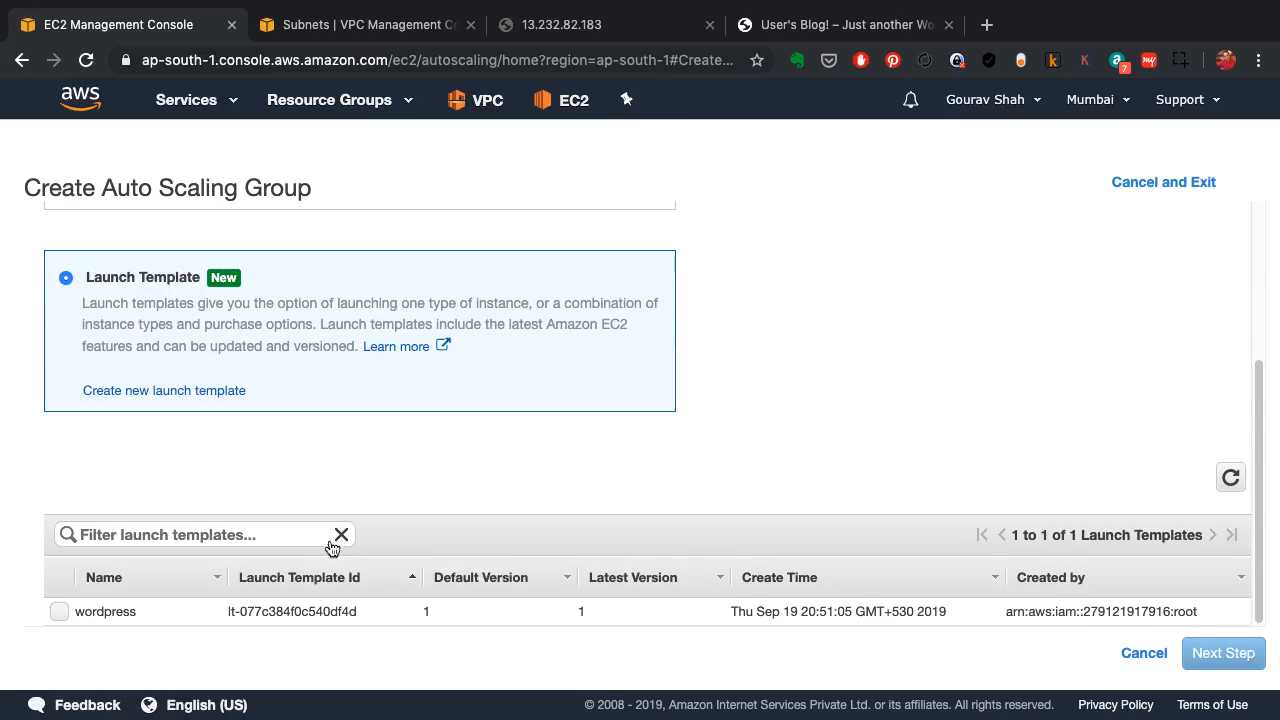
click(60, 612)
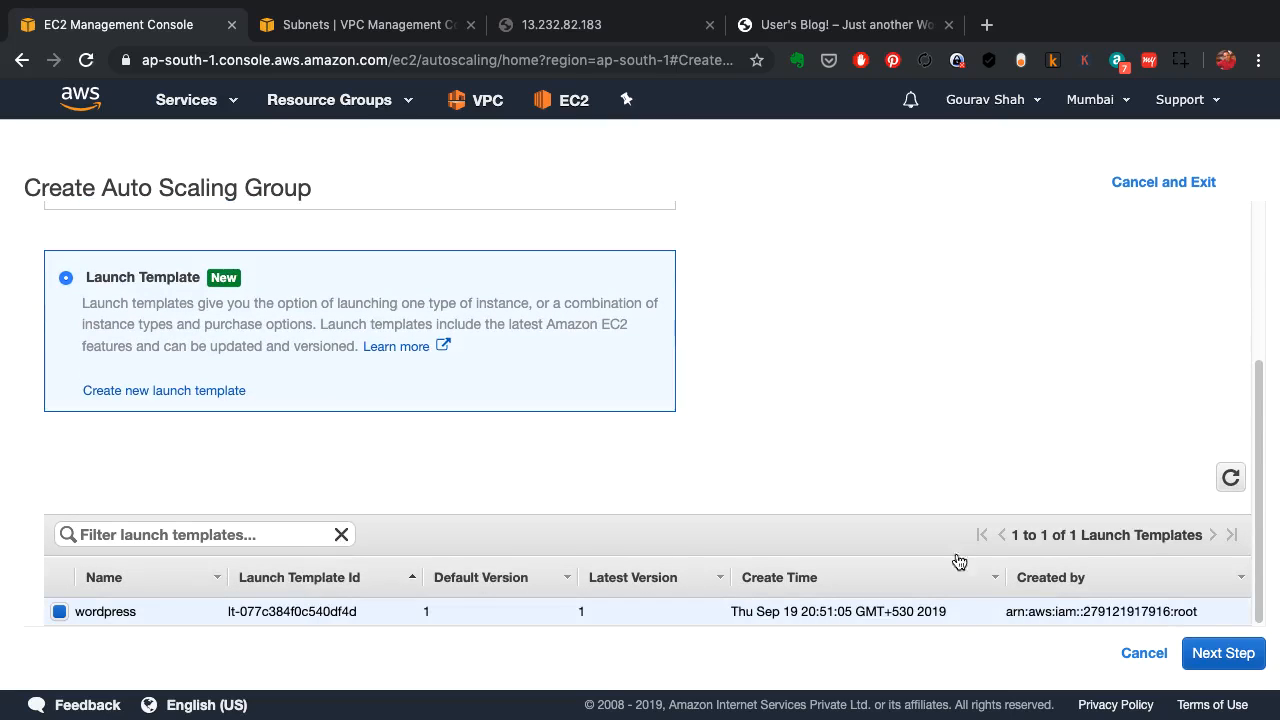
click(1222, 652)
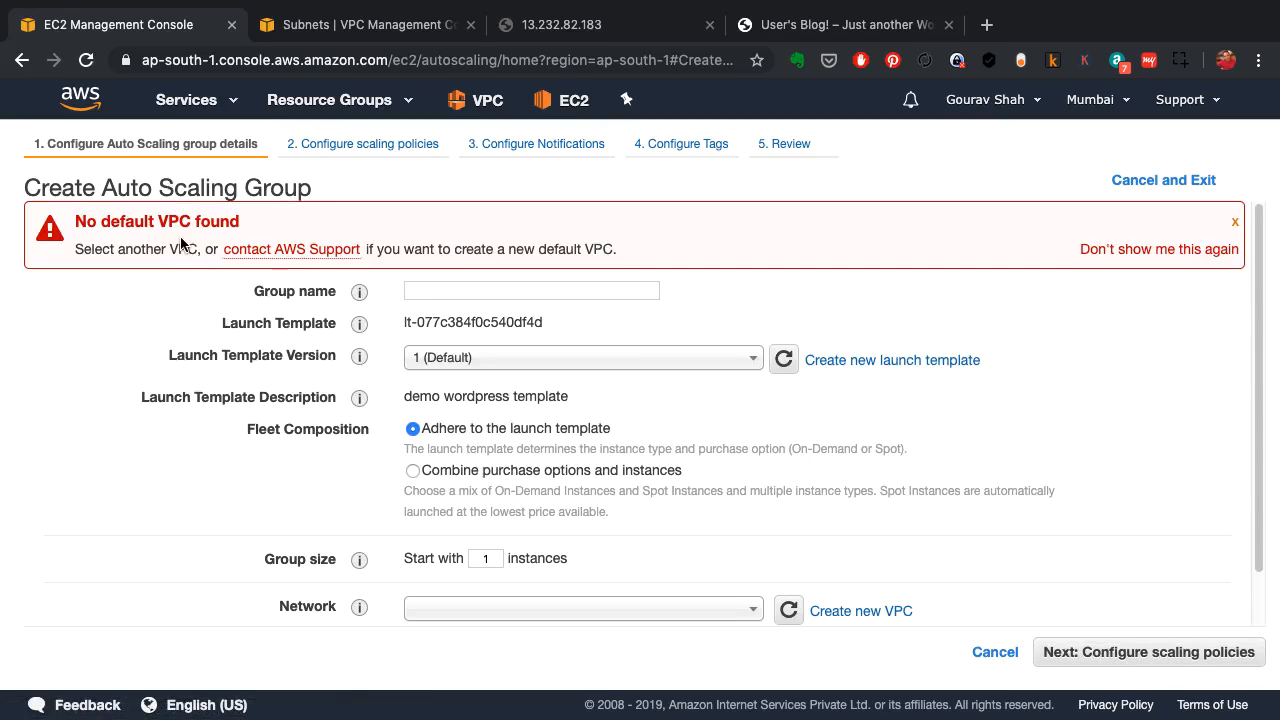
mouse_move(632, 276)
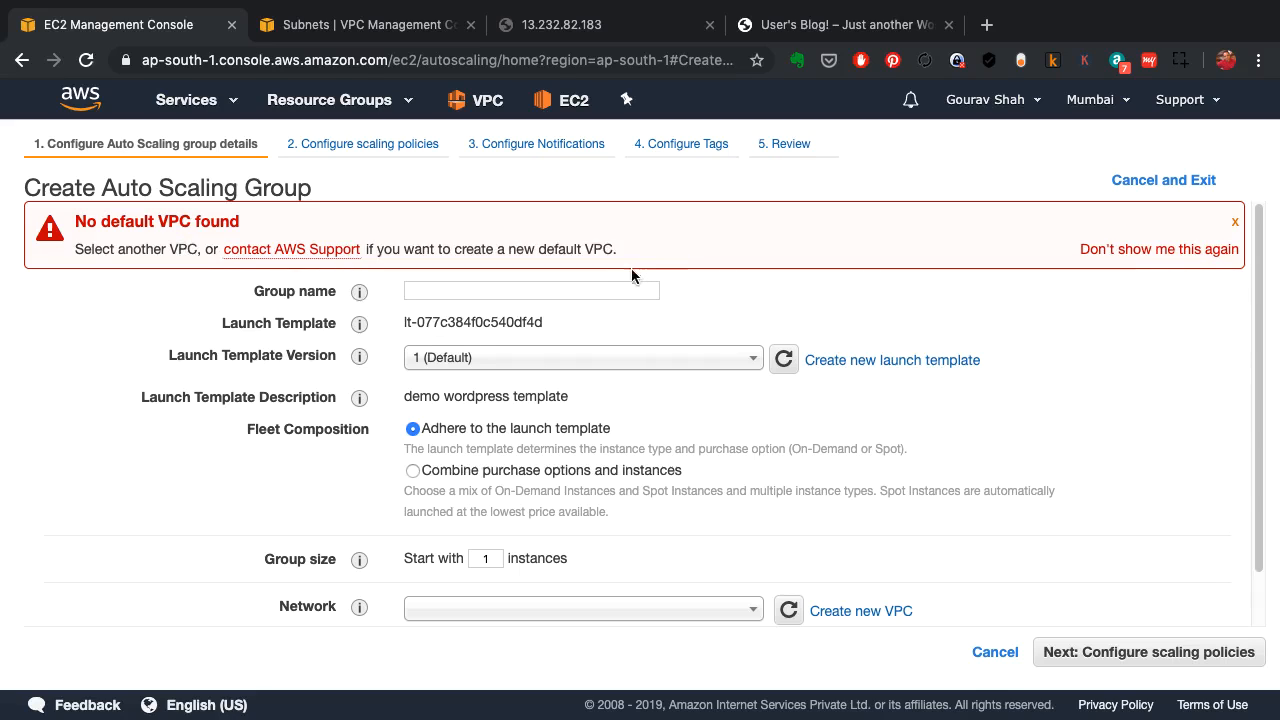
mouse_move(1240, 228)
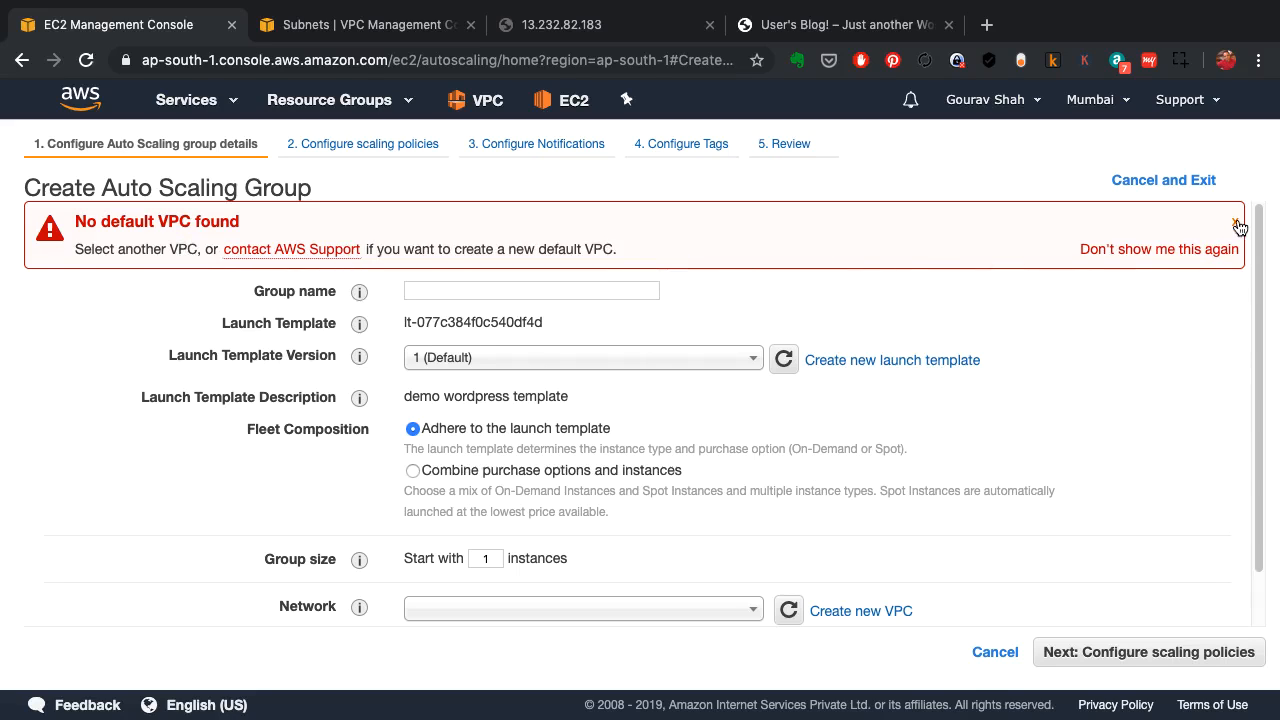
Step: Name the group wordpress with Latest template version, group size 2, in the demo VPC
click(1240, 224)
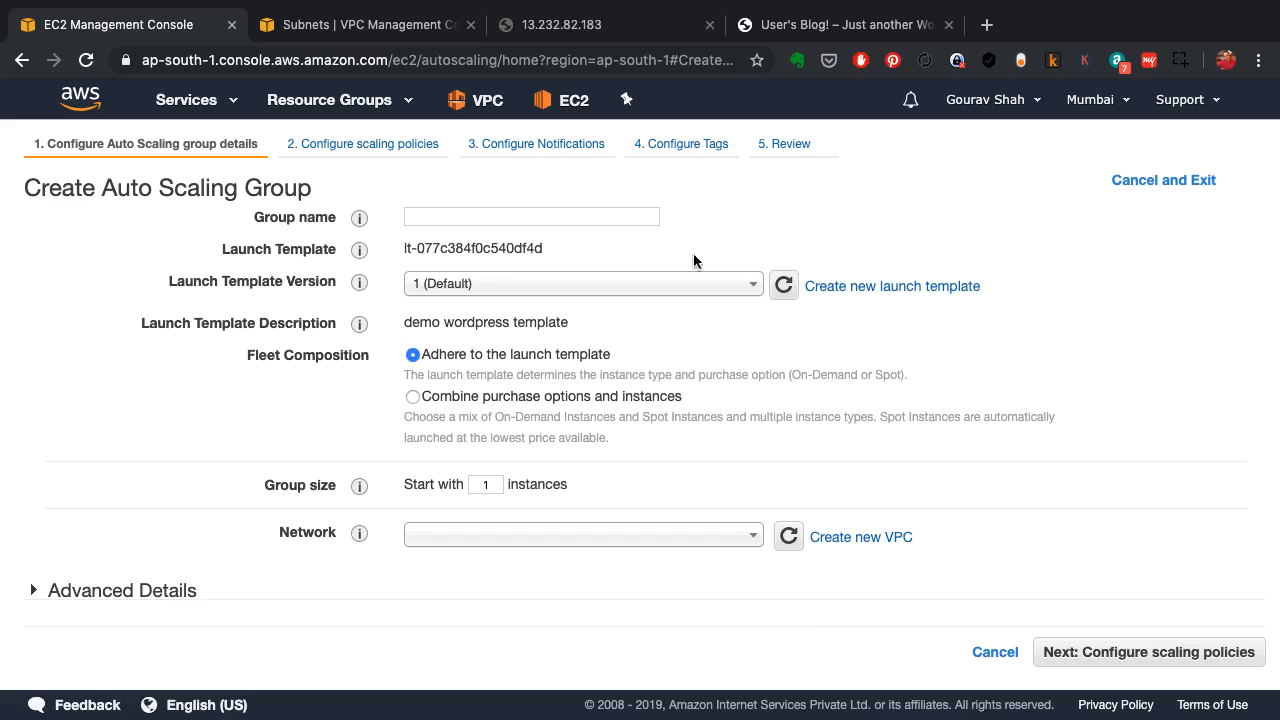
click(532, 216)
text(wordpress)
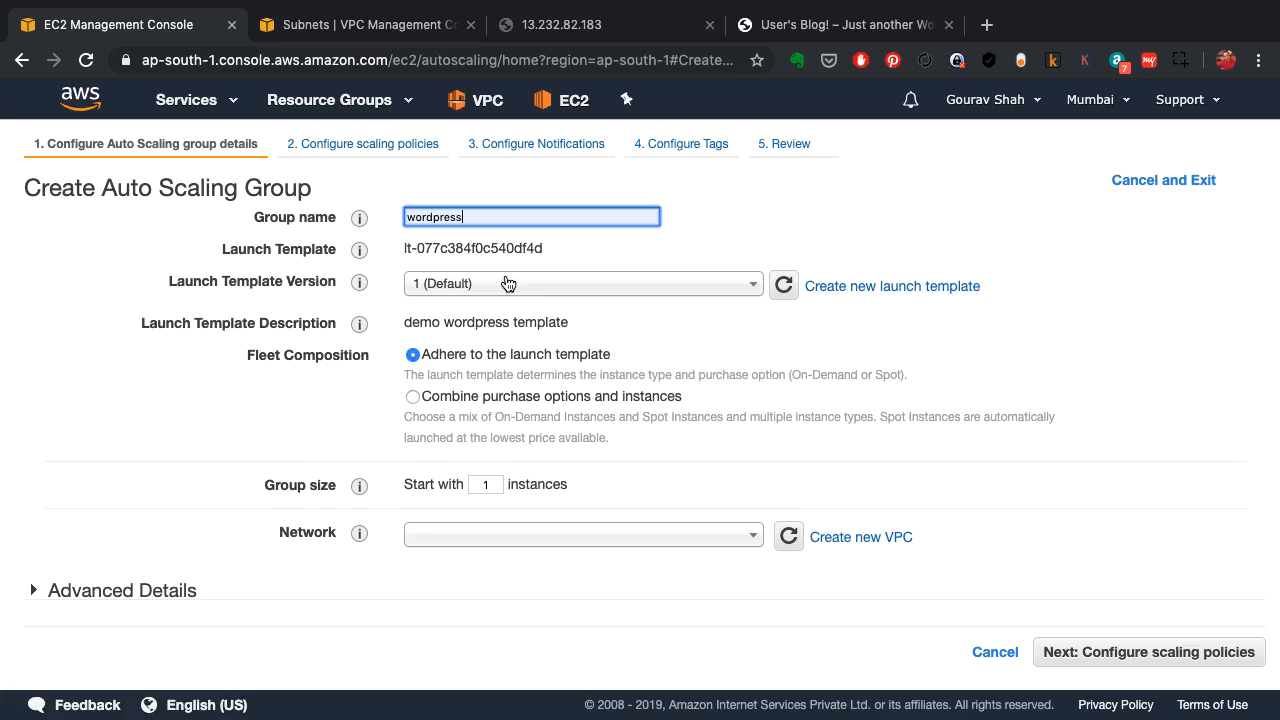
click(584, 284)
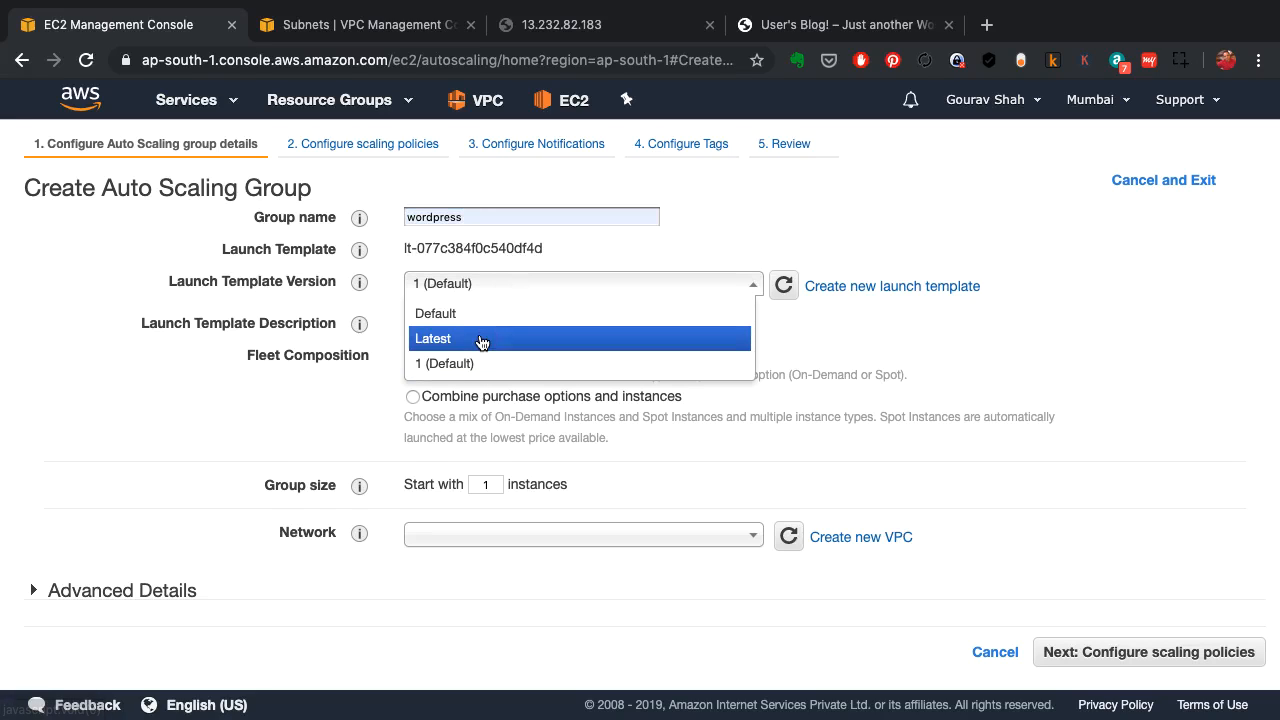
click(432, 338)
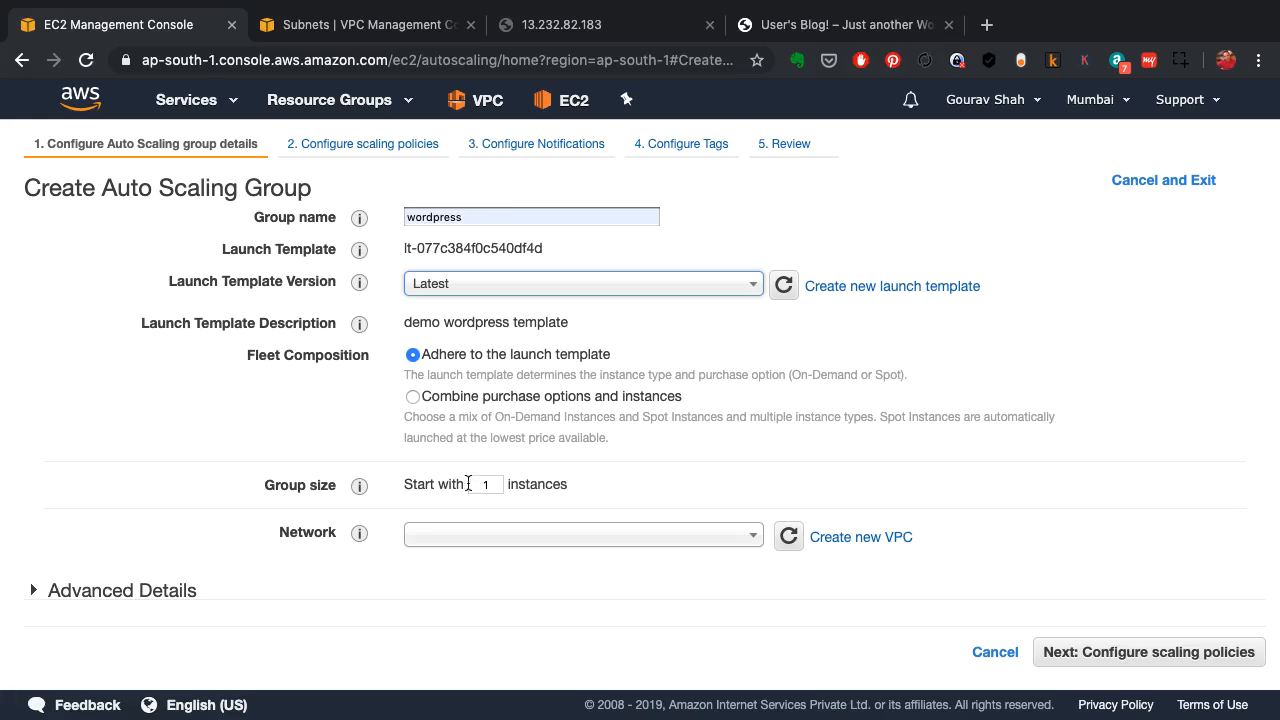
text(2)
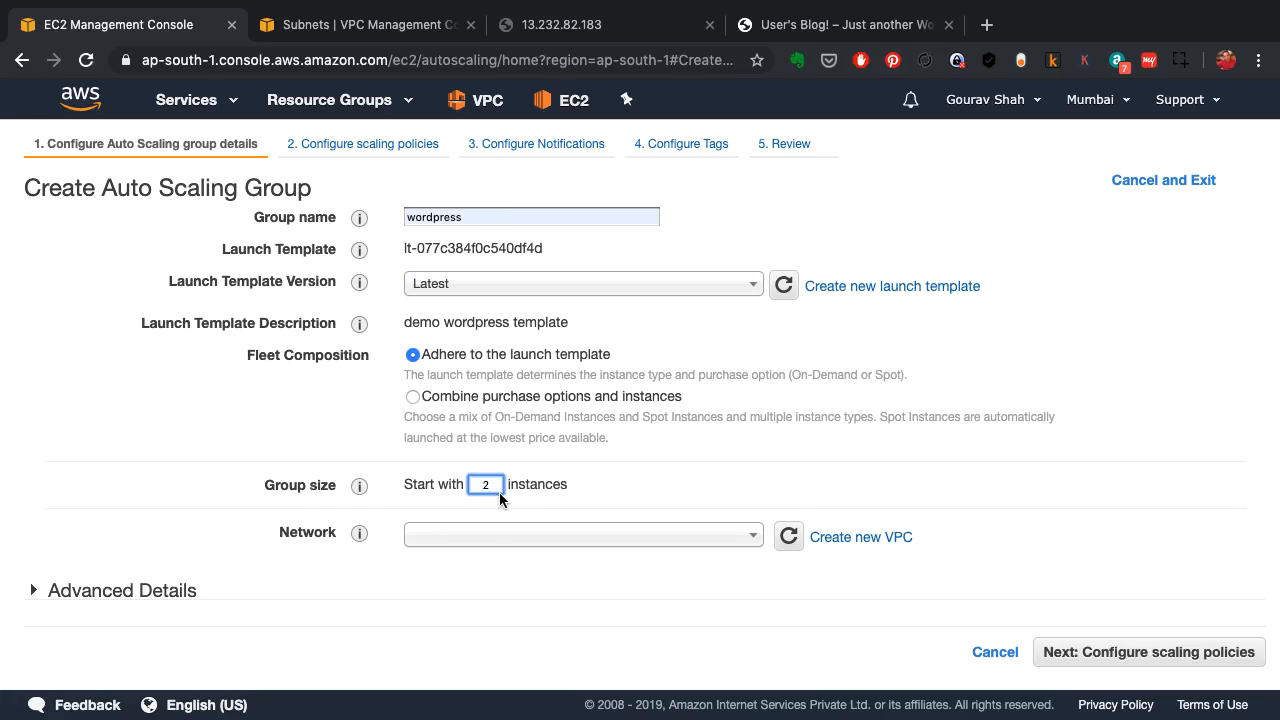
click(580, 536)
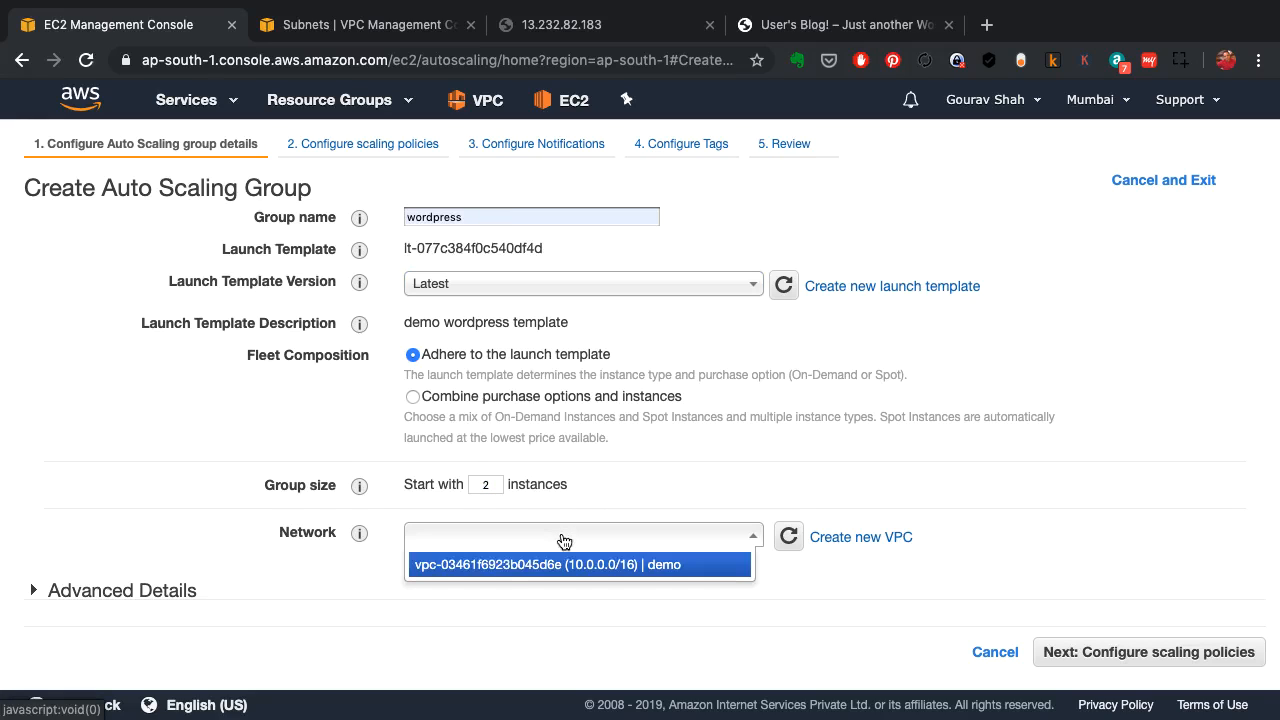
mouse_move(510, 576)
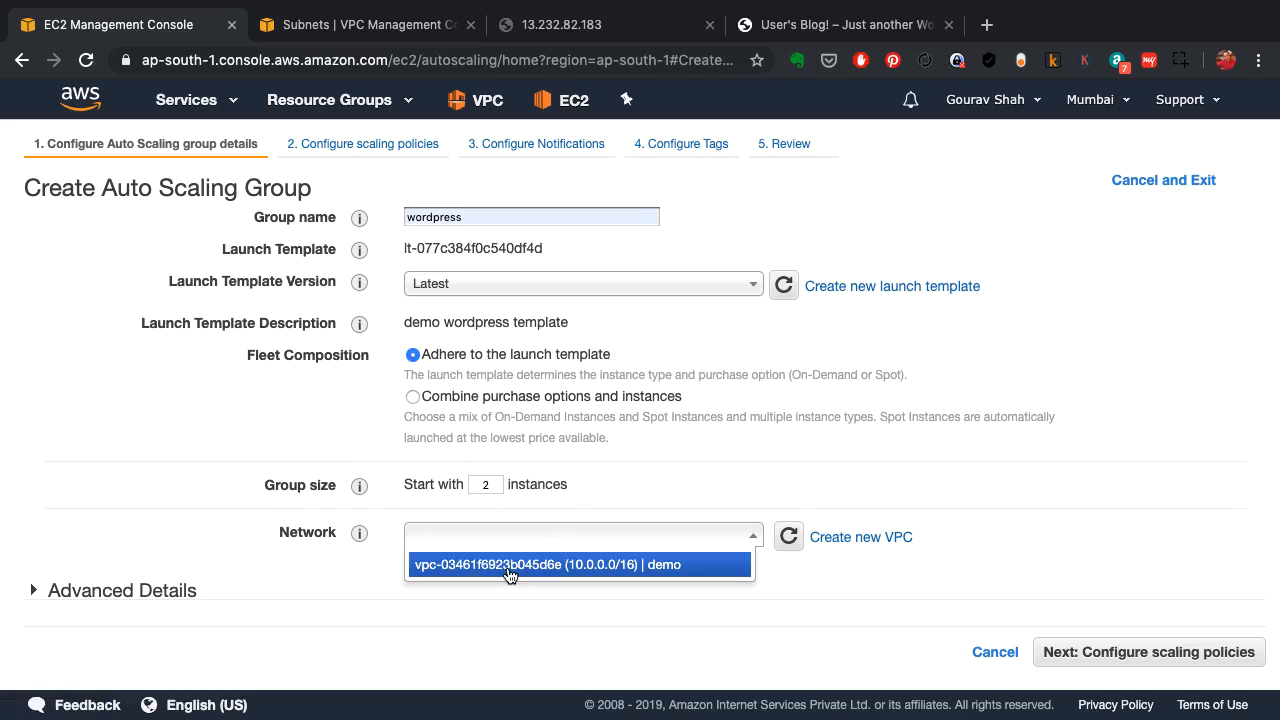
click(510, 566)
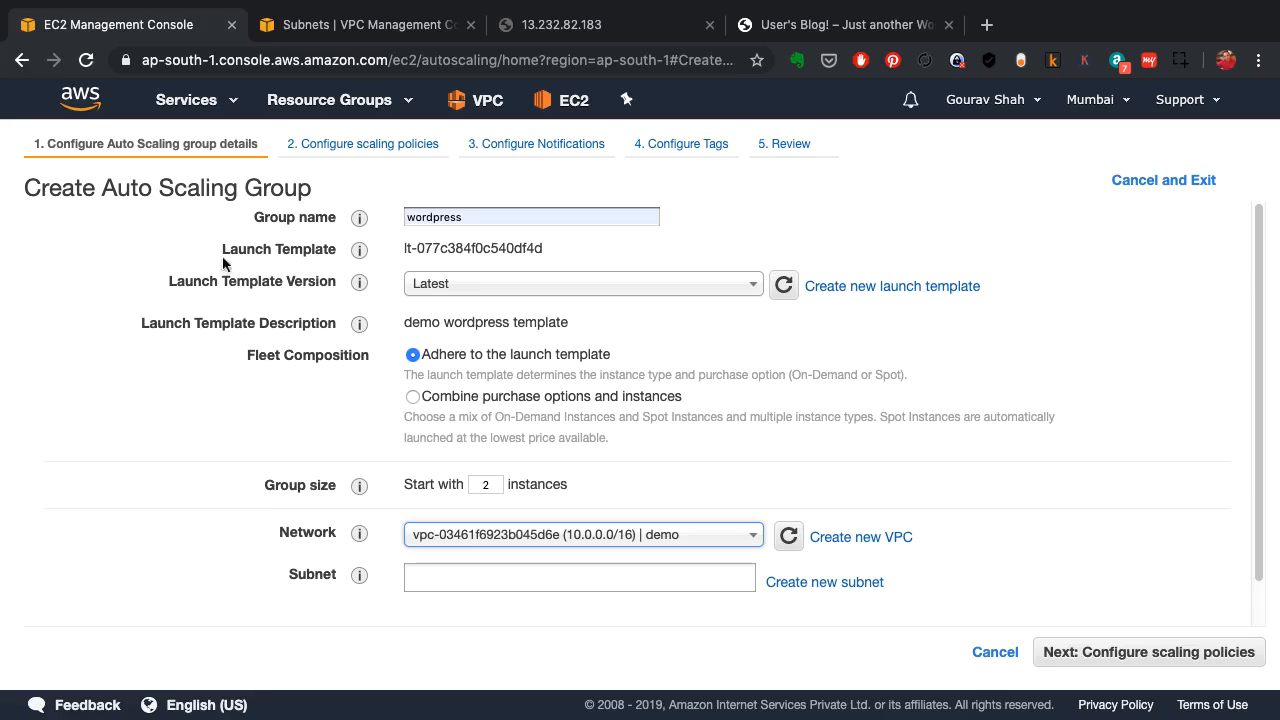
mouse_move(336, 472)
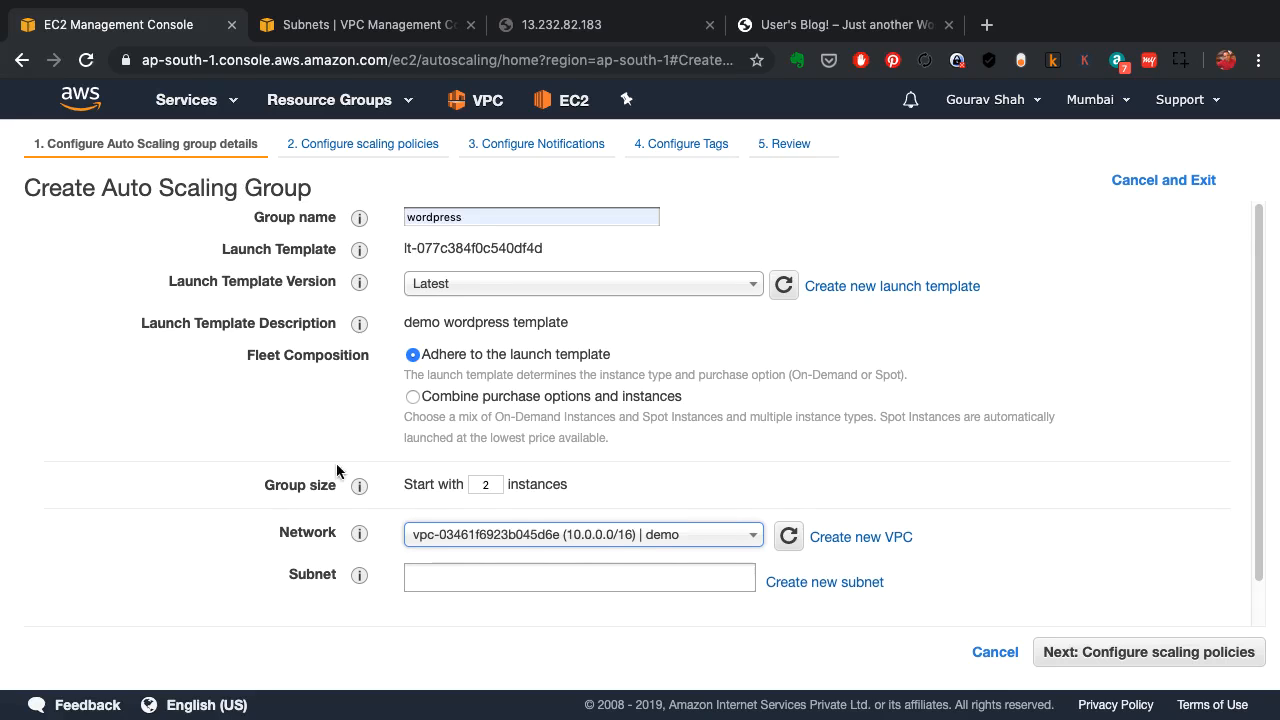
click(580, 576)
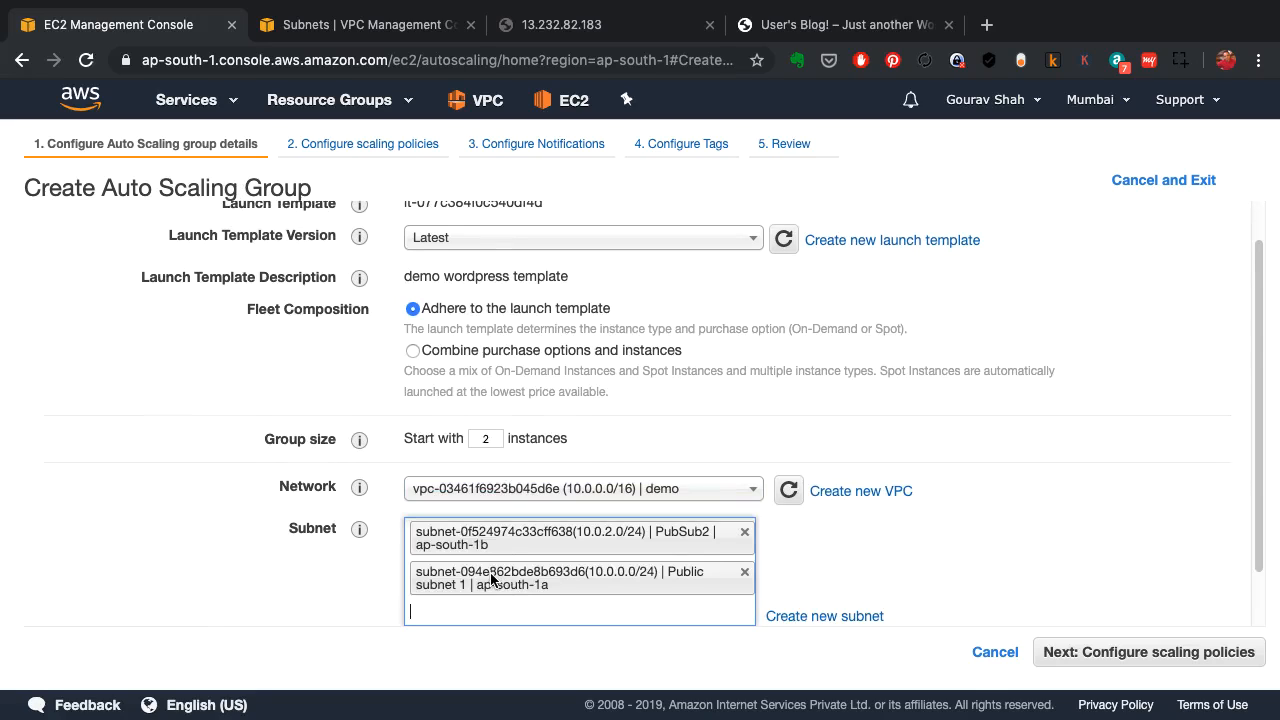
mouse_move(510, 600)
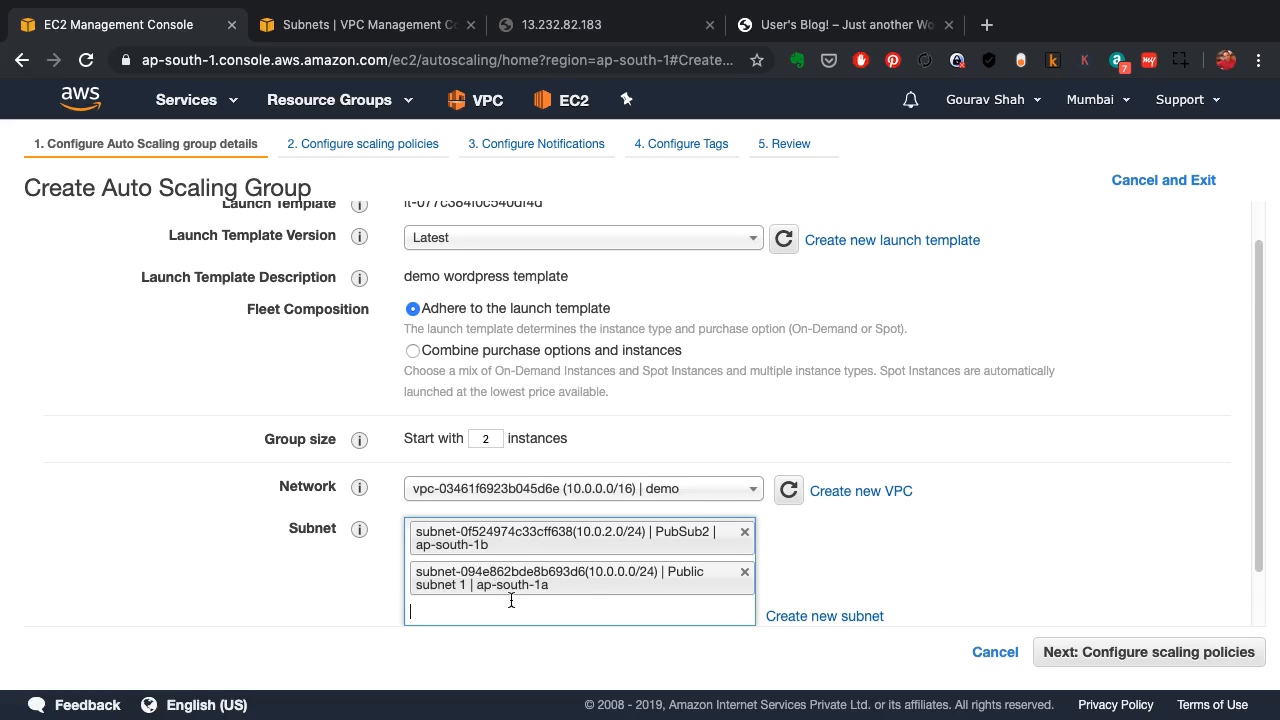
scroll(down, 3)
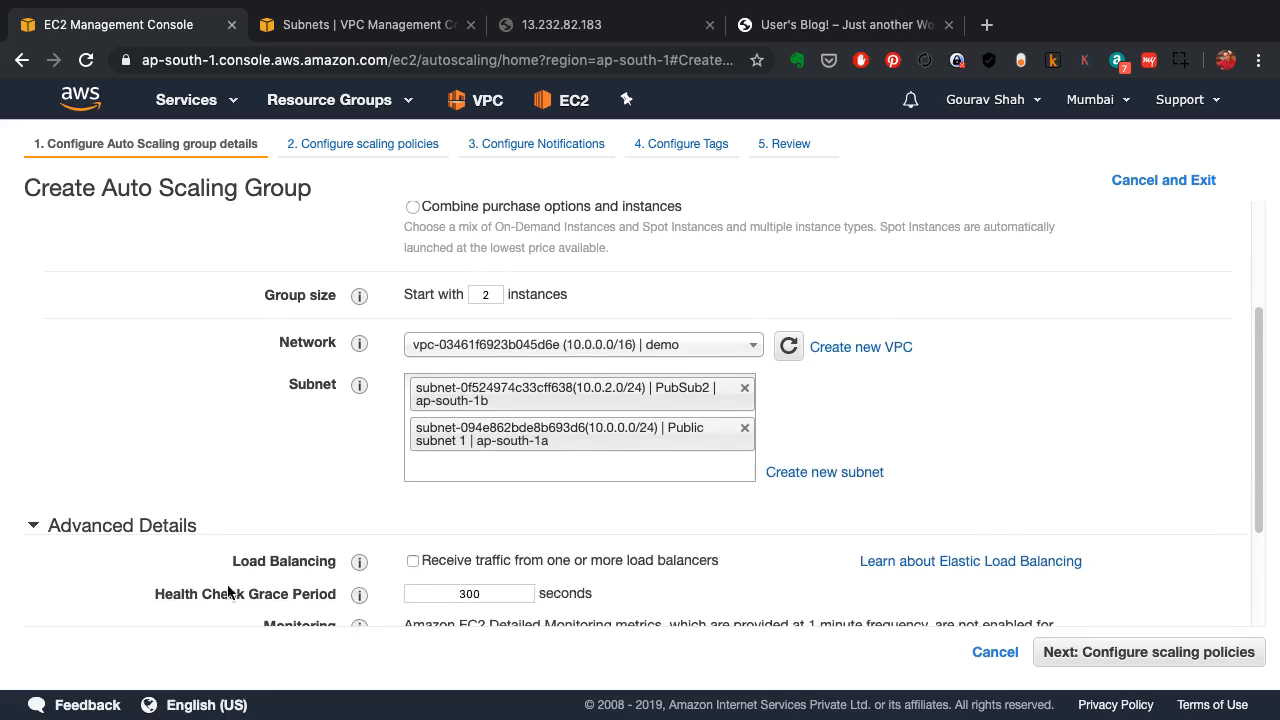
scroll(down, 3)
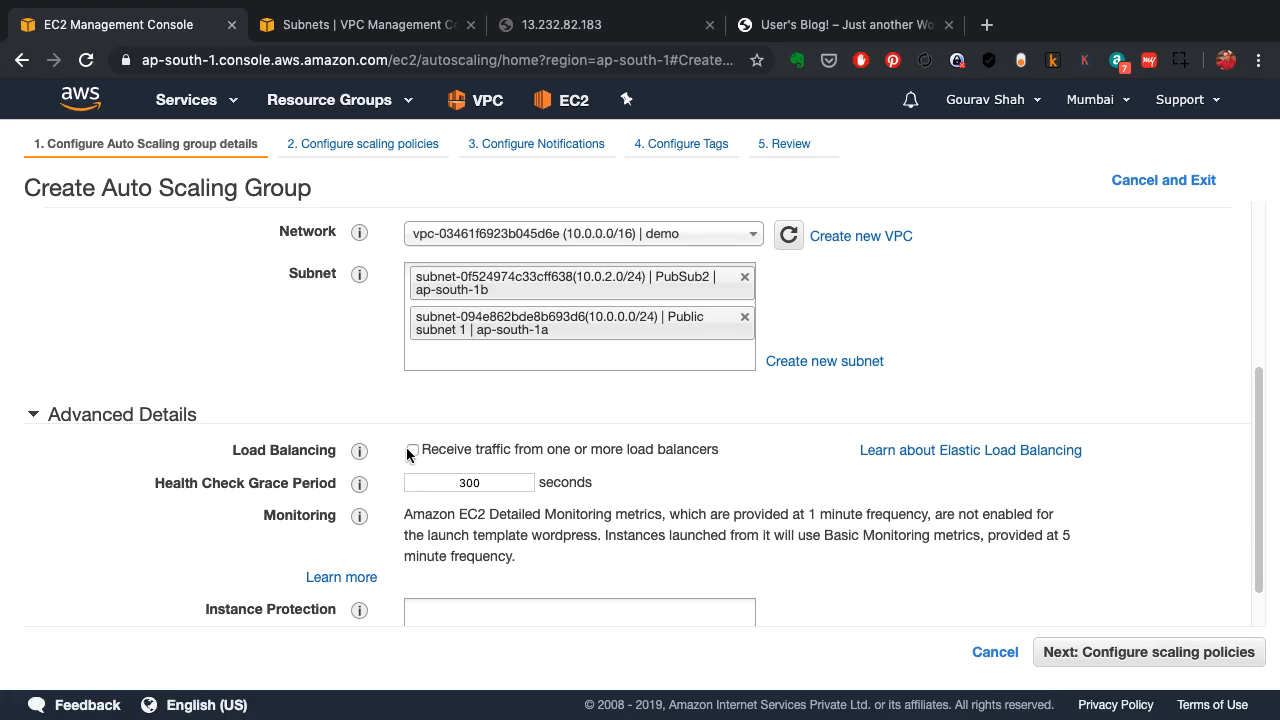
mouse_move(412, 456)
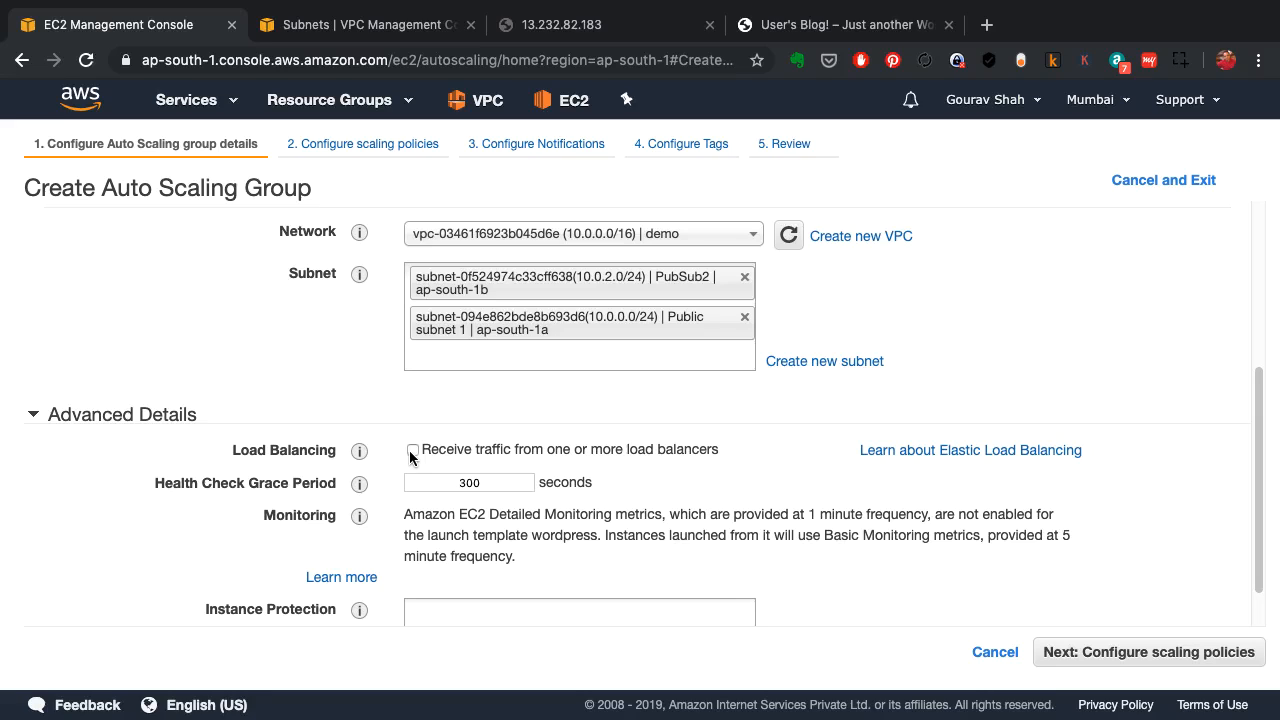
Step: Enable receiving load balancer traffic for the group via target group wp
click(412, 448)
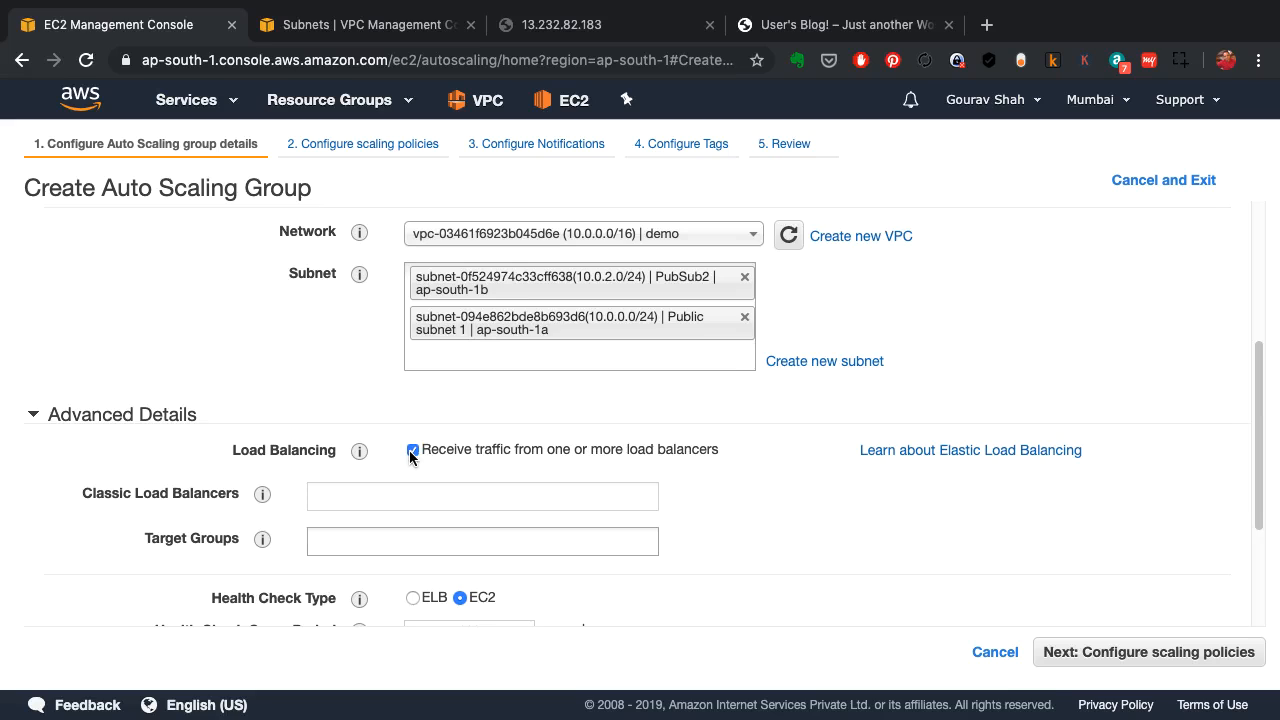
scroll(down, 3)
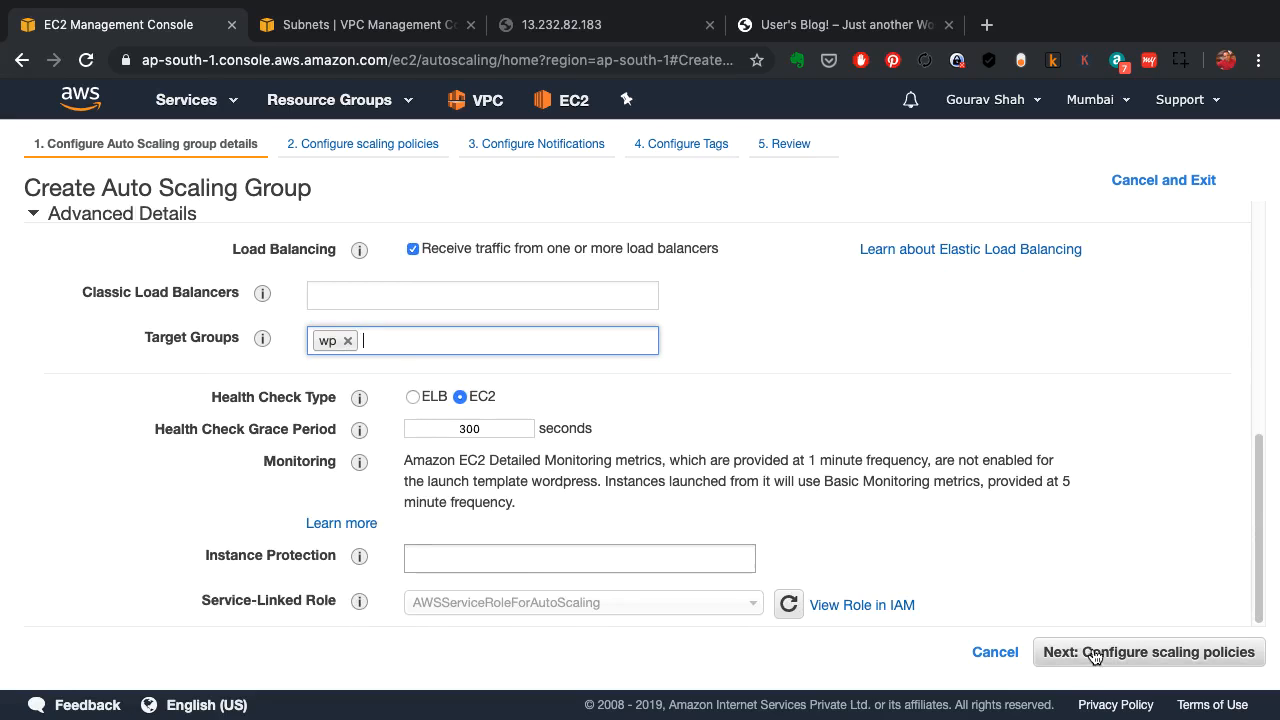
Step: Use scaling policies with a maximum of 8 instances
click(1148, 652)
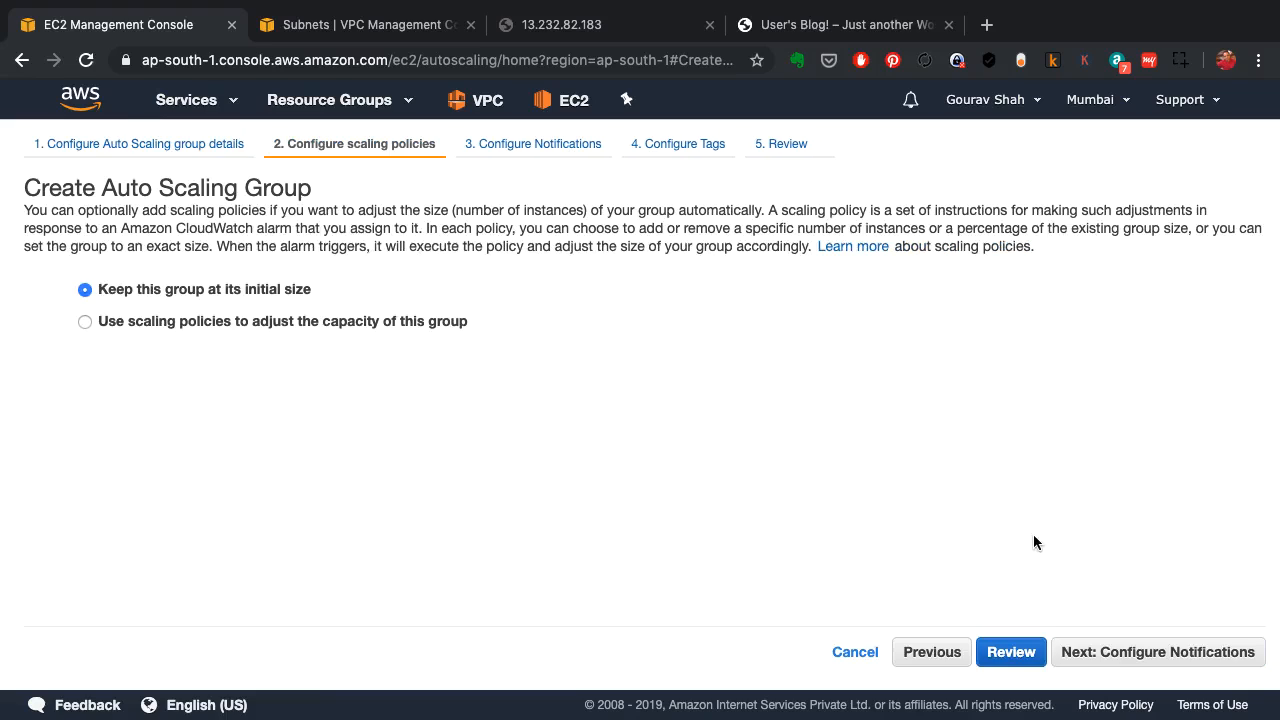
mouse_move(256, 300)
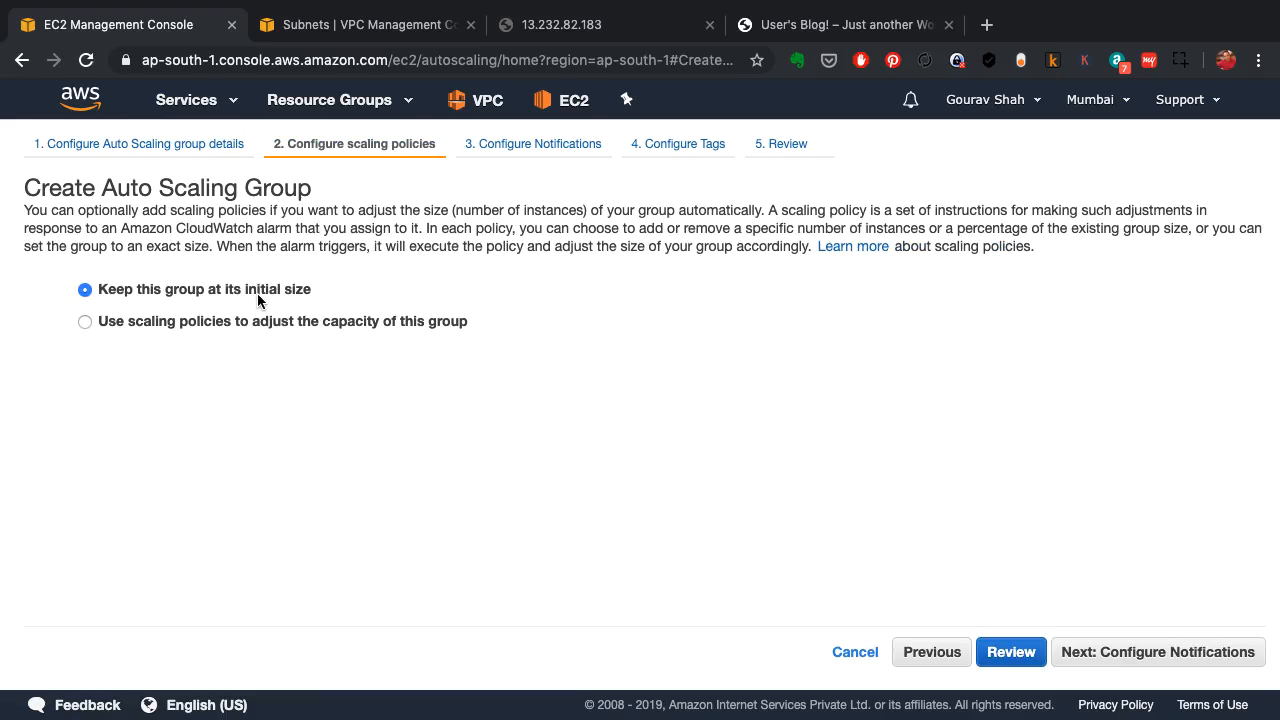
mouse_move(240, 326)
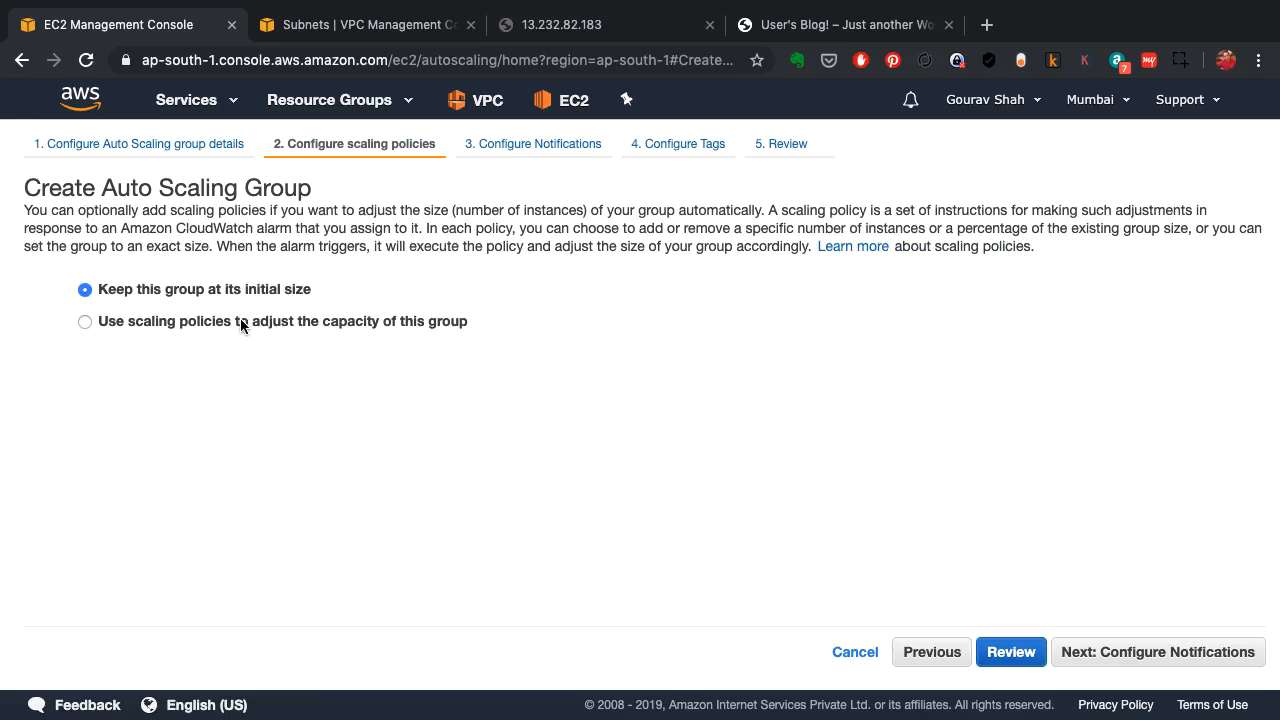
click(84, 320)
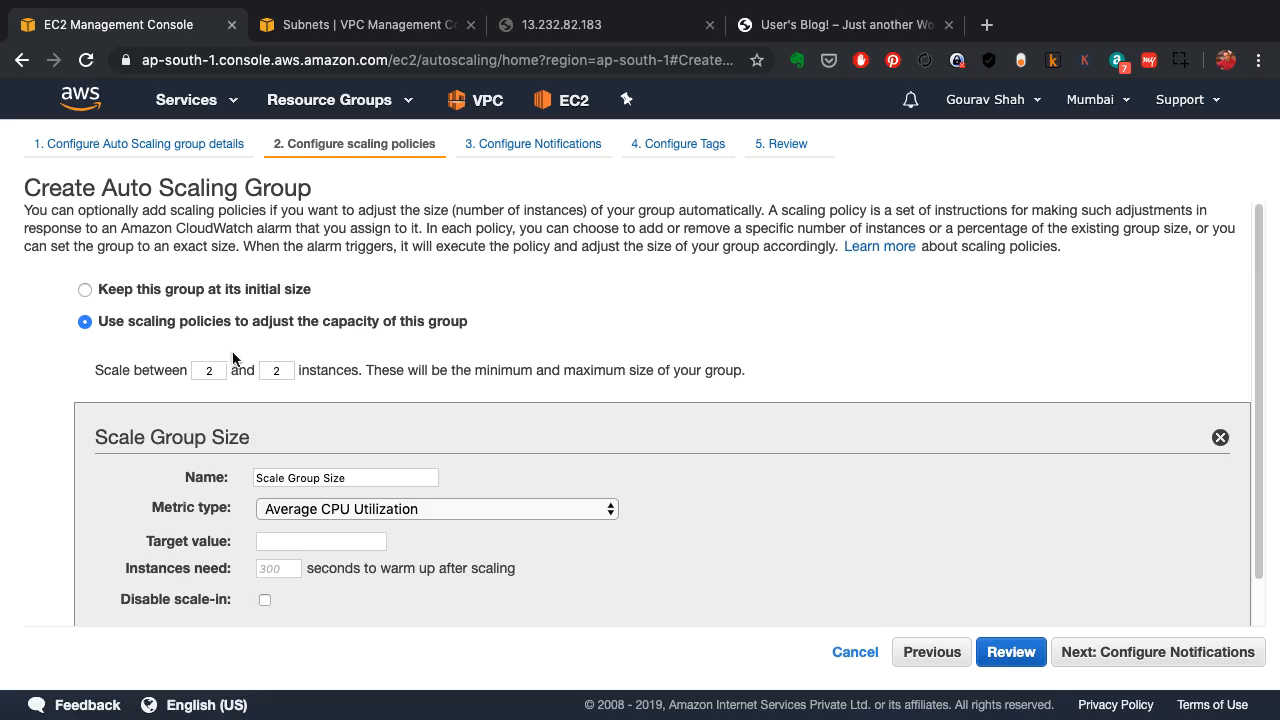
click(276, 370)
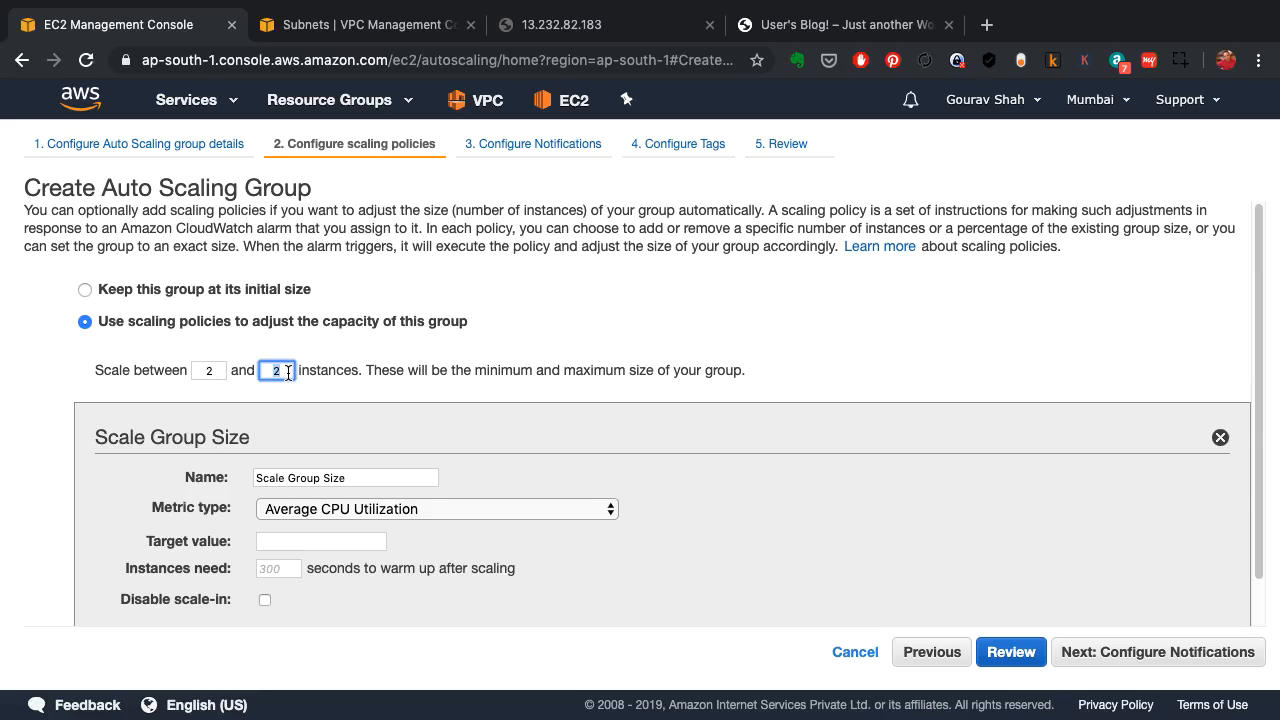
text(8)
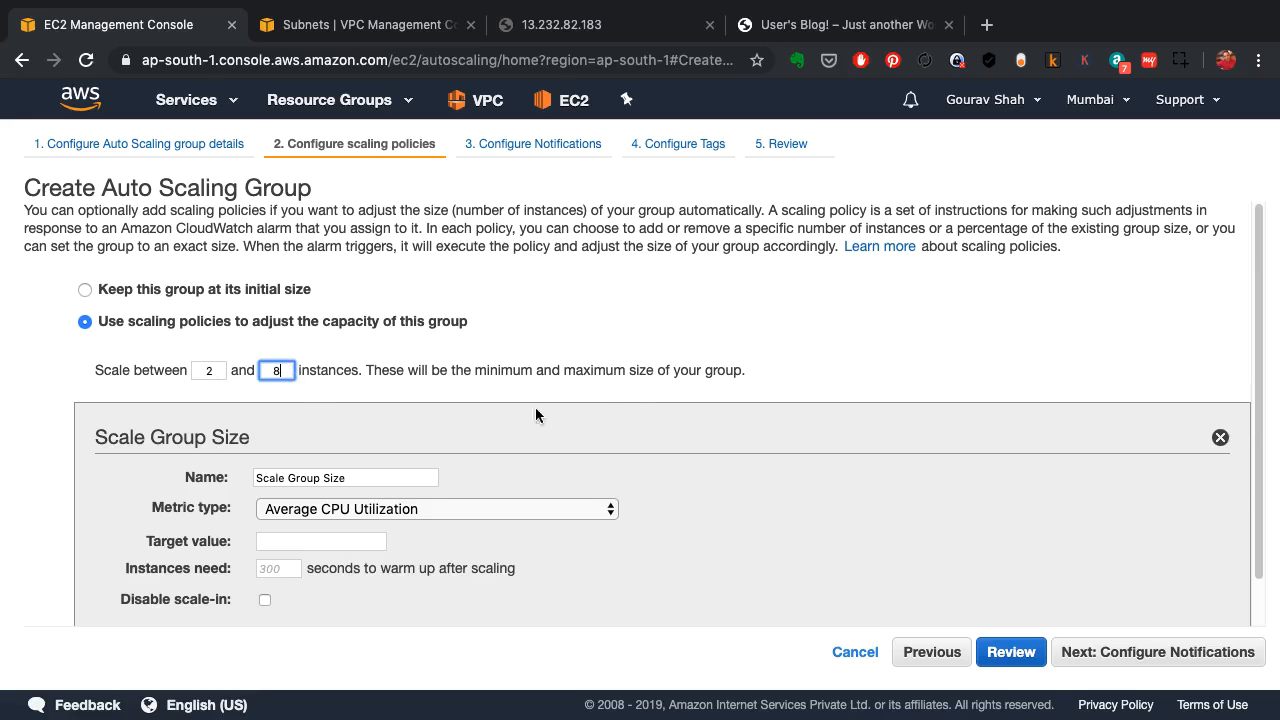
scroll(down, 3)
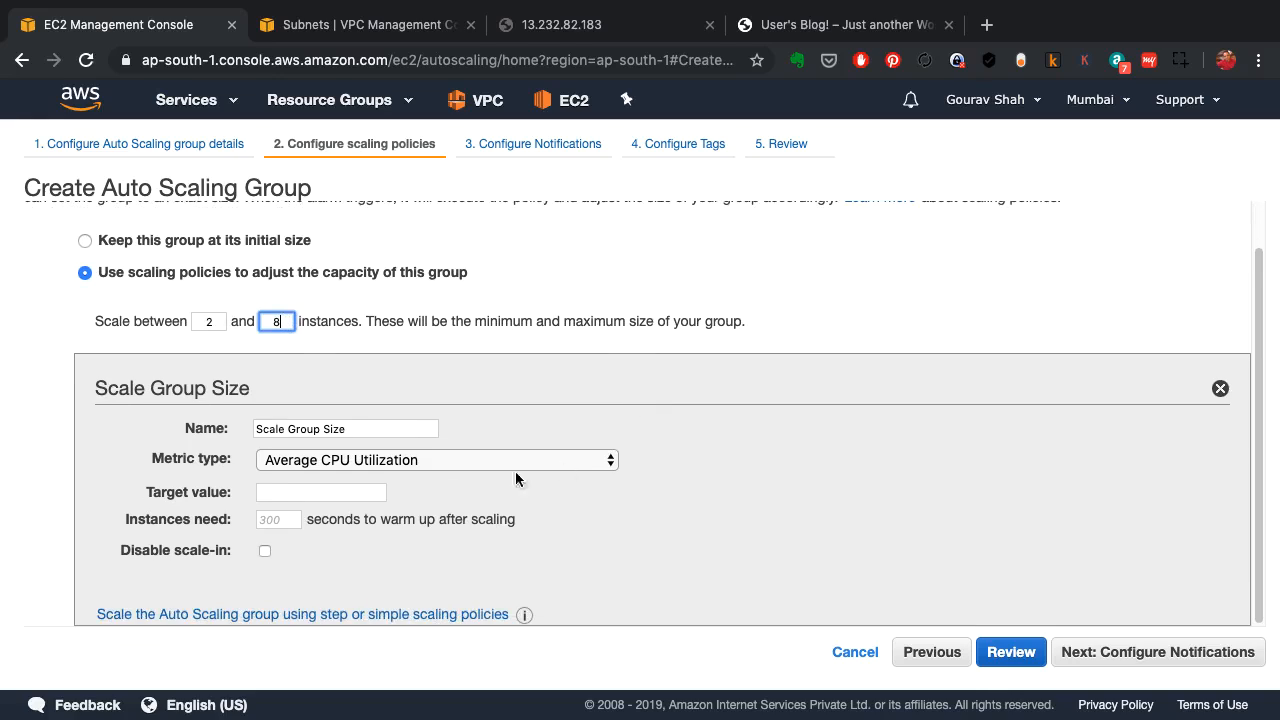
mouse_move(600, 472)
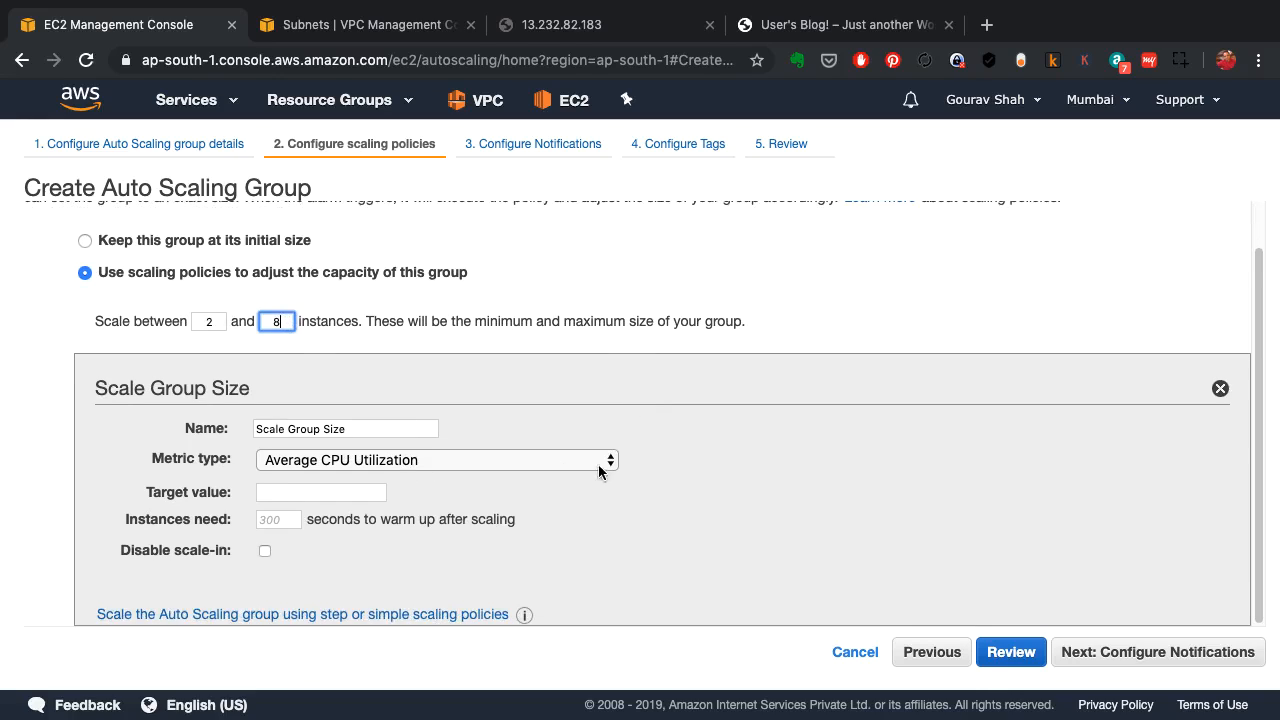
Step: Keep Average CPU Utilization as the metric with target value 60
click(436, 460)
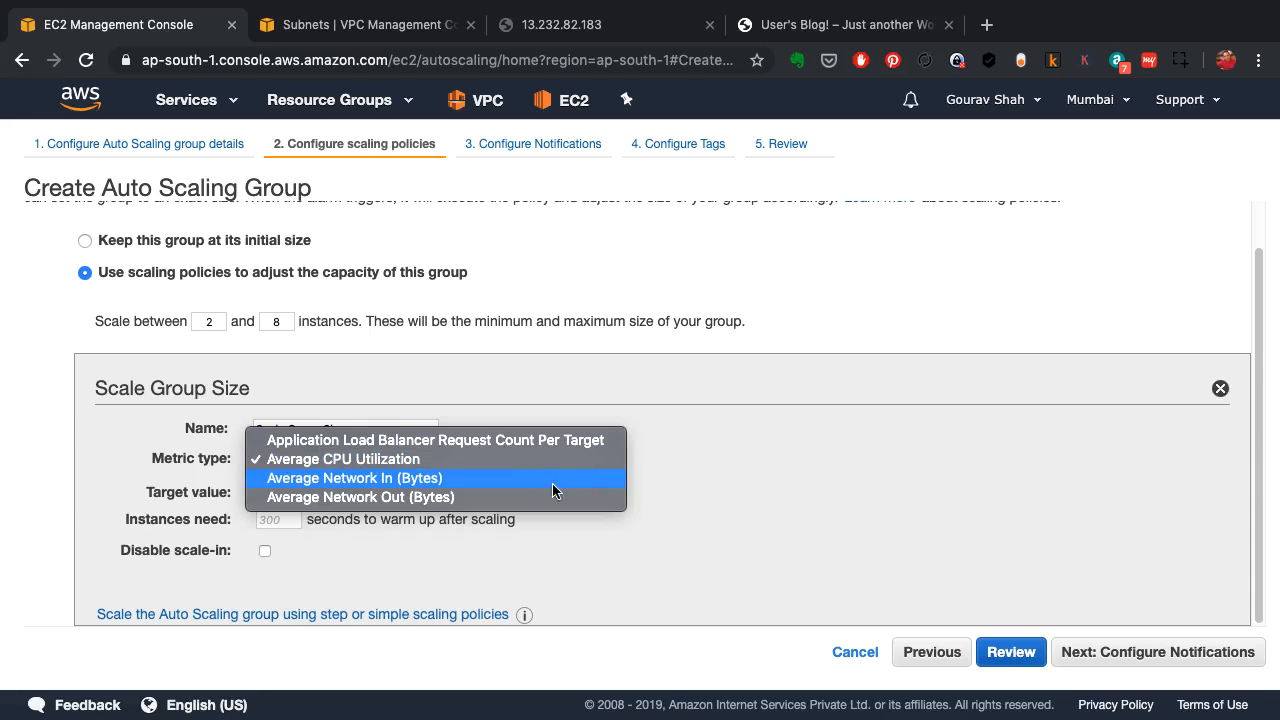
mouse_move(548, 444)
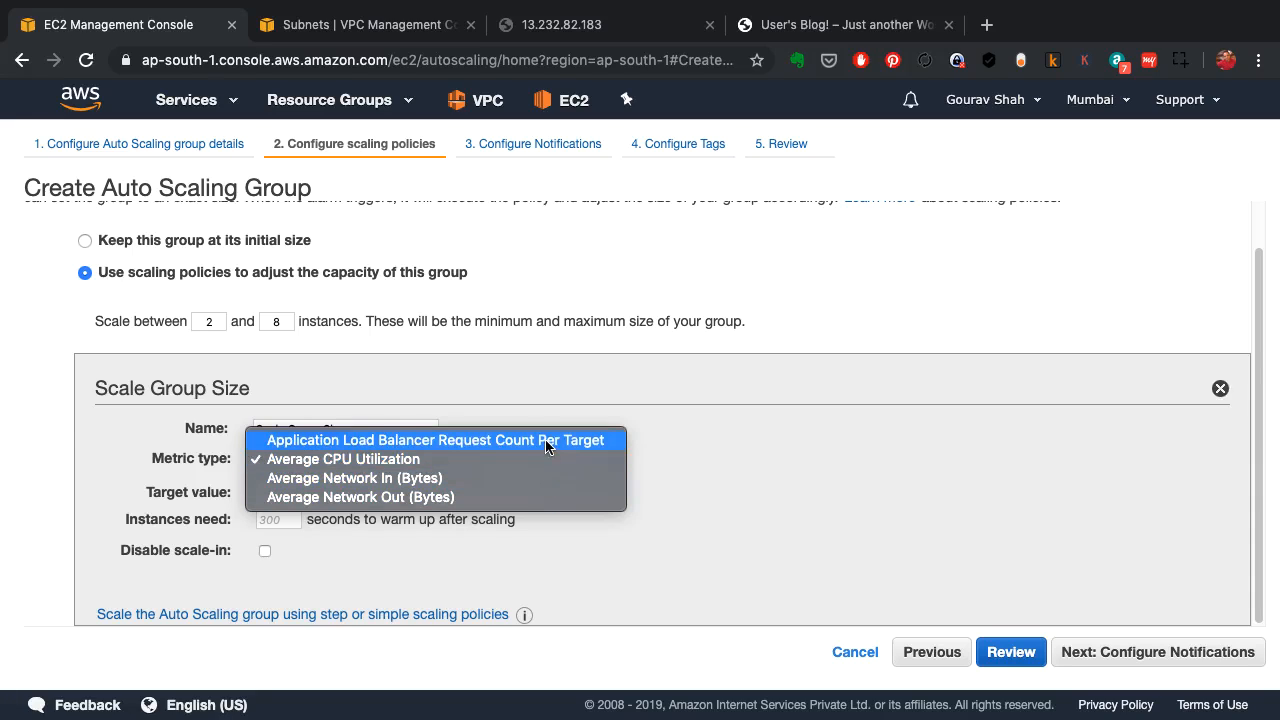
click(342, 458)
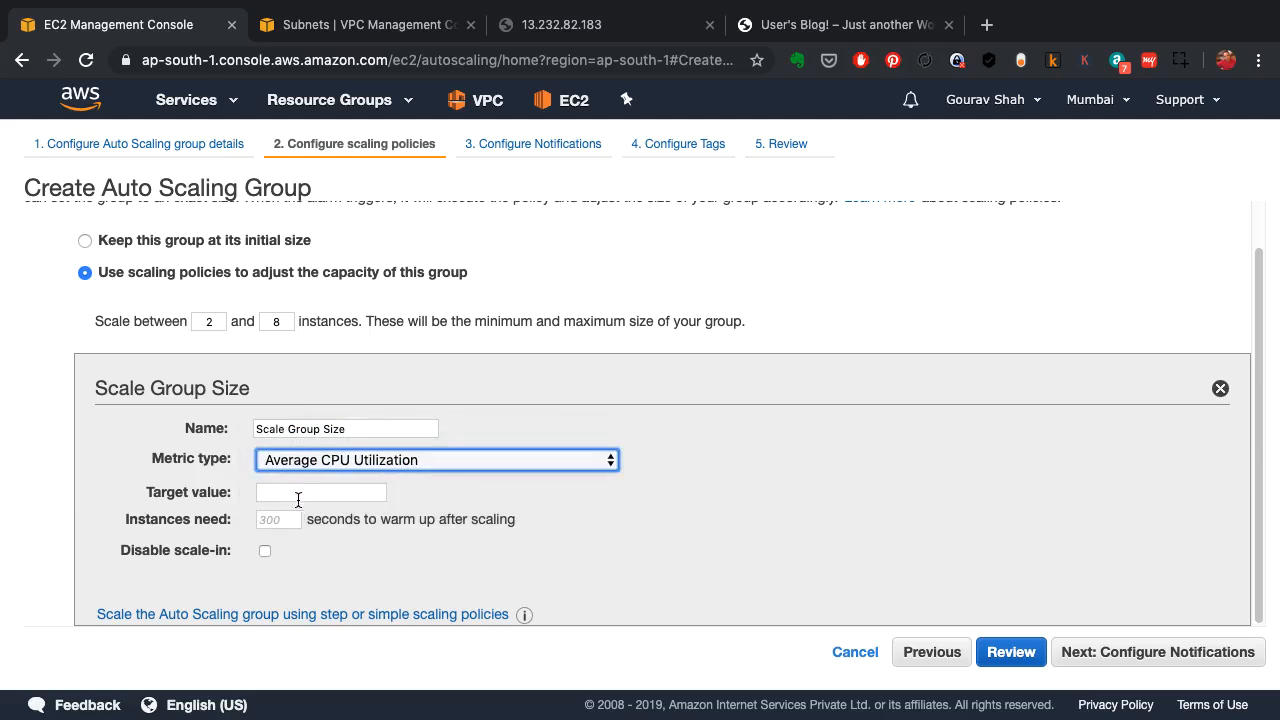
text(69)
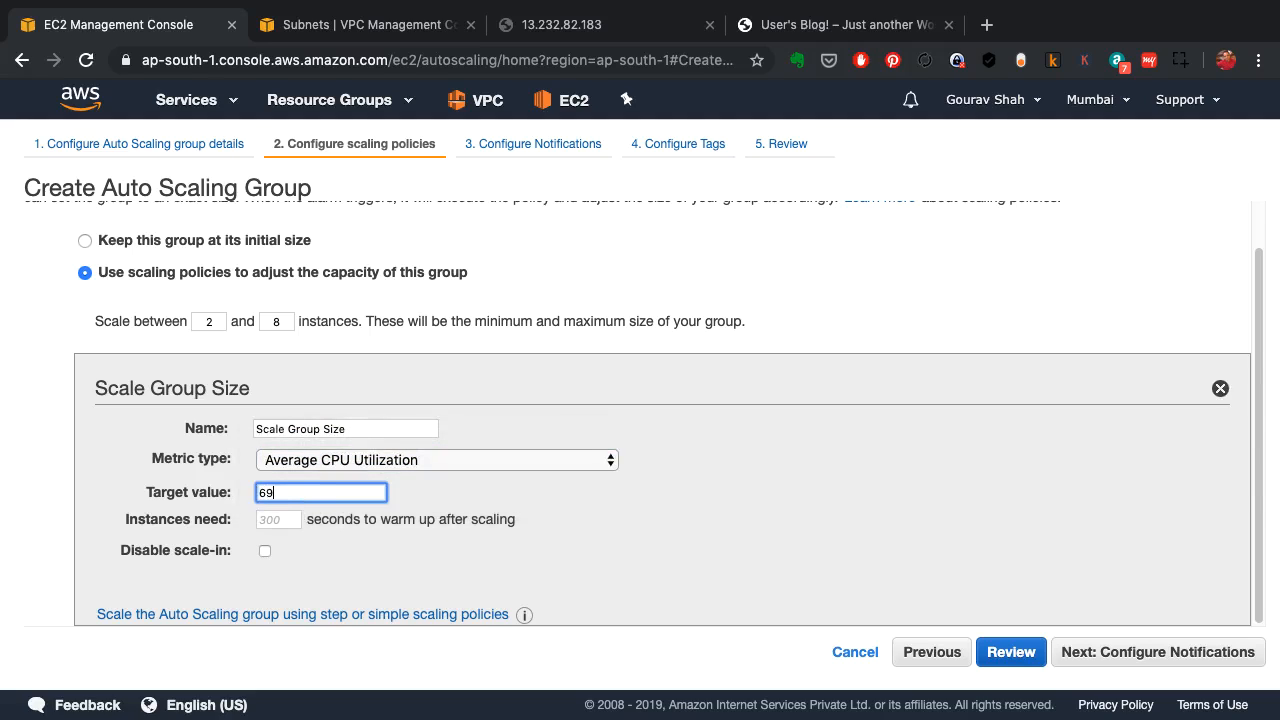
text(60)
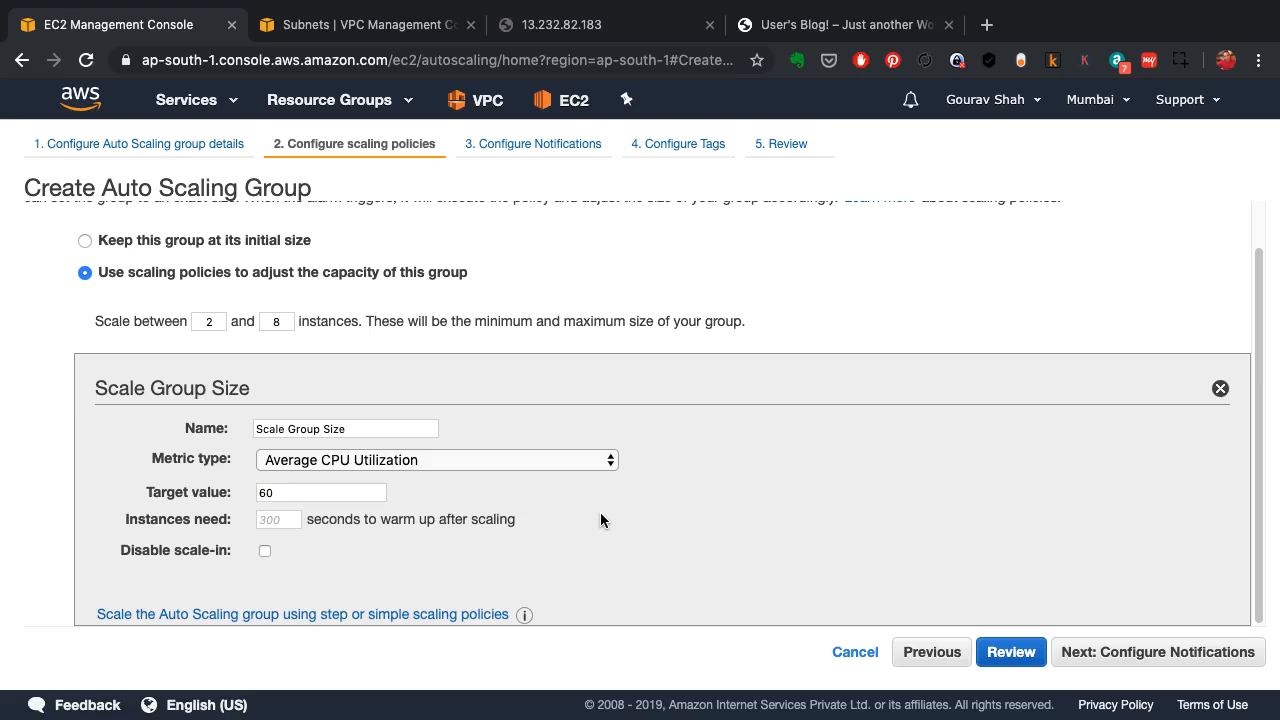
mouse_move(784, 608)
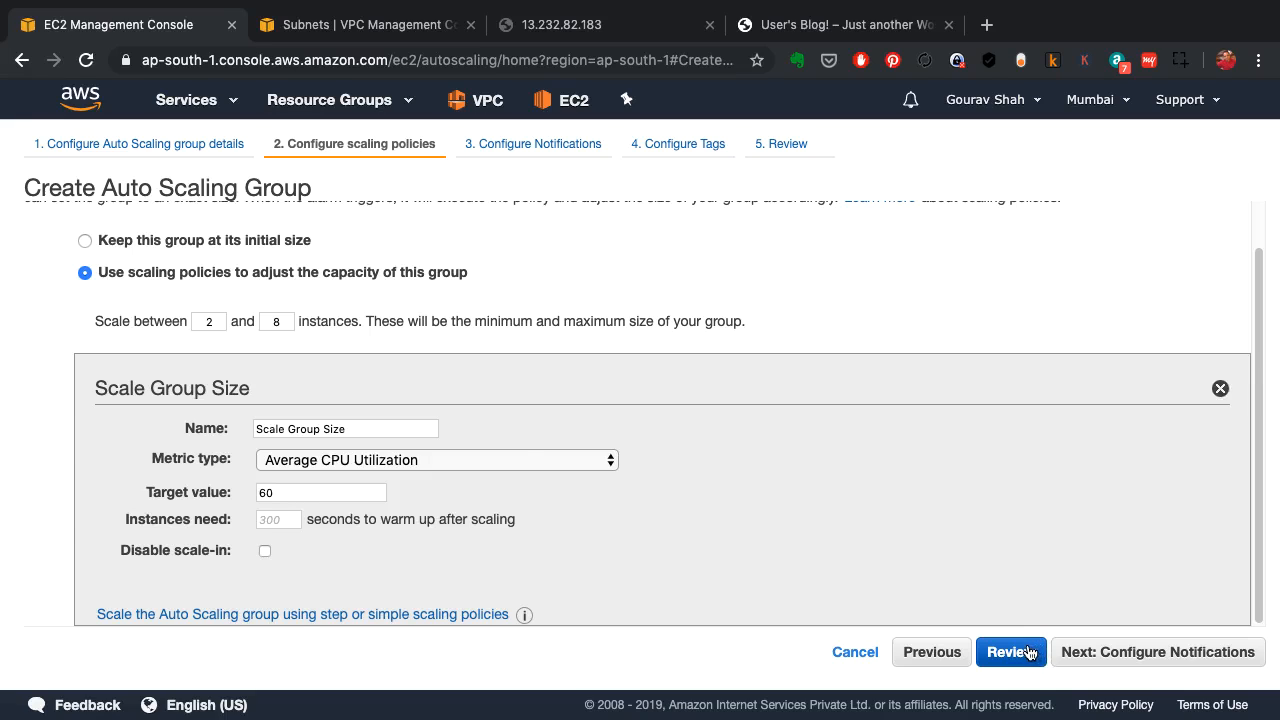
Step: Review the summary and create the wordpress Auto Scaling group
click(1012, 652)
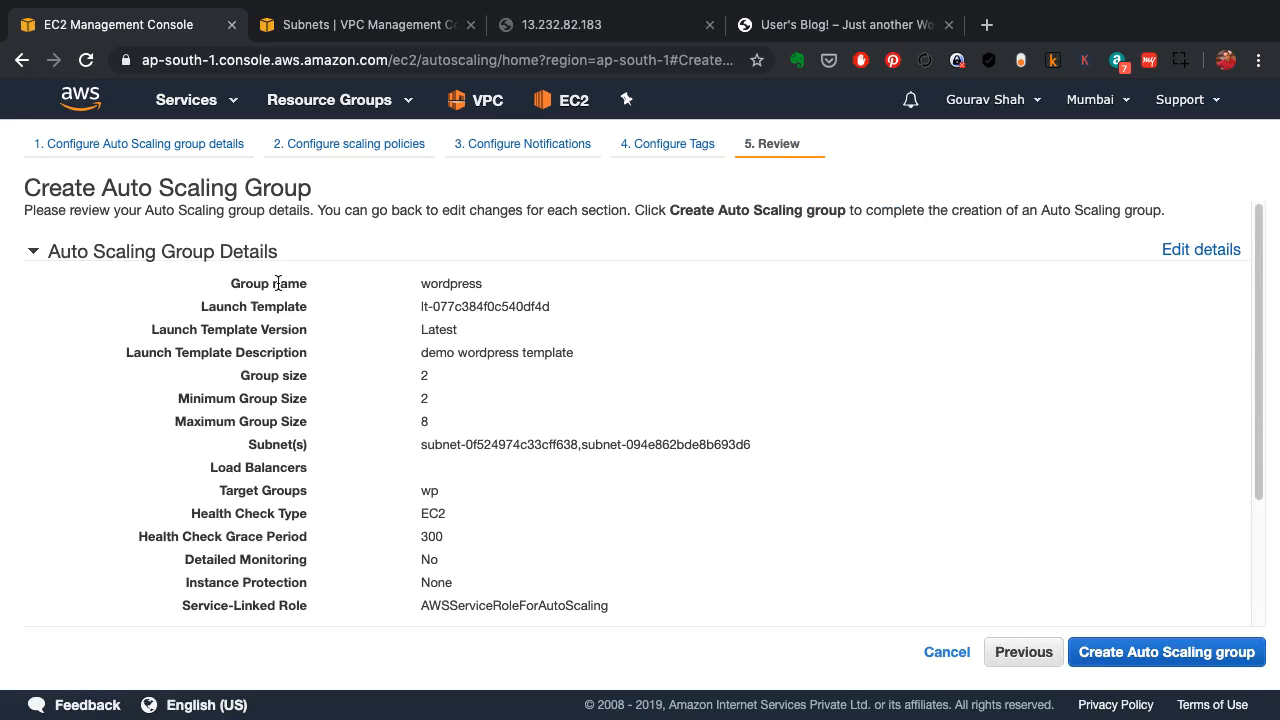
scroll(down, 3)
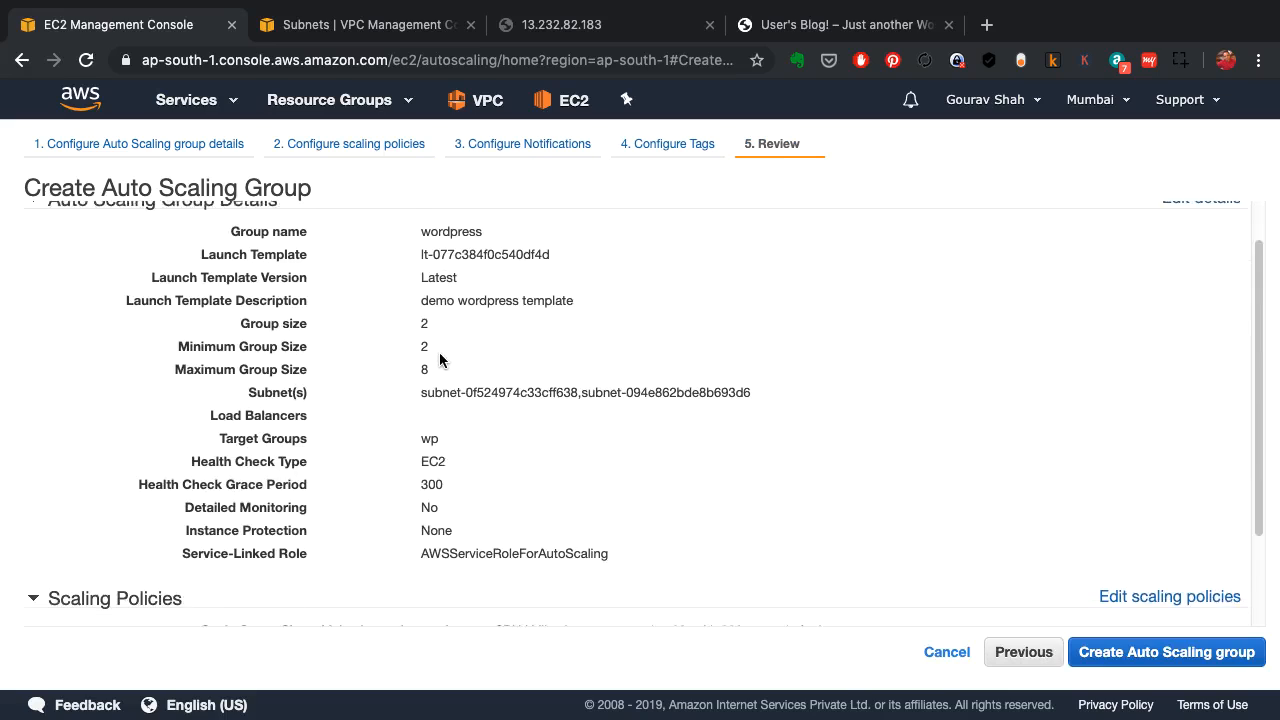
scroll(down, 3)
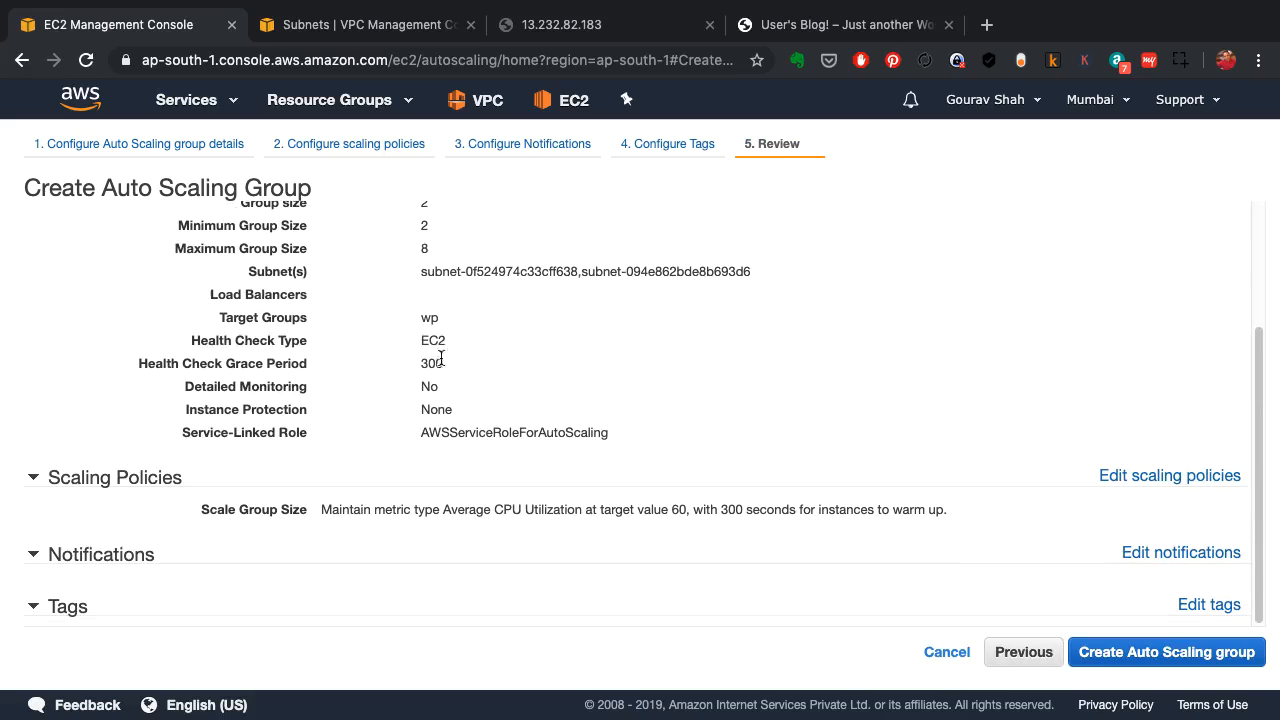
click(1166, 652)
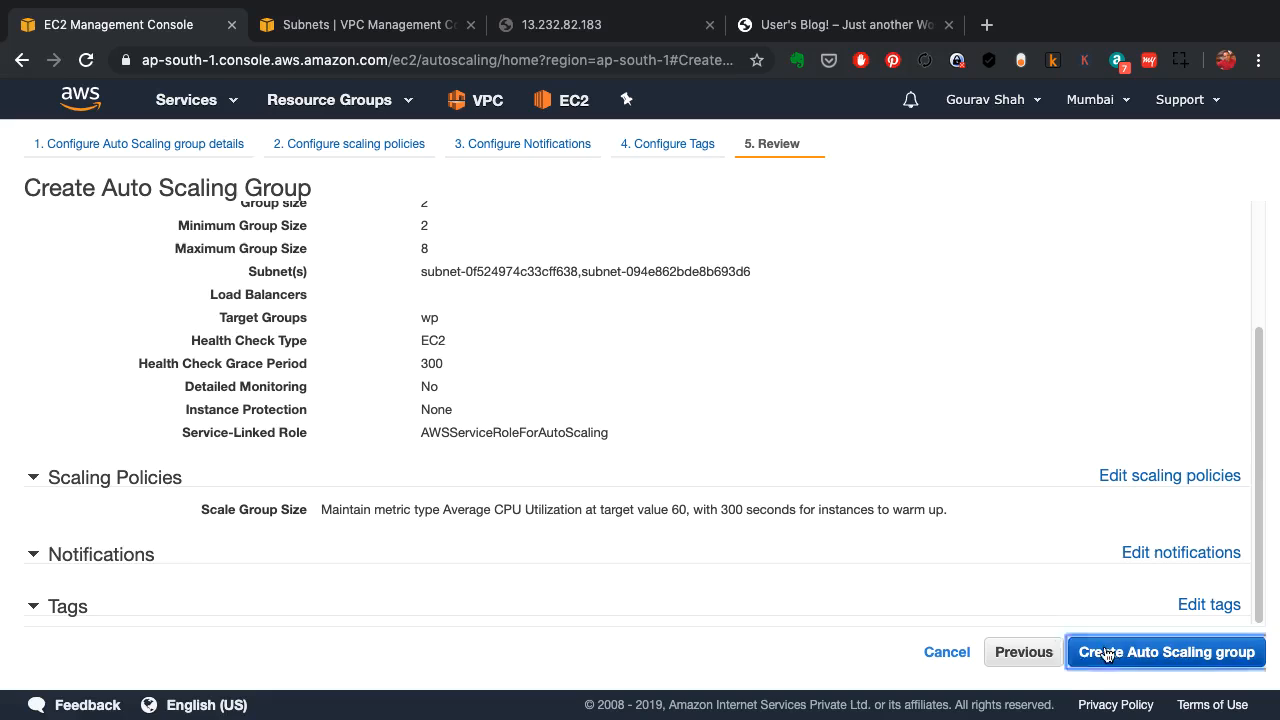
click(1166, 652)
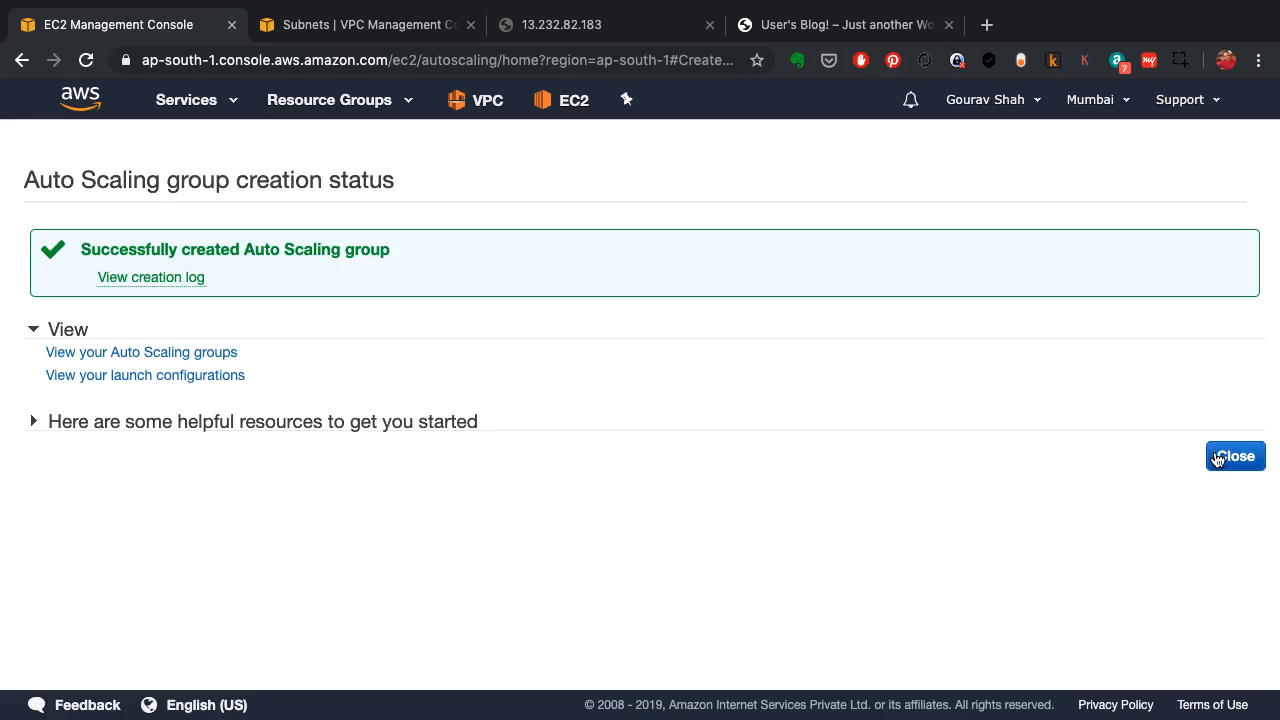
click(1236, 456)
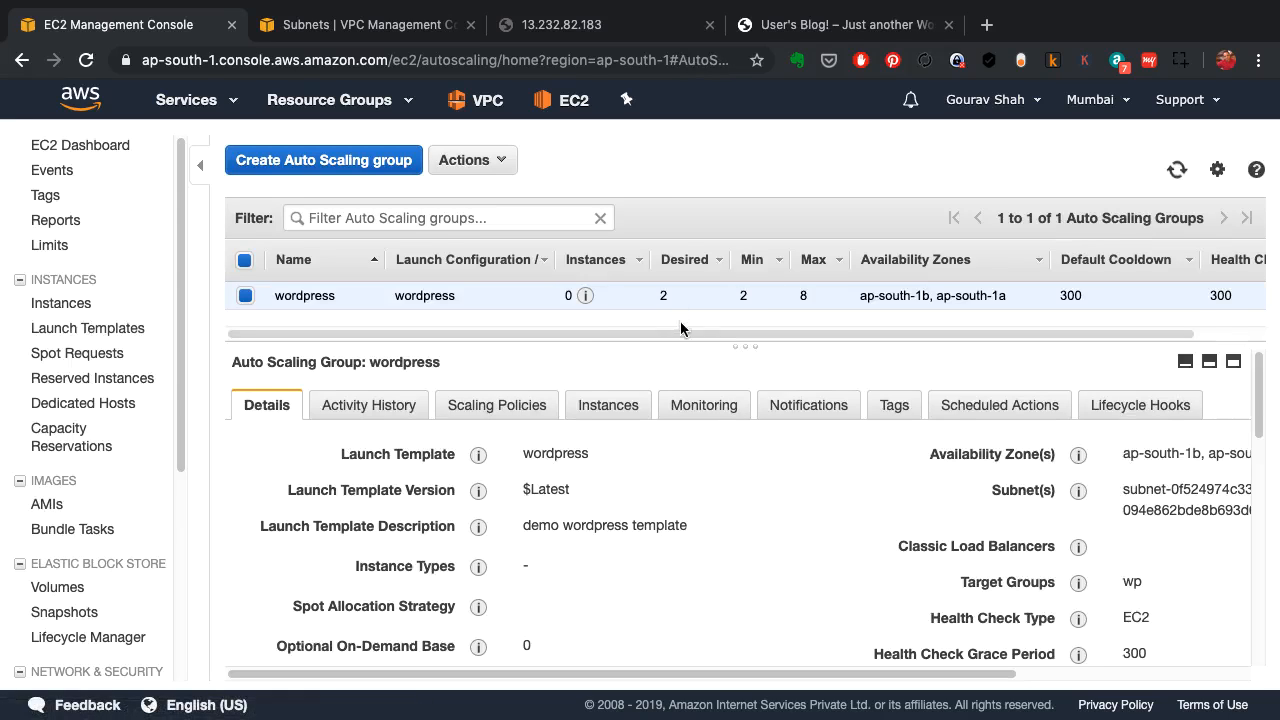
mouse_move(696, 316)
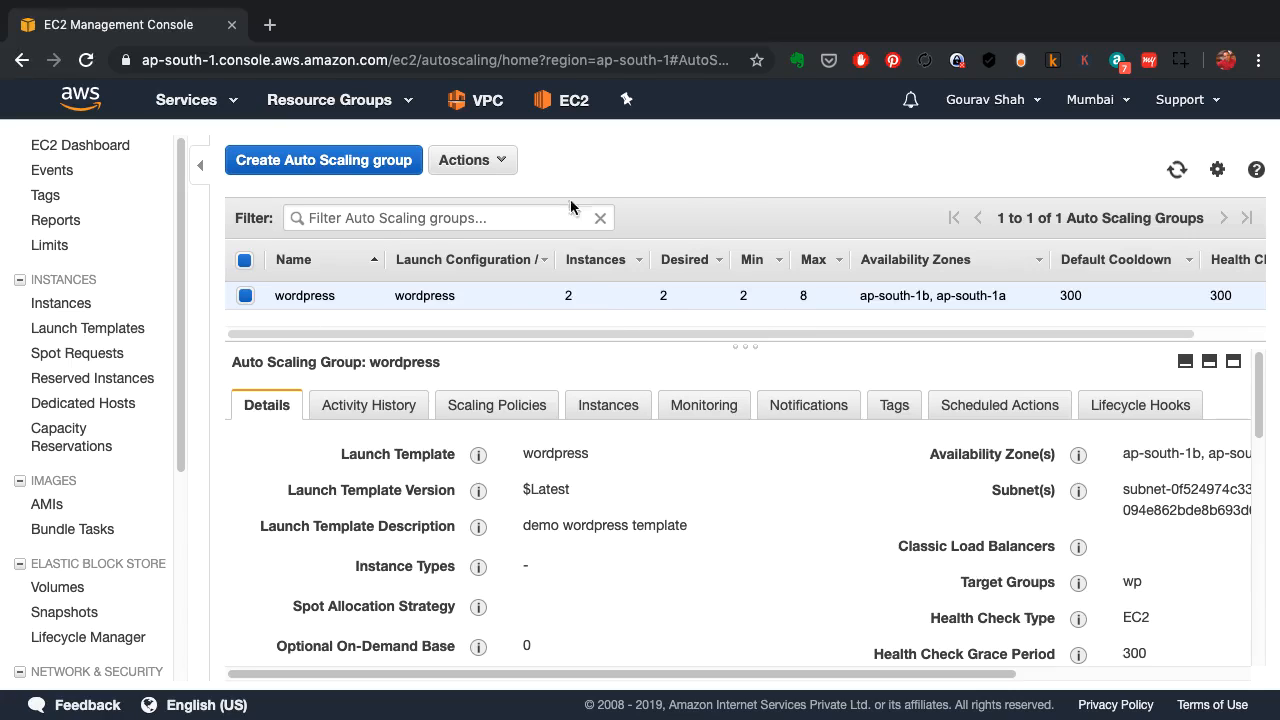
mouse_move(572, 314)
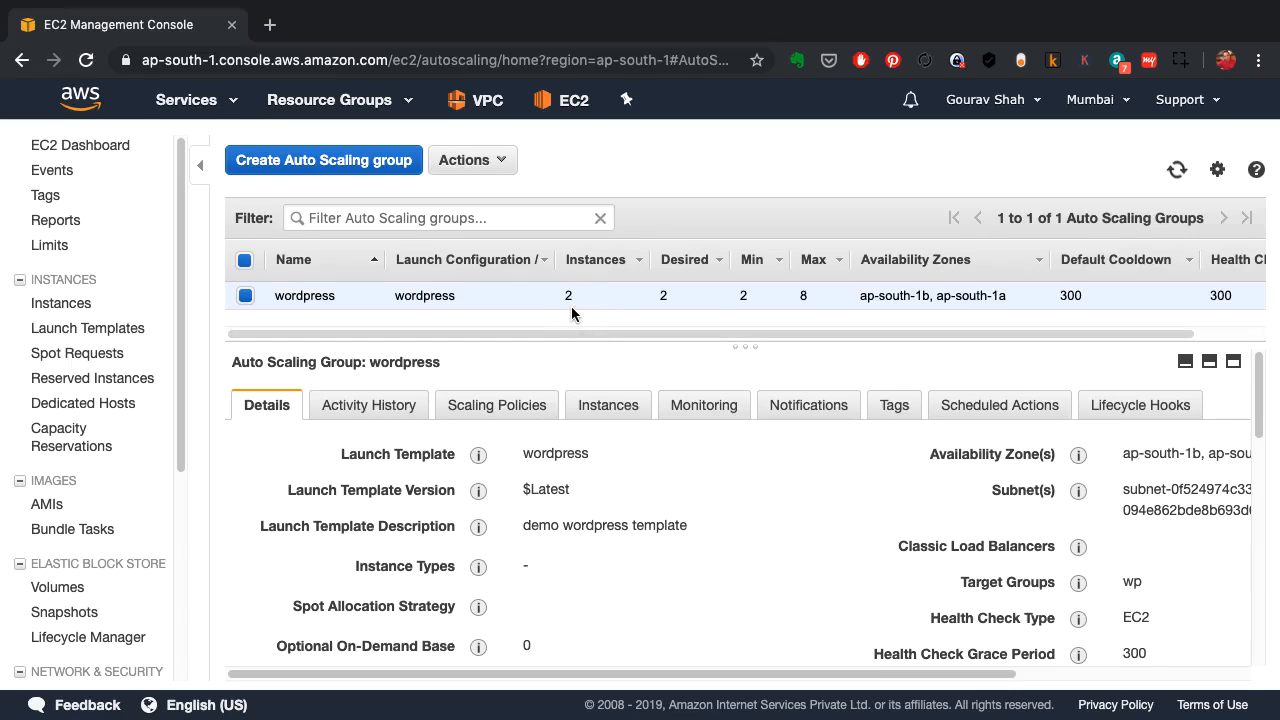
mouse_move(728, 308)
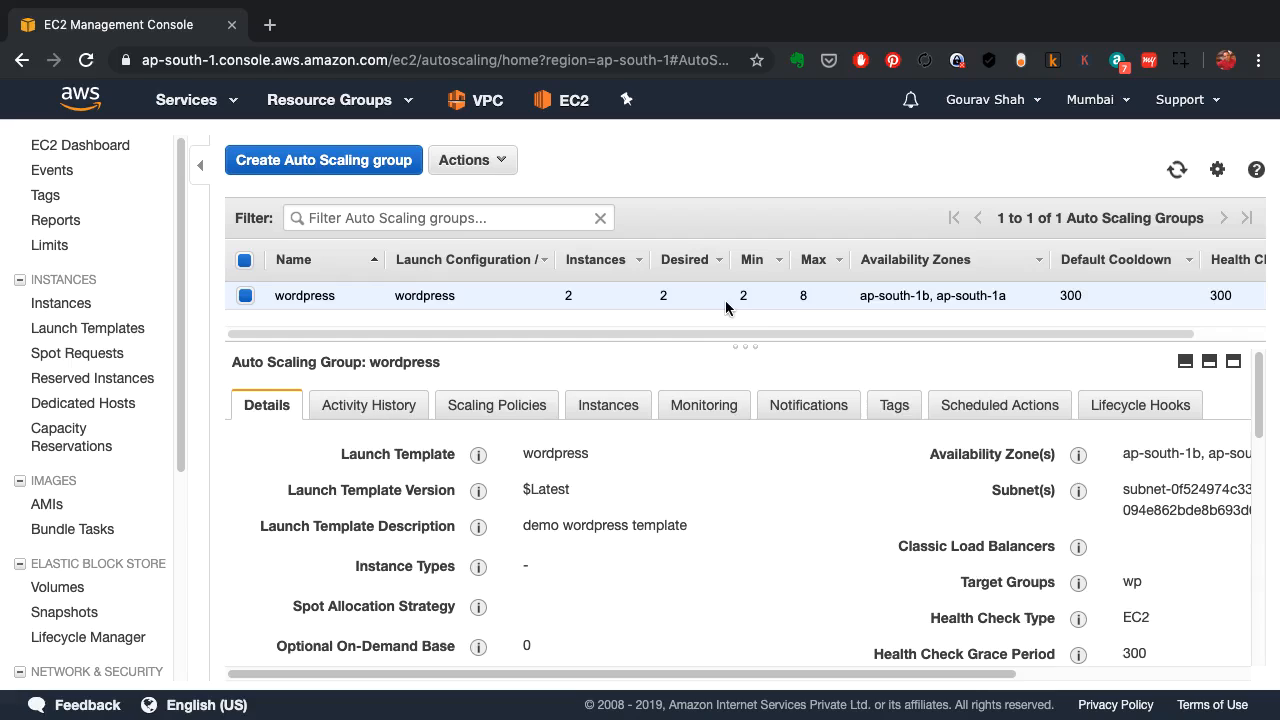
mouse_move(1128, 316)
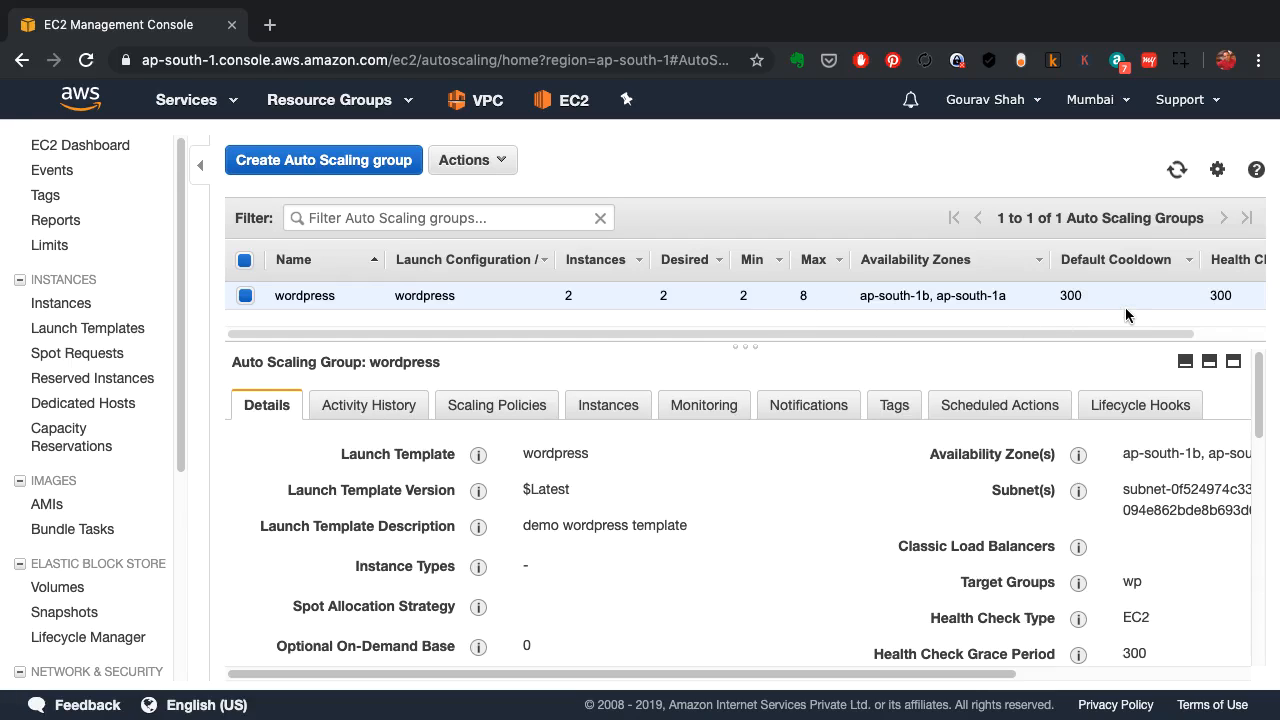
mouse_move(688, 502)
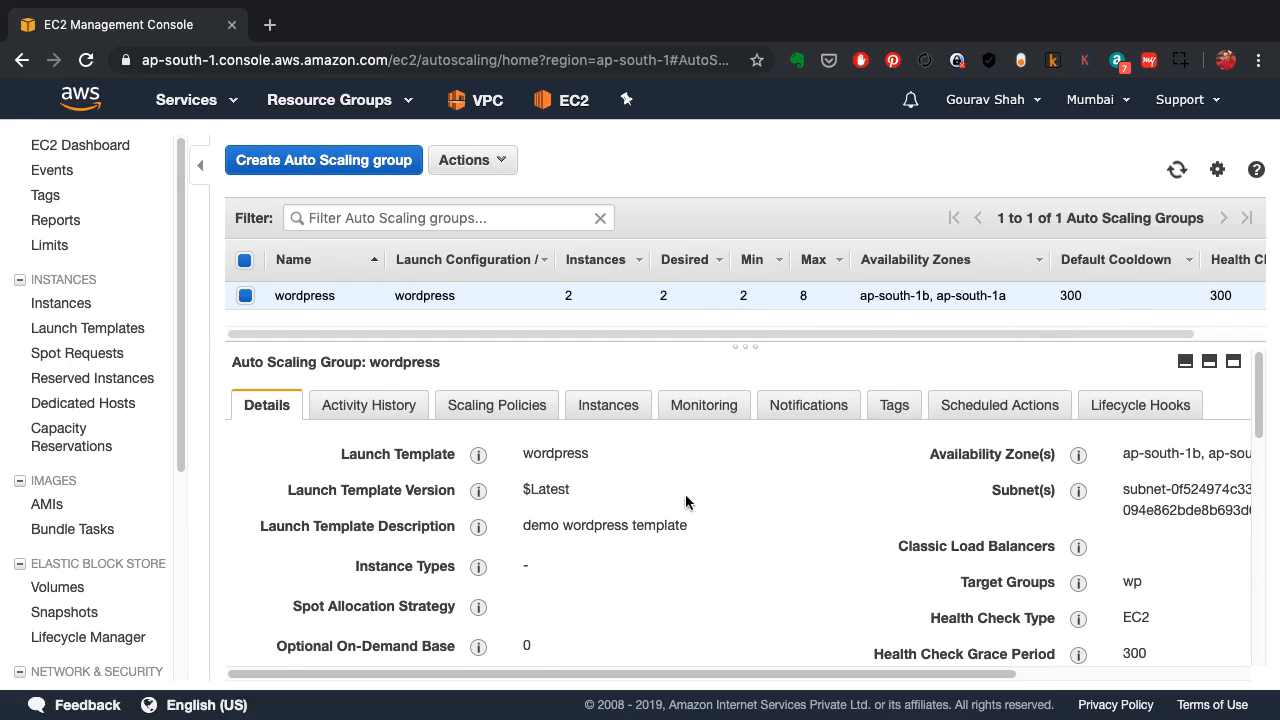
scroll(down, 3)
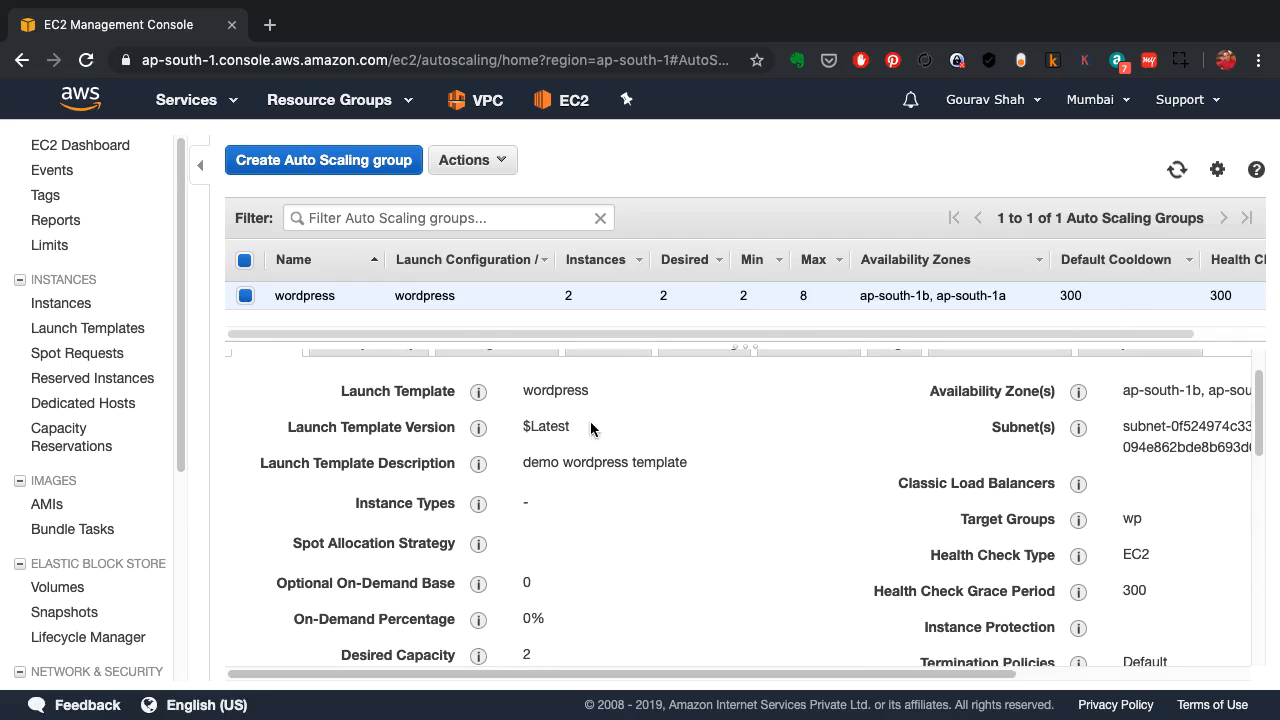
Step: Check the group's activity, scaling policy, running instances and monitoring metrics
scroll(down, 3)
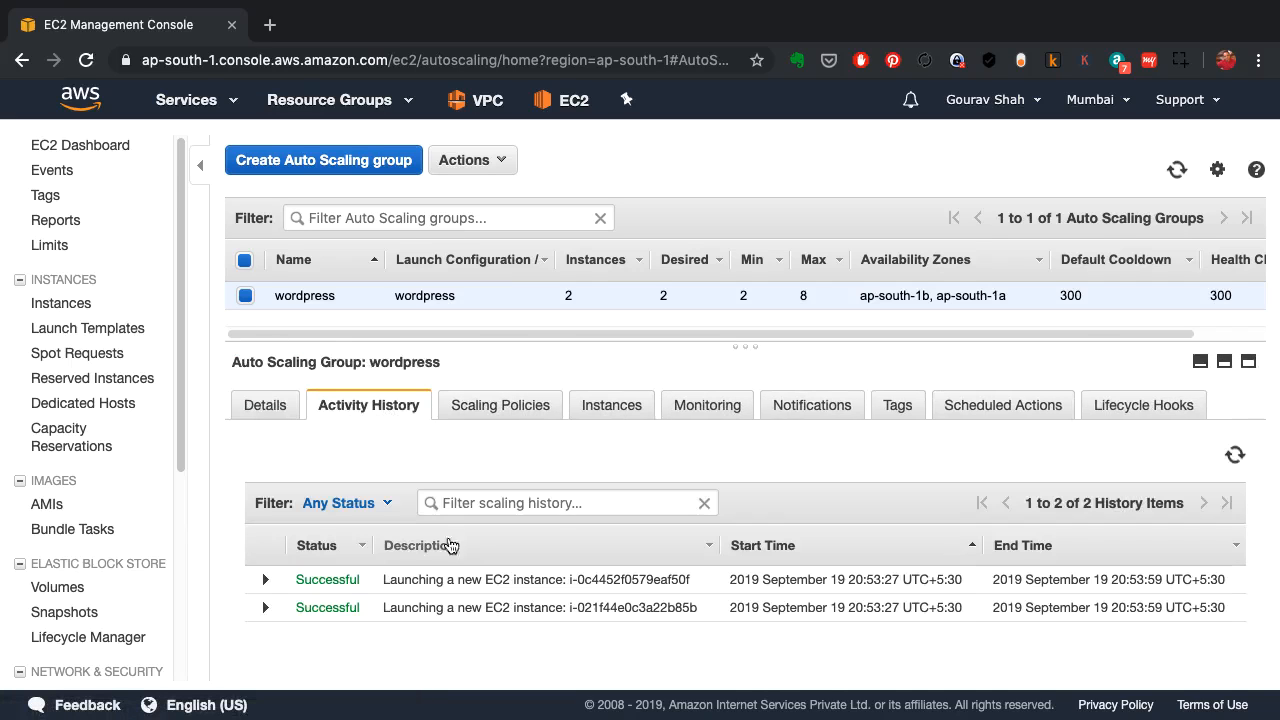
mouse_move(524, 512)
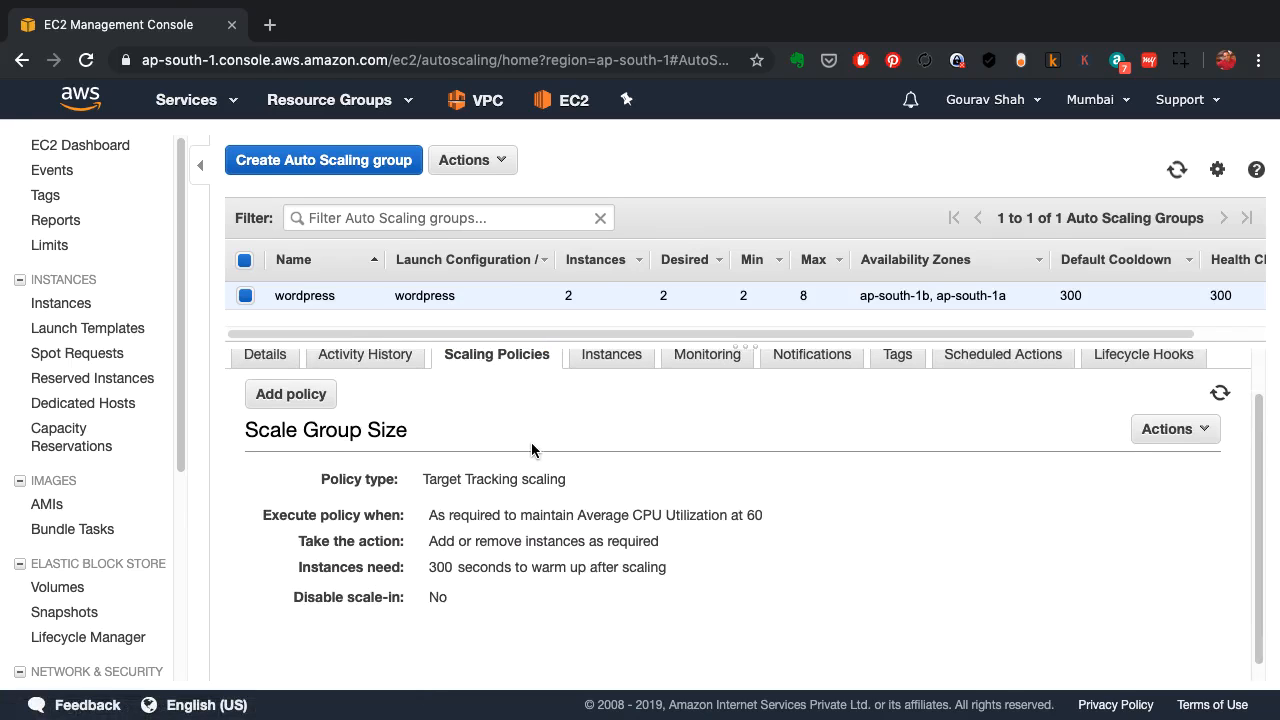
mouse_move(744, 540)
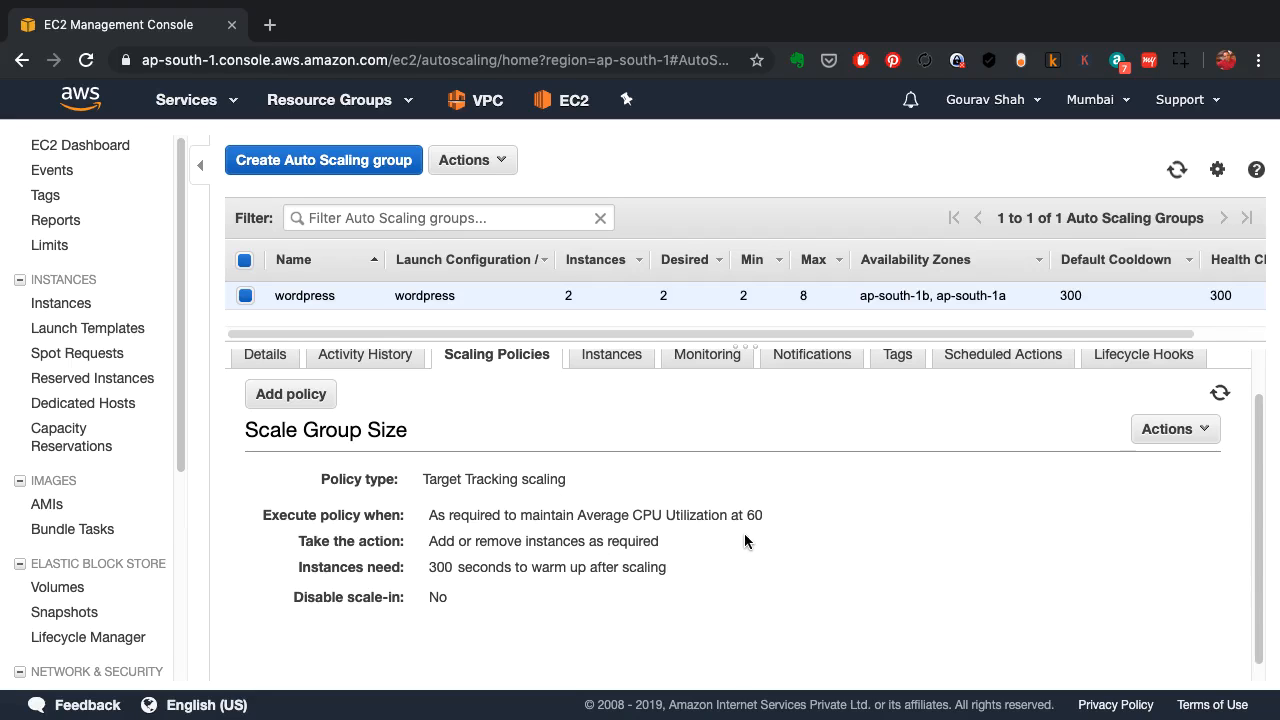
mouse_move(612, 354)
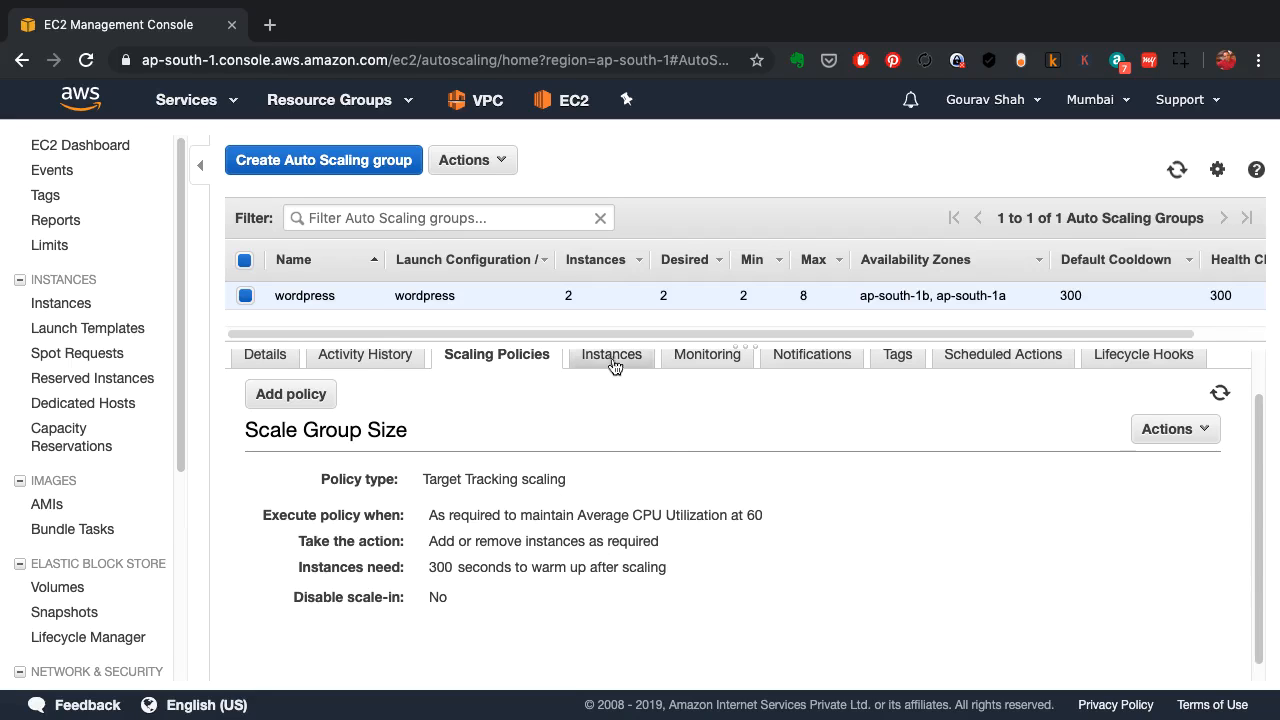
click(612, 354)
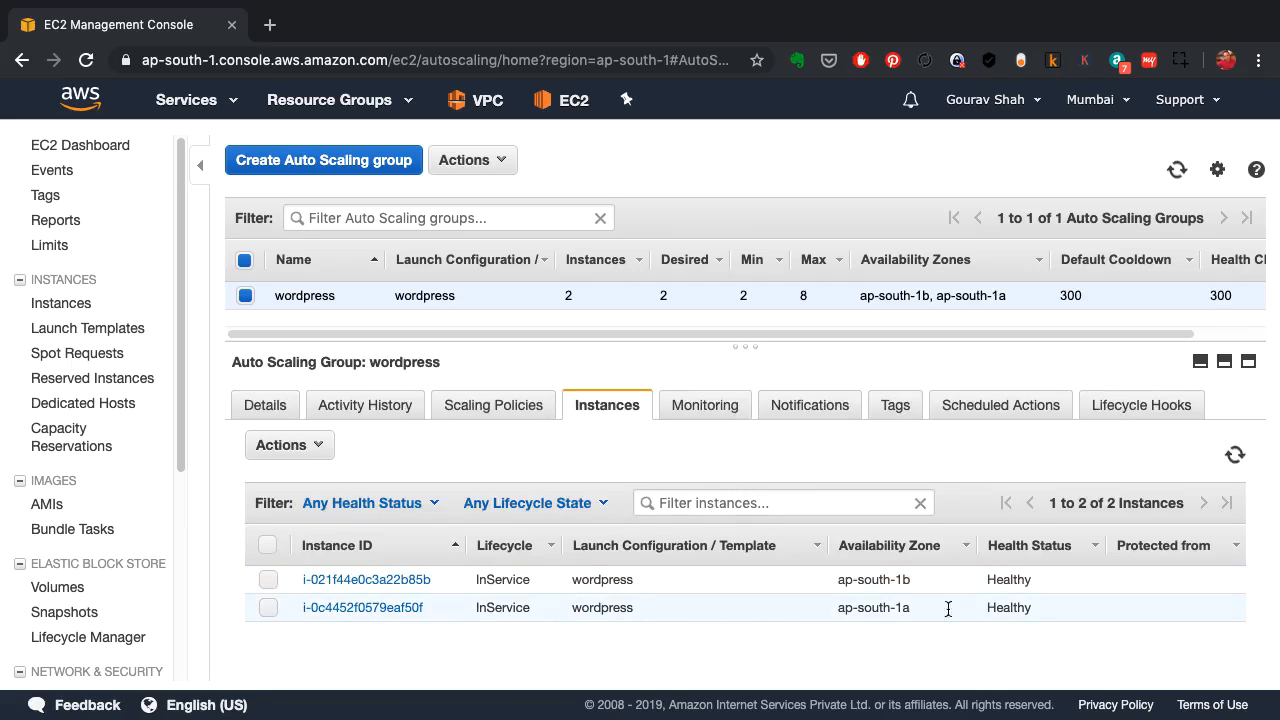
mouse_move(704, 404)
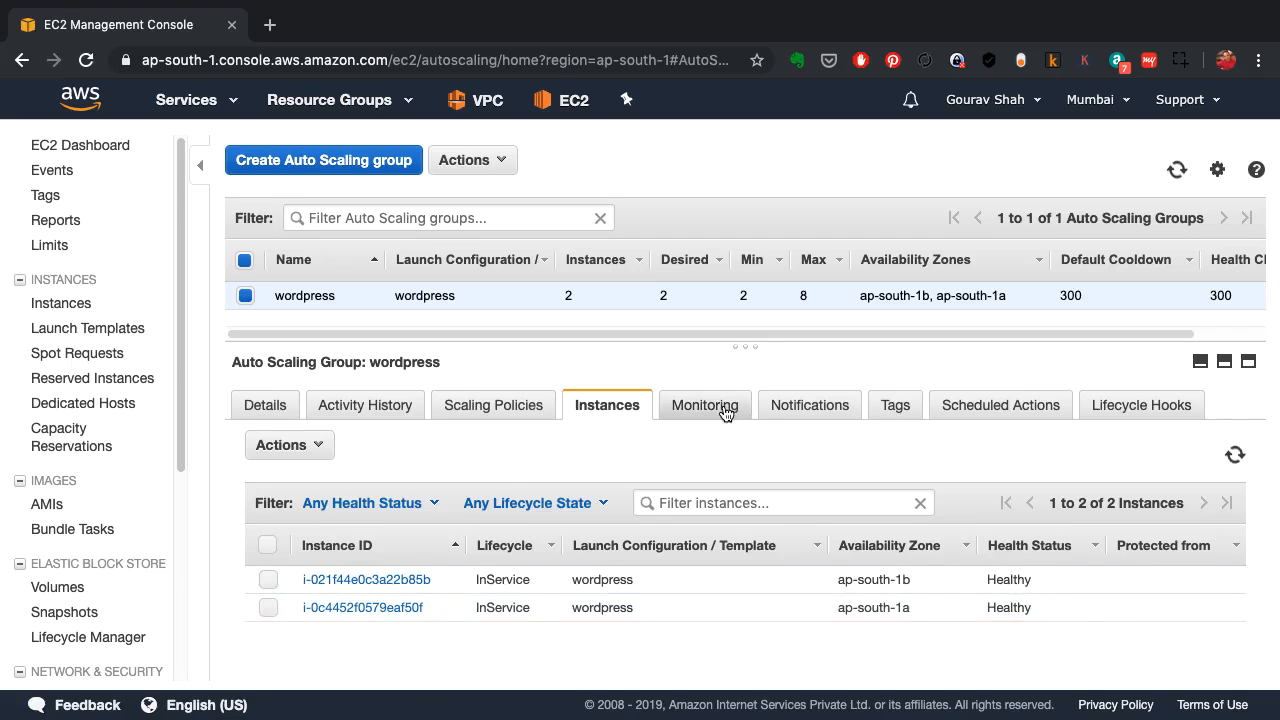
click(704, 404)
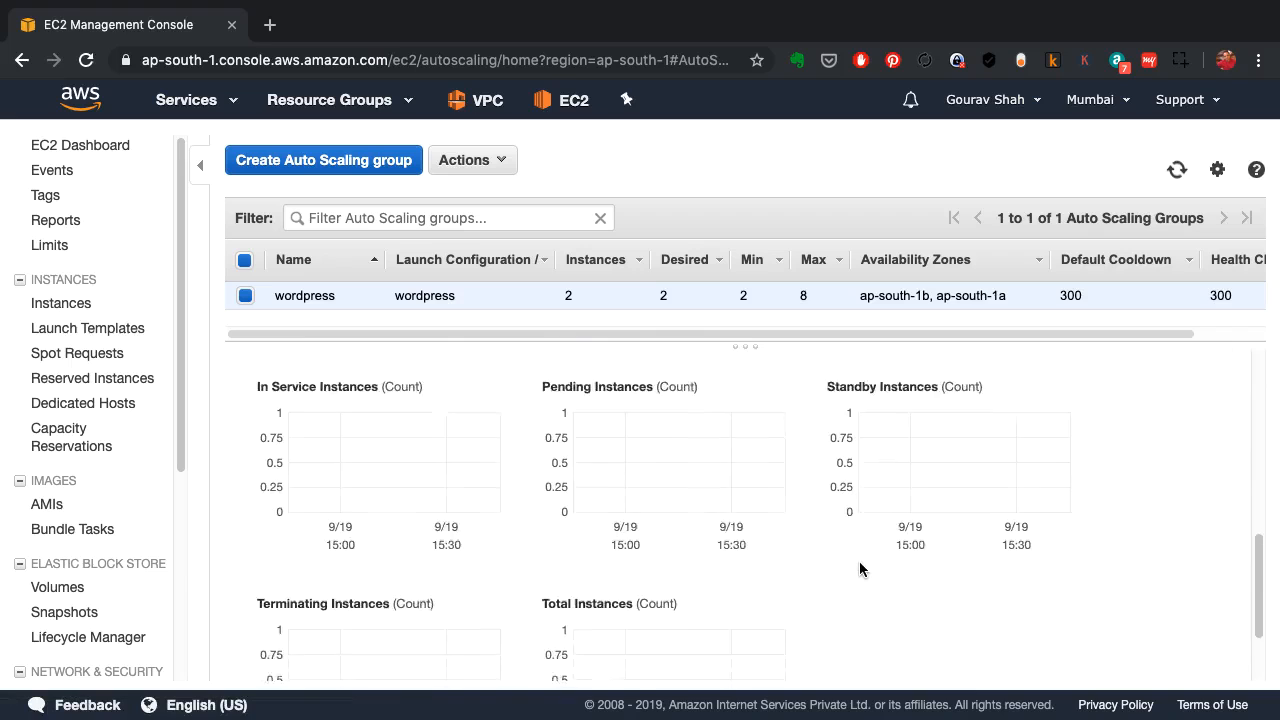
scroll(down, 3)
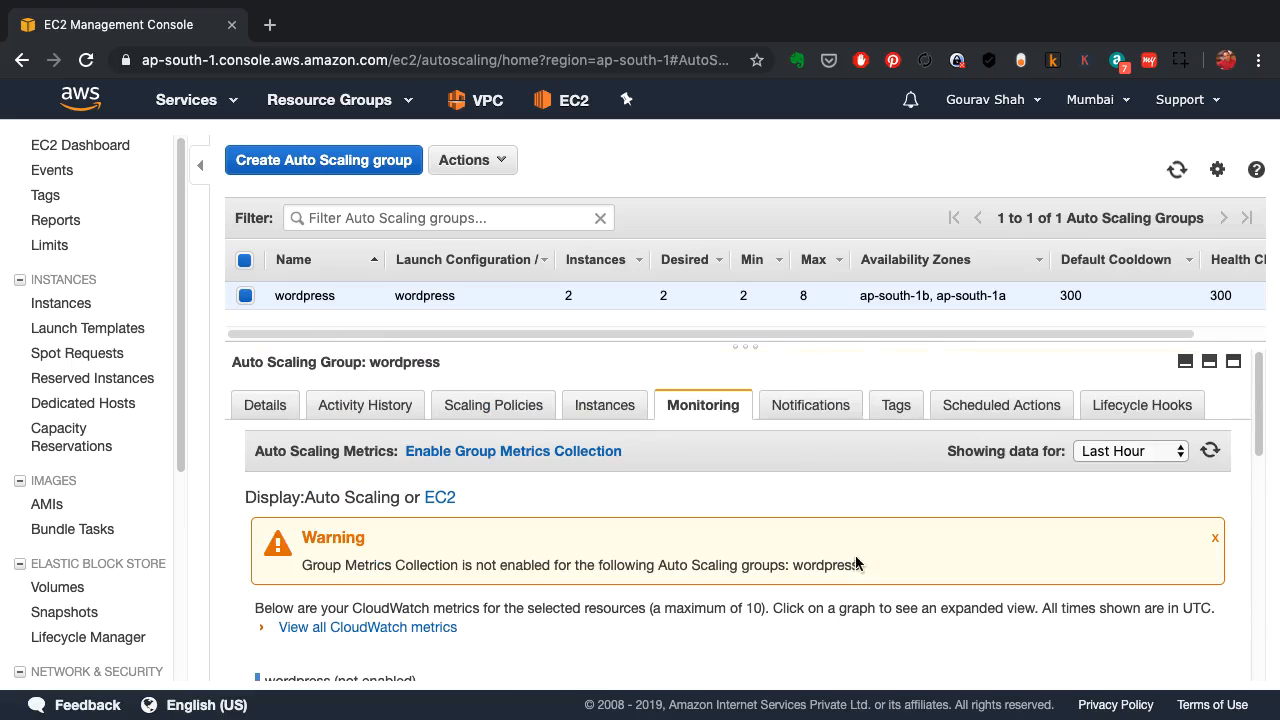
Step: Check the group's notifications and its empty scheduled actions
click(808, 404)
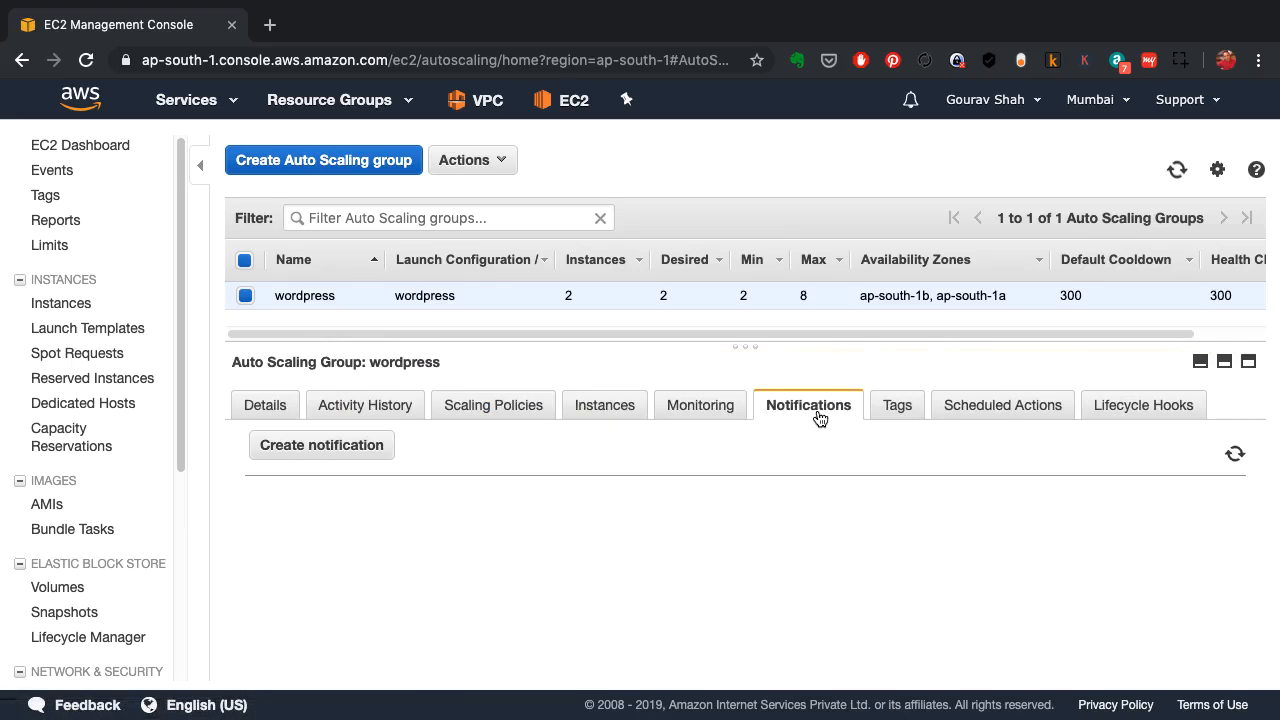
click(1000, 404)
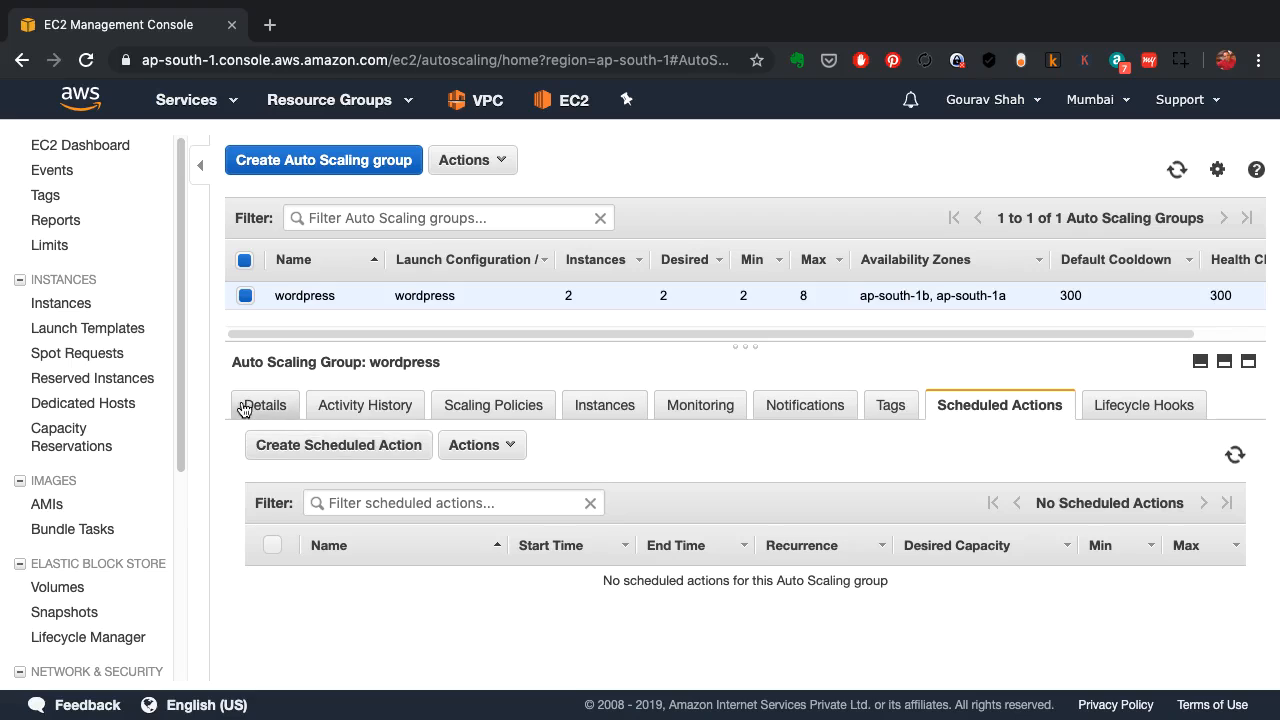
scroll(down, 3)
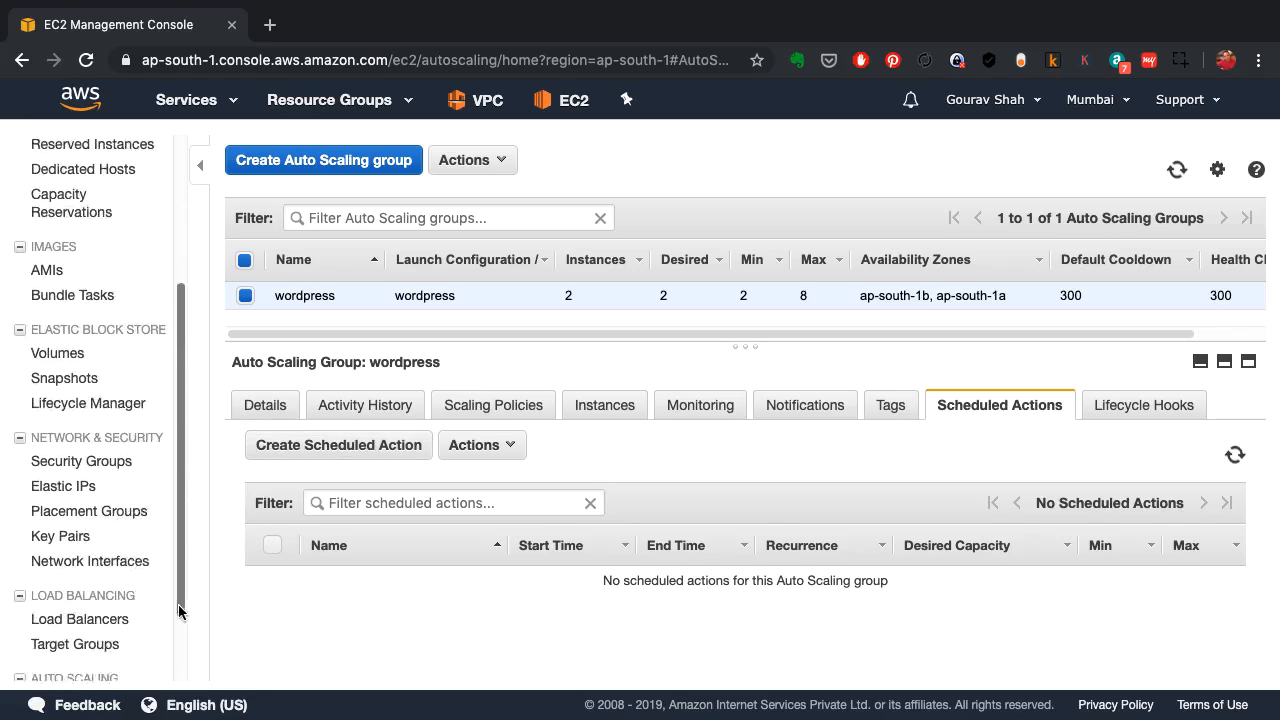
scroll(down, 3)
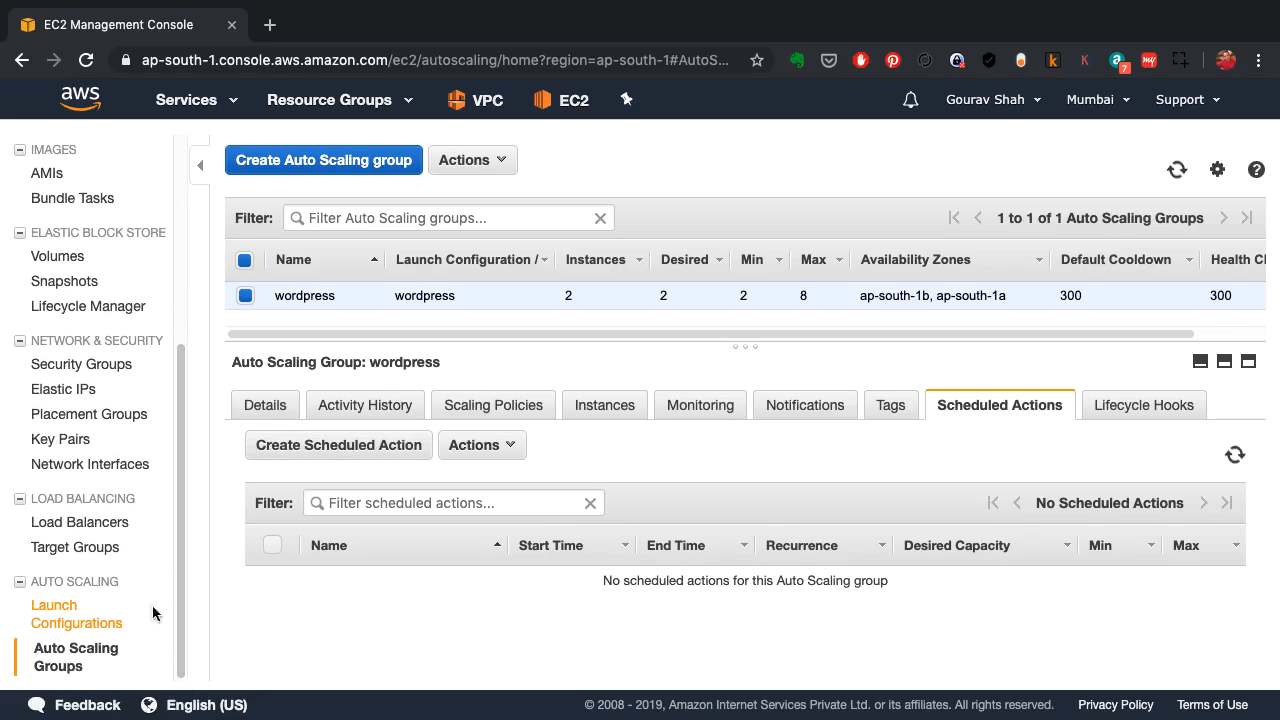
Step: Confirm target group wp has two healthy targets, then show load balancer wp
click(76, 548)
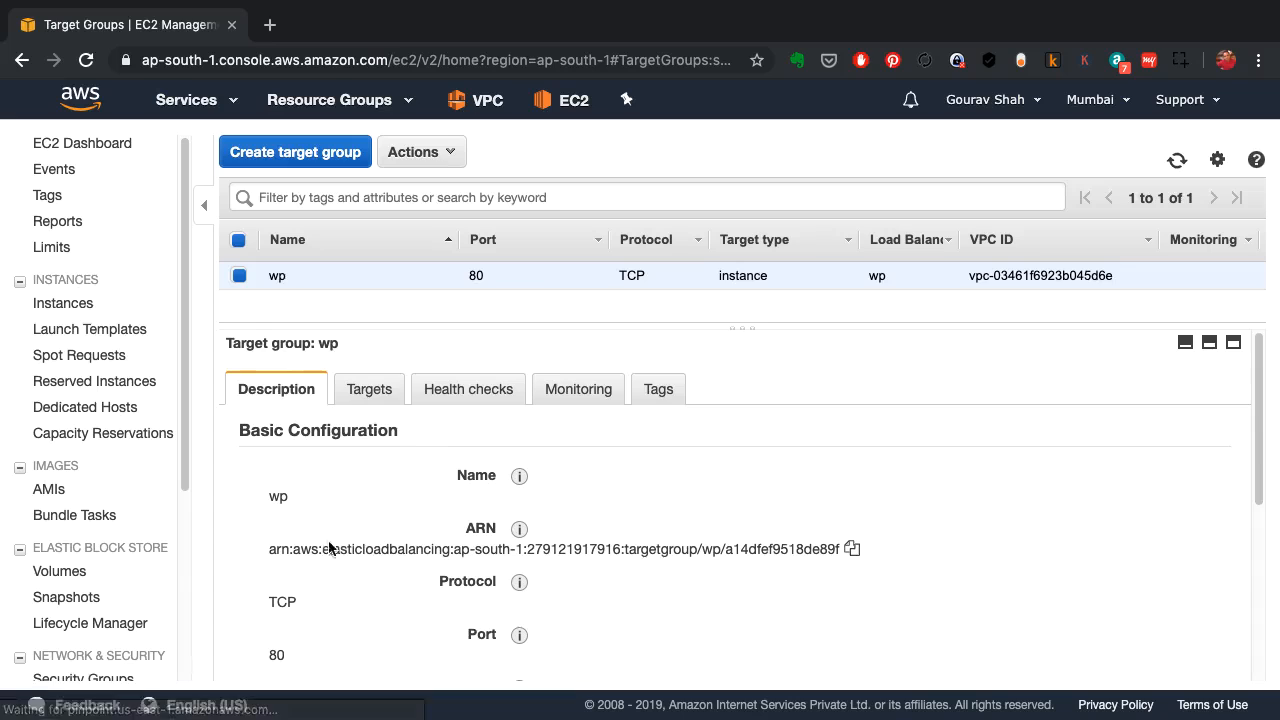
click(368, 388)
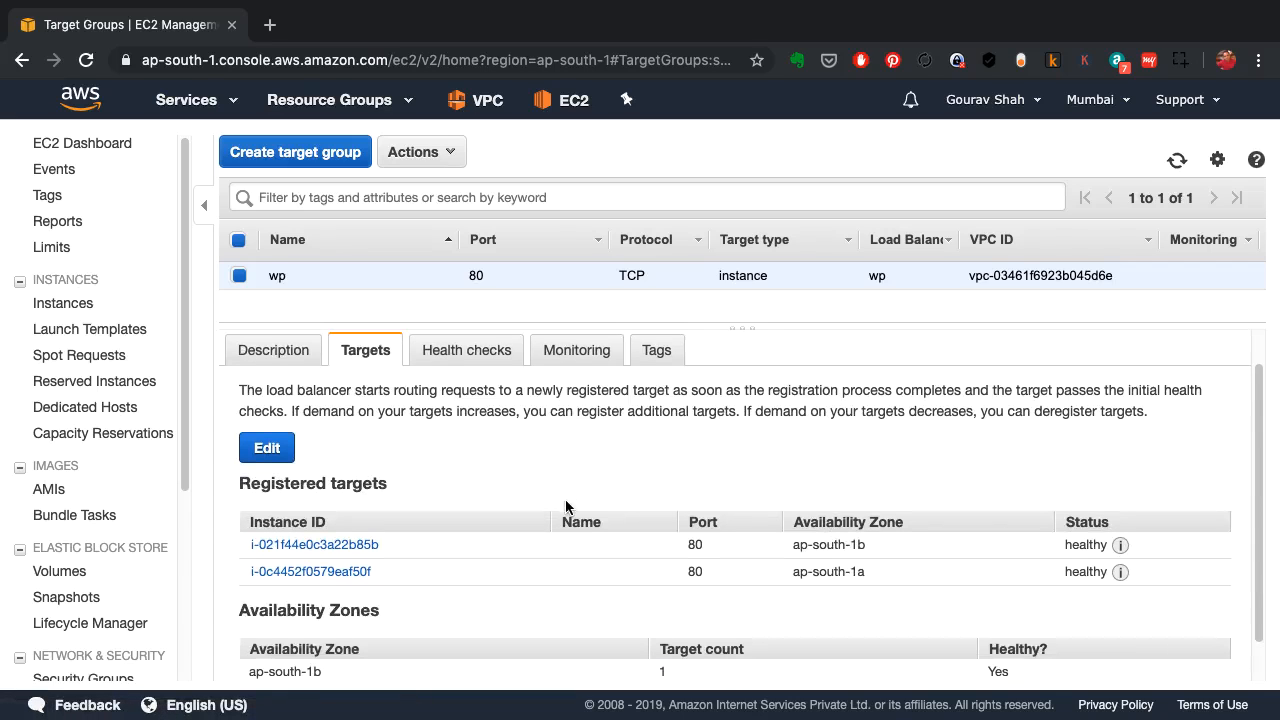
scroll(down, 3)
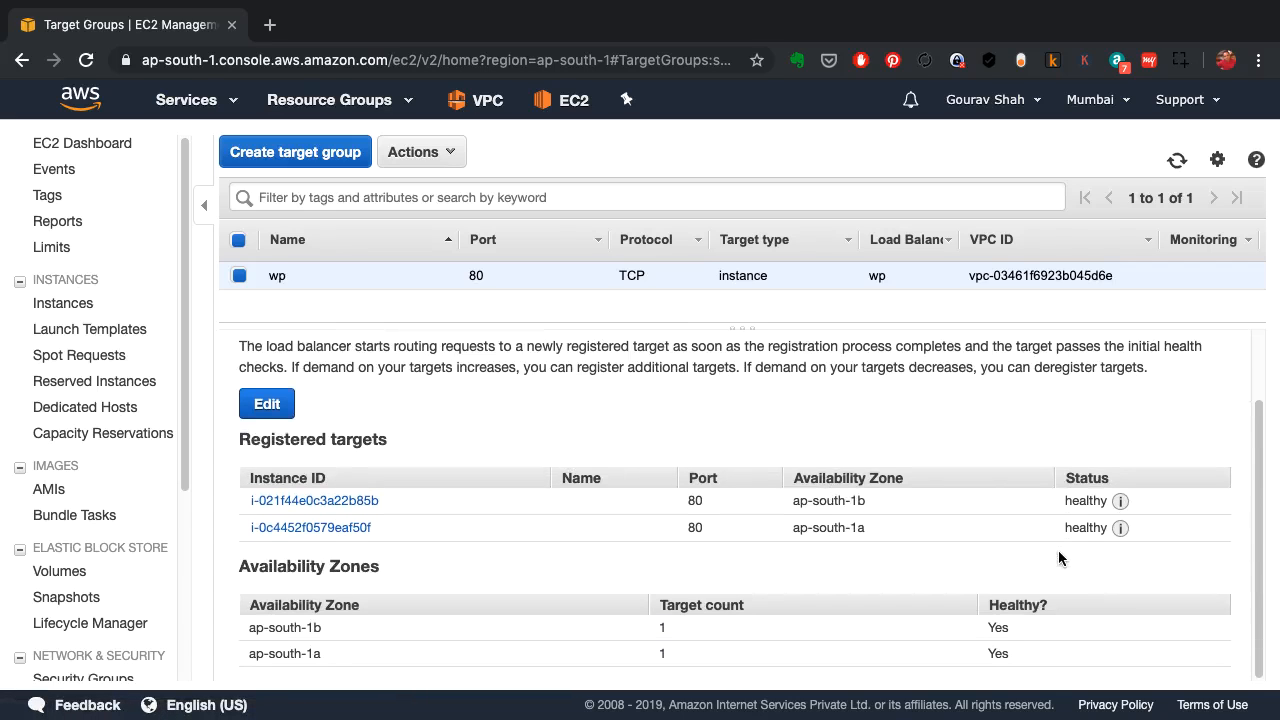
scroll(down, 3)
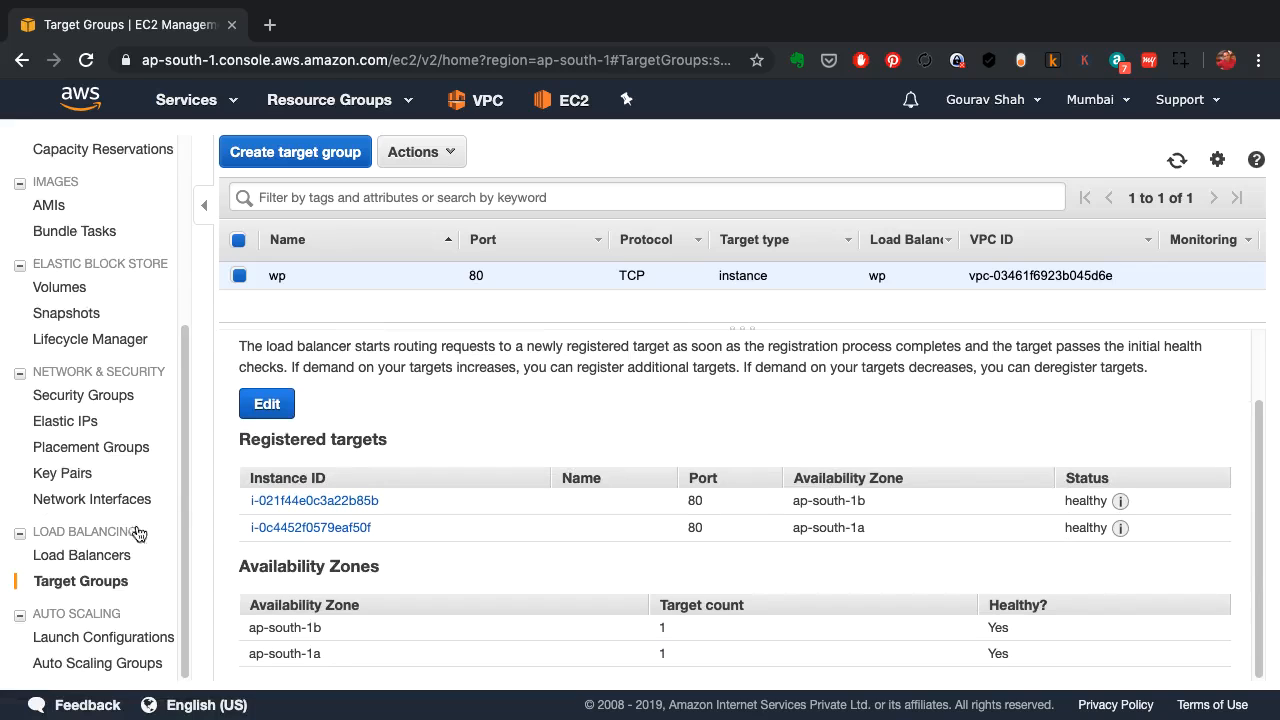
click(80, 556)
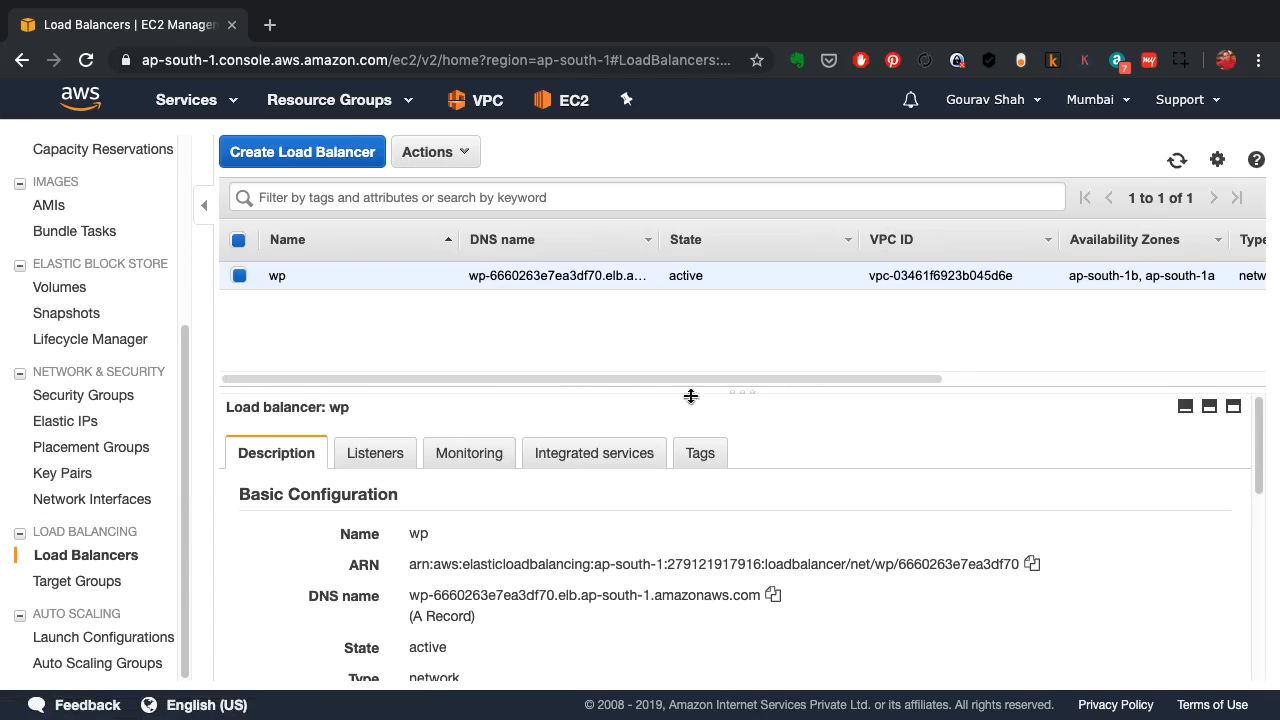
Step: Visit the wp load balancer's DNS address to confirm the WordPress blog is served
click(772, 596)
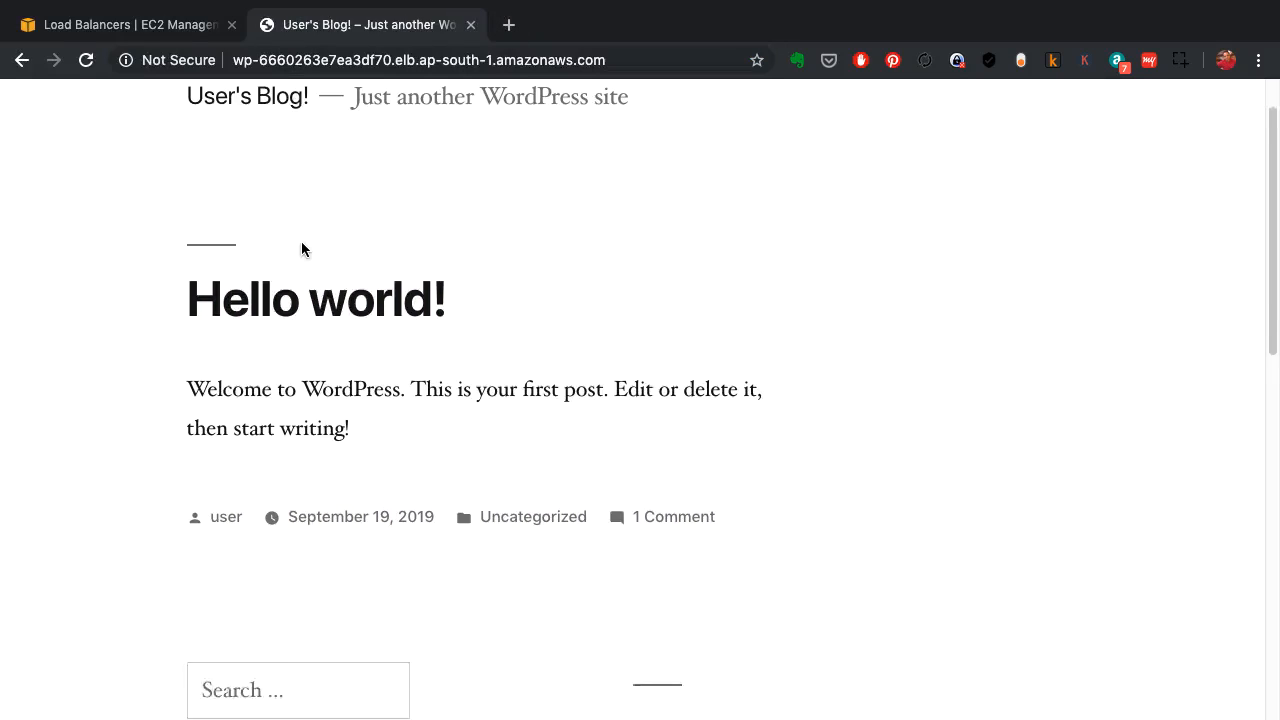
scroll(down, 3)
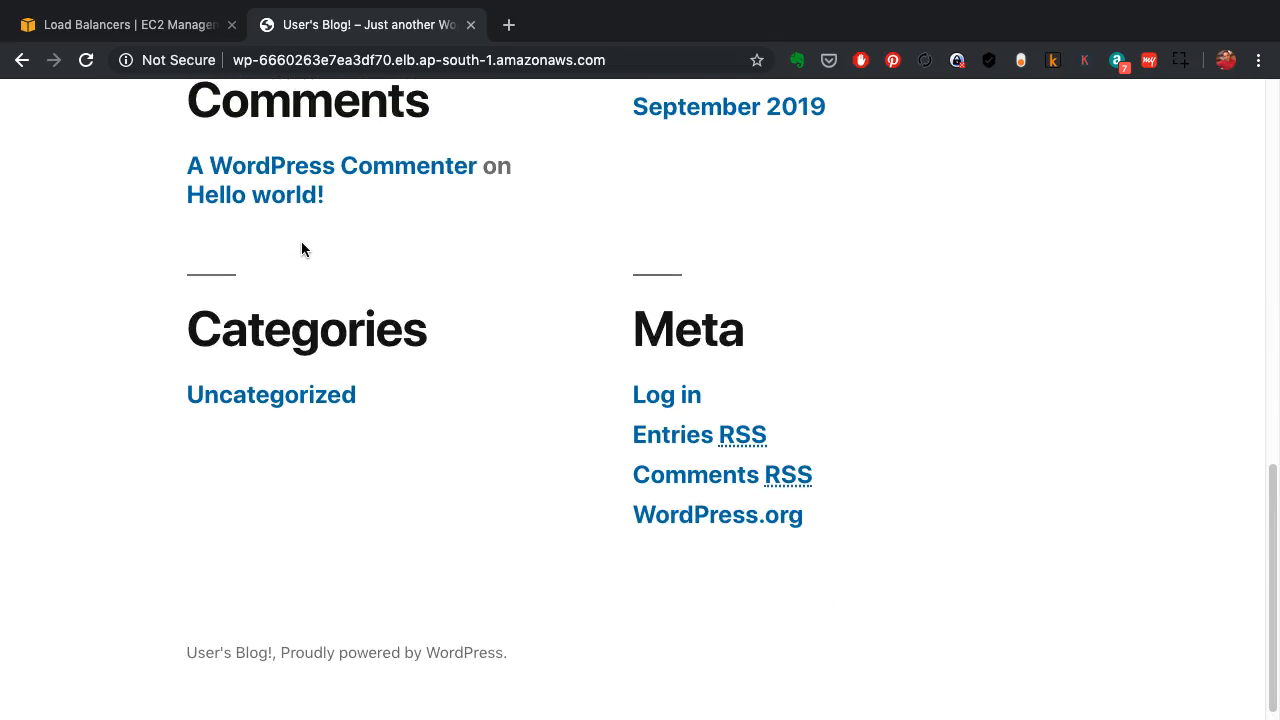
click(86, 60)
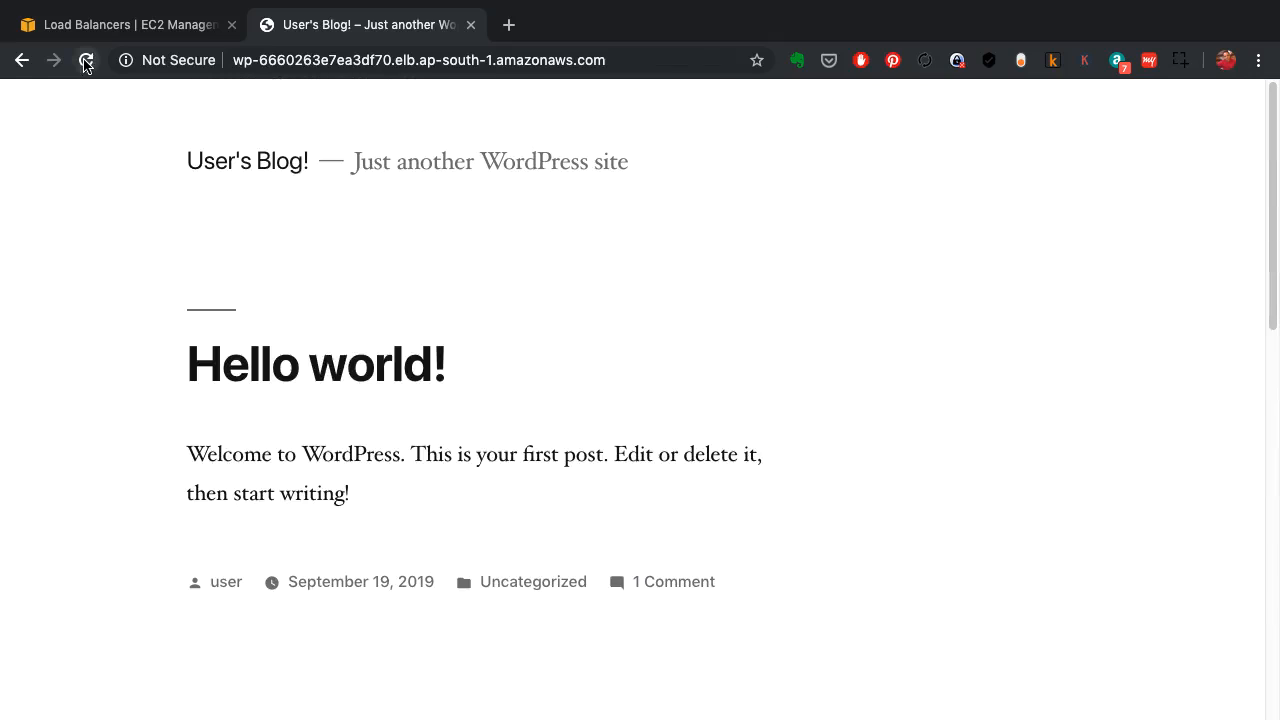
scroll(down, 3)
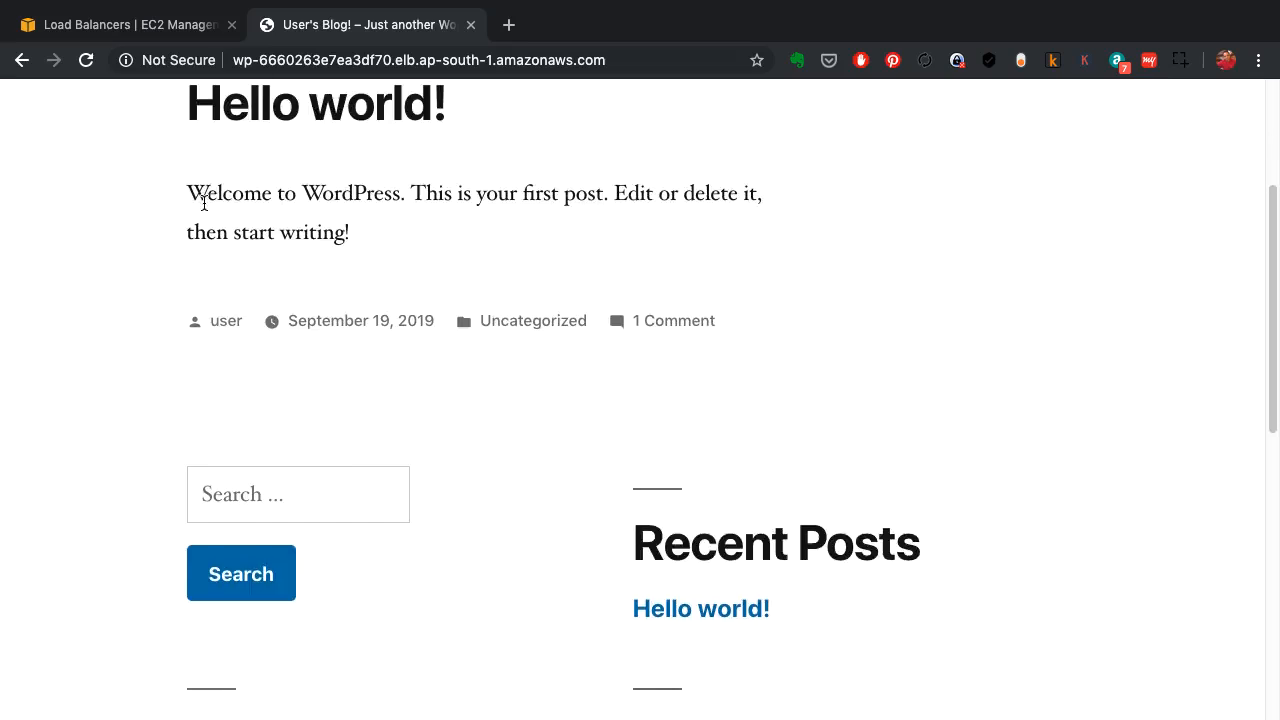
scroll(down, 3)
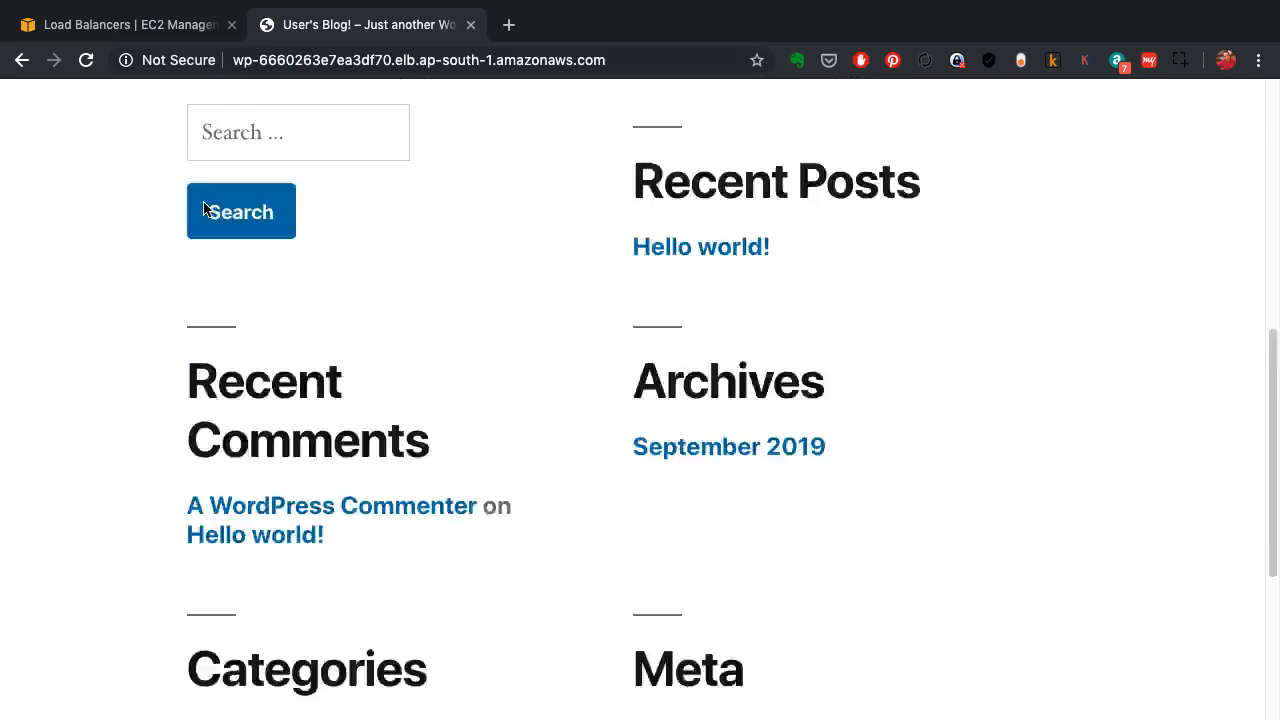
click(120, 24)
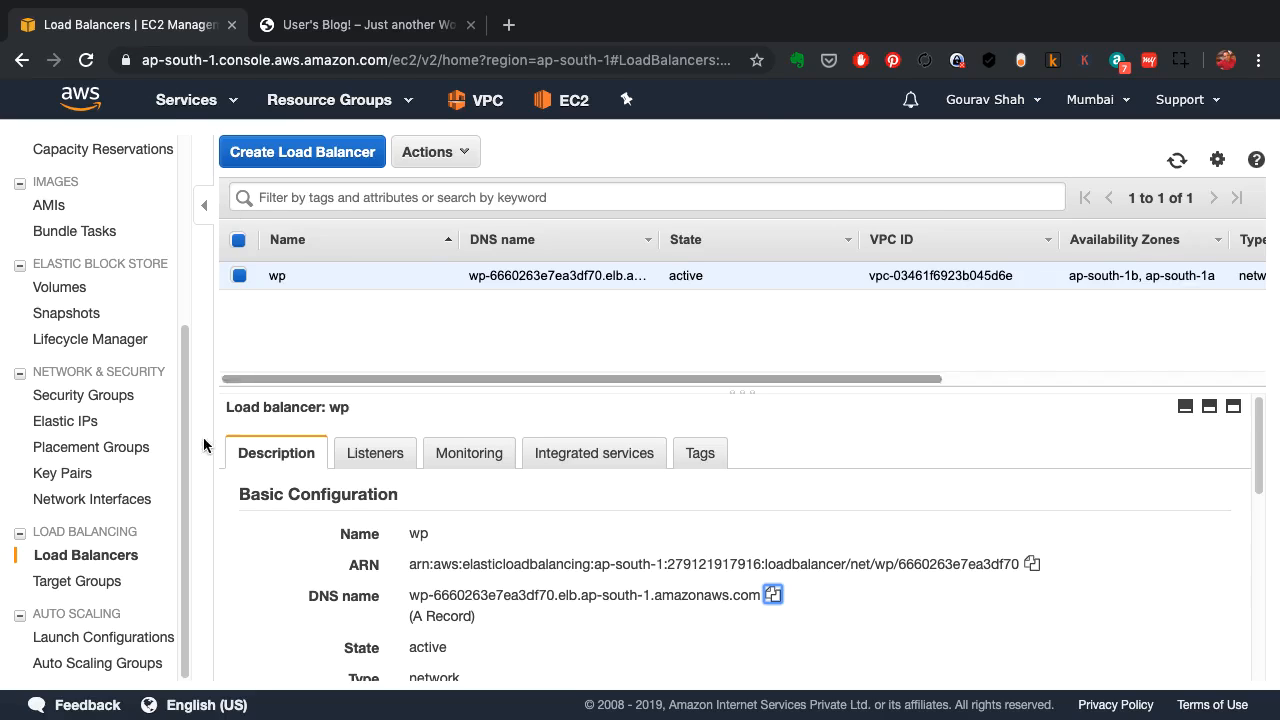
Step: Show the EC2 instances list with both instances running and passing status checks
click(96, 662)
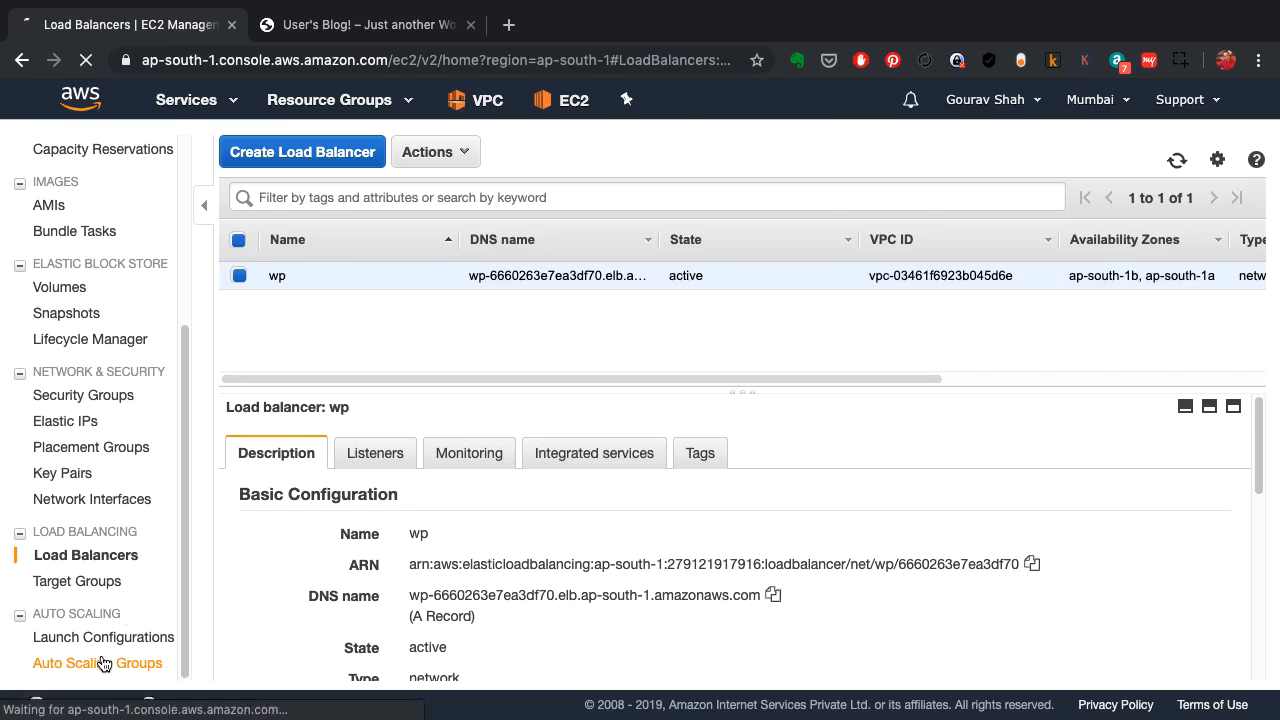
click(96, 662)
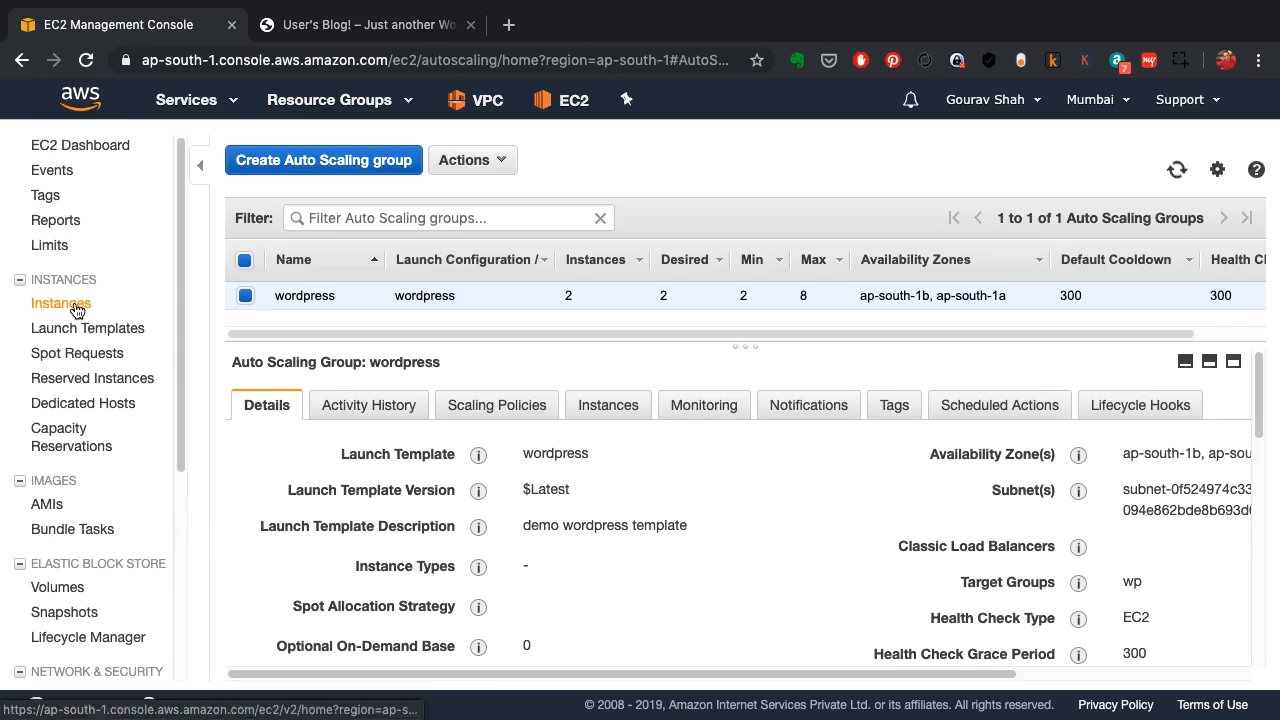
click(60, 304)
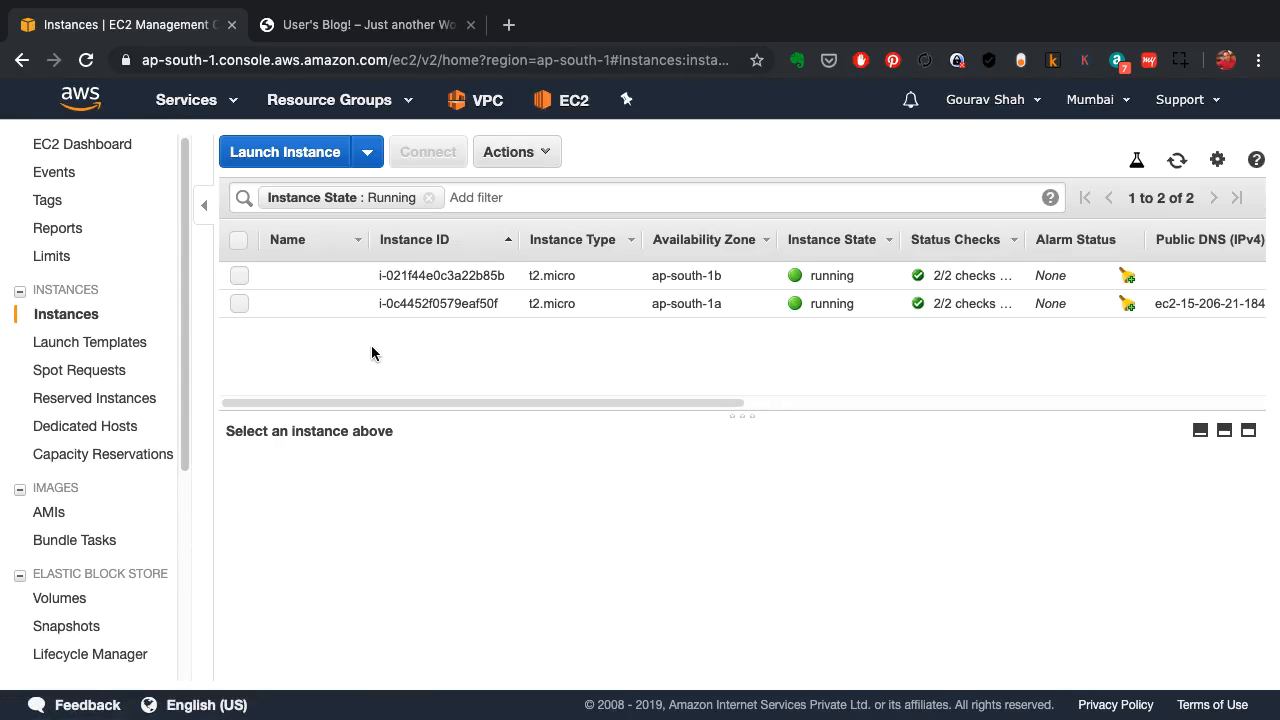
mouse_move(468, 356)
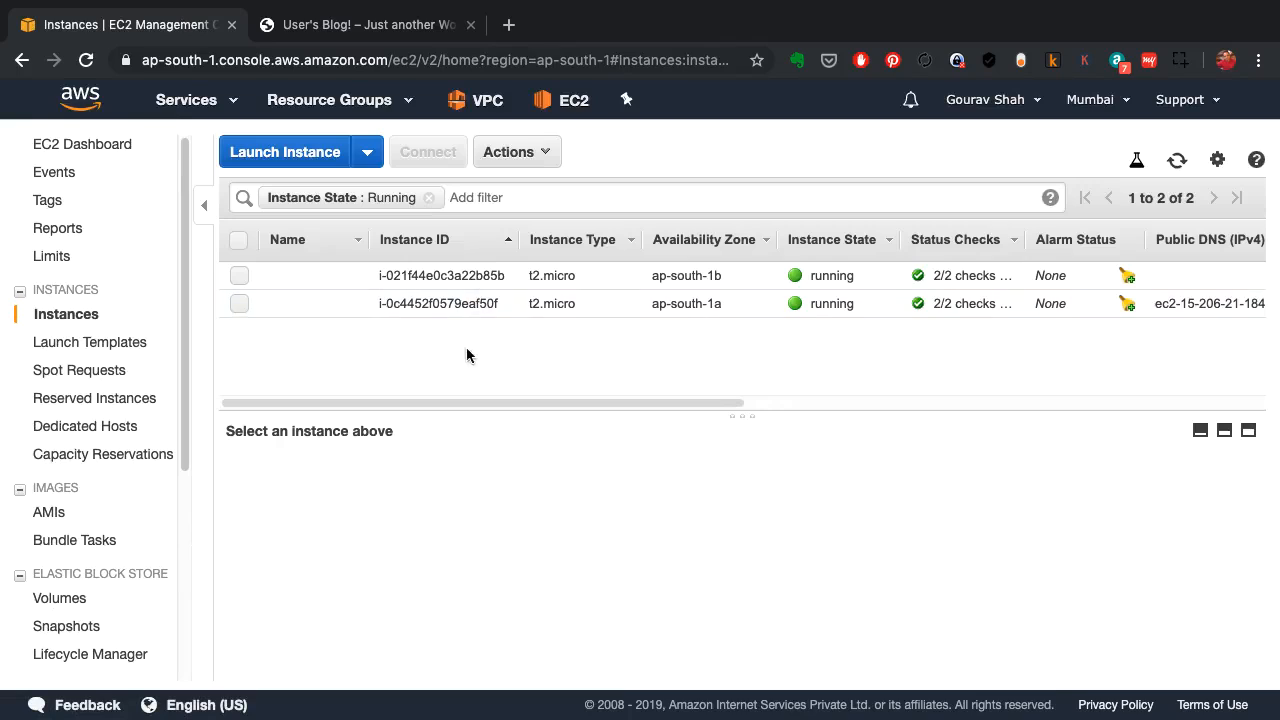